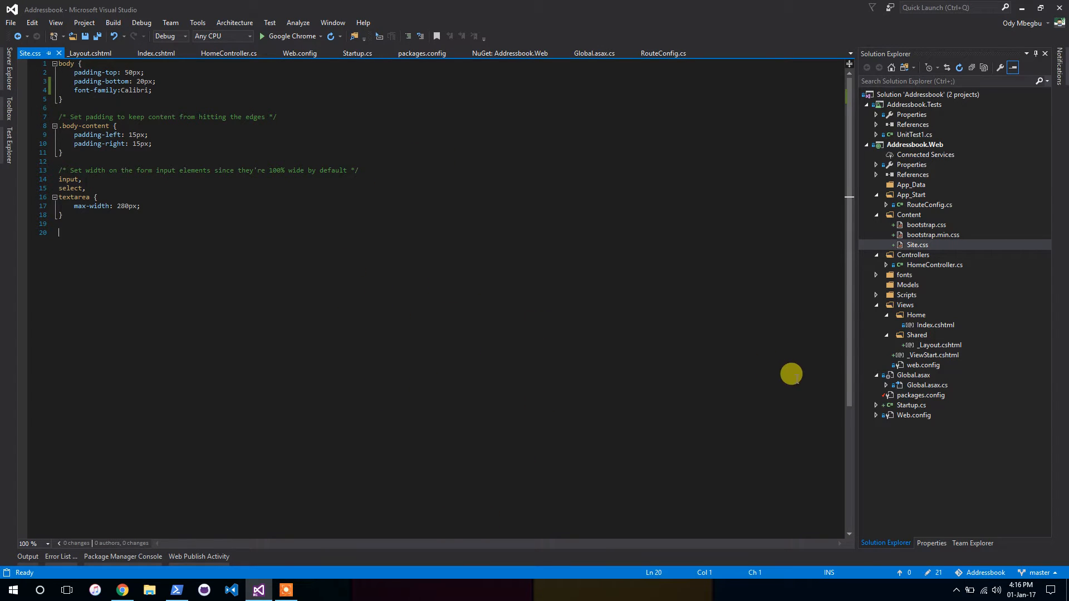
mouse_move(555, 233)
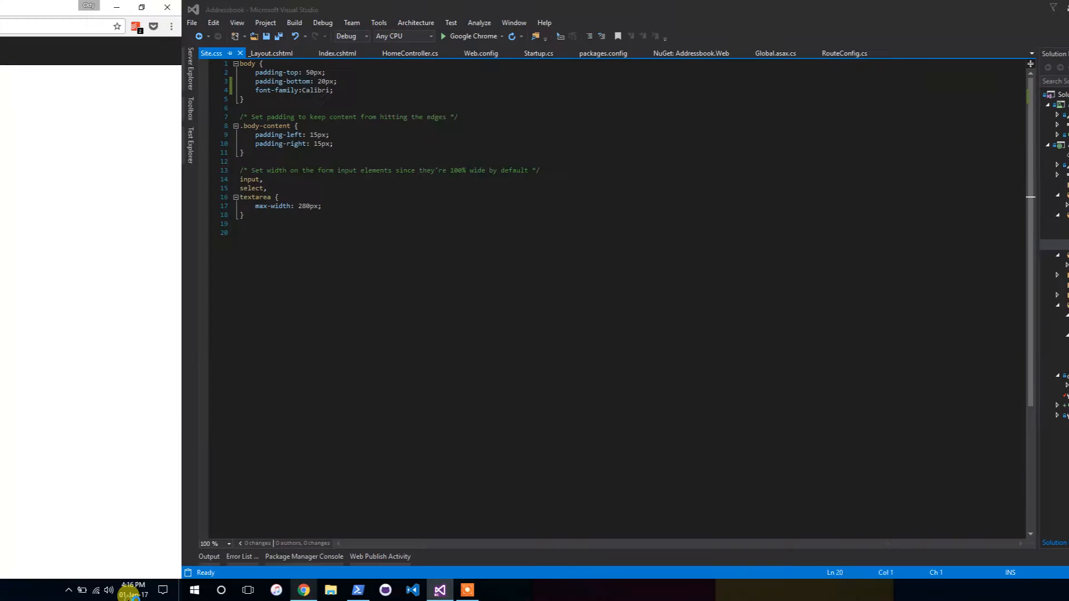
Switch to Chrome and go to bootswatch.com from the address bar.
click(303, 590)
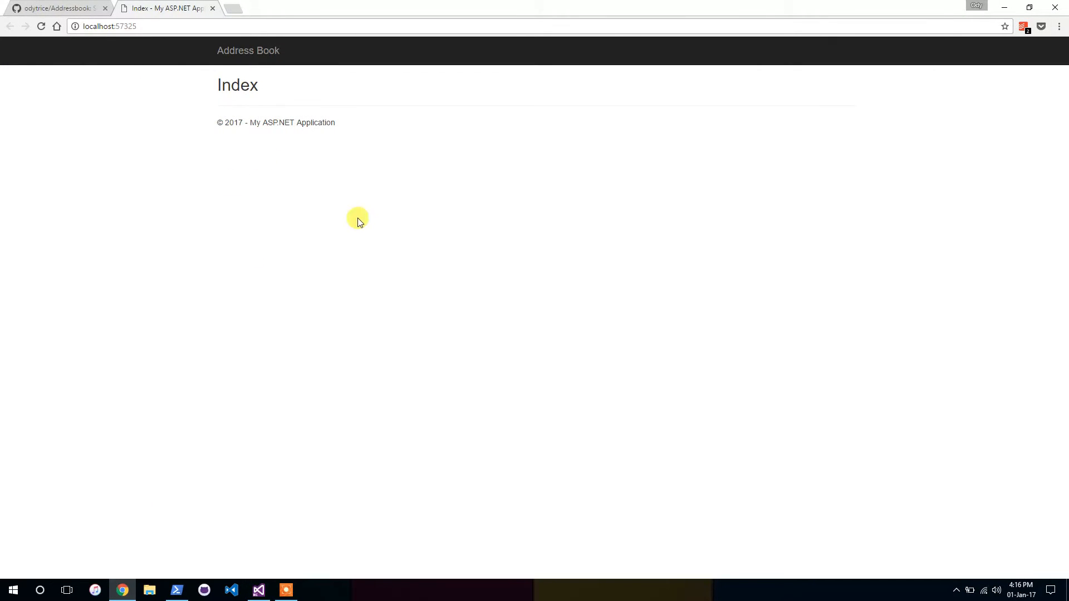
text(bot)
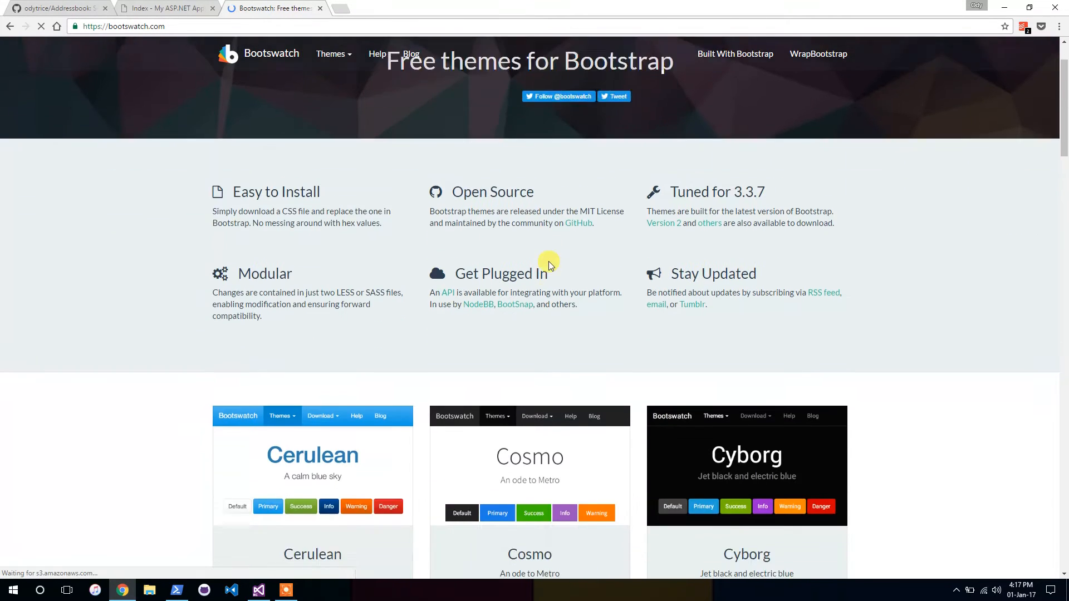
Scroll to the Lumen theme and open its bootstrap.css stylesheet for copying.
scroll(down, 3)
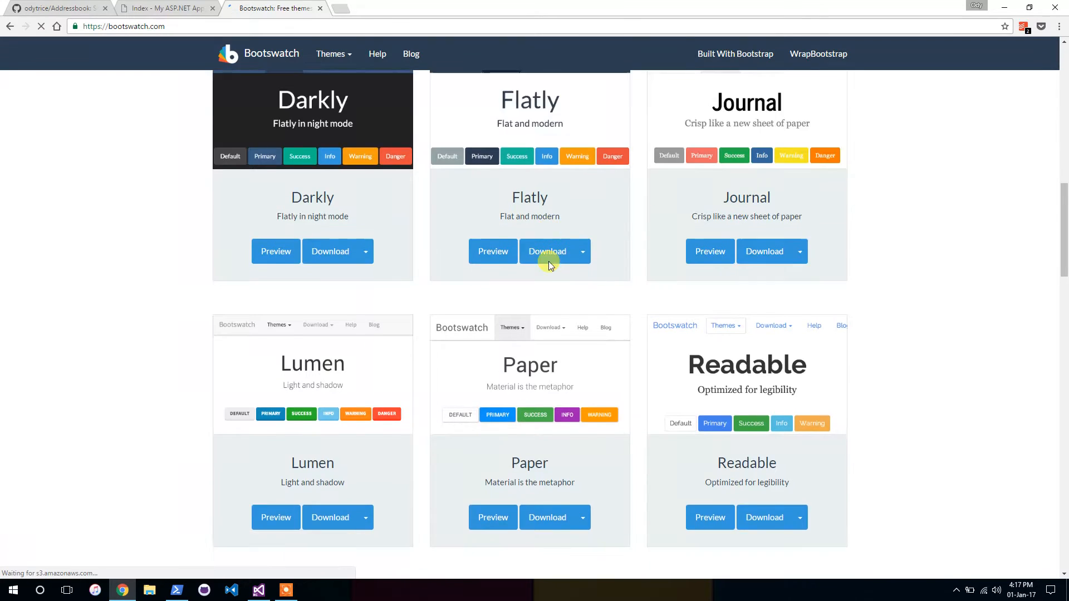
scroll(down, 3)
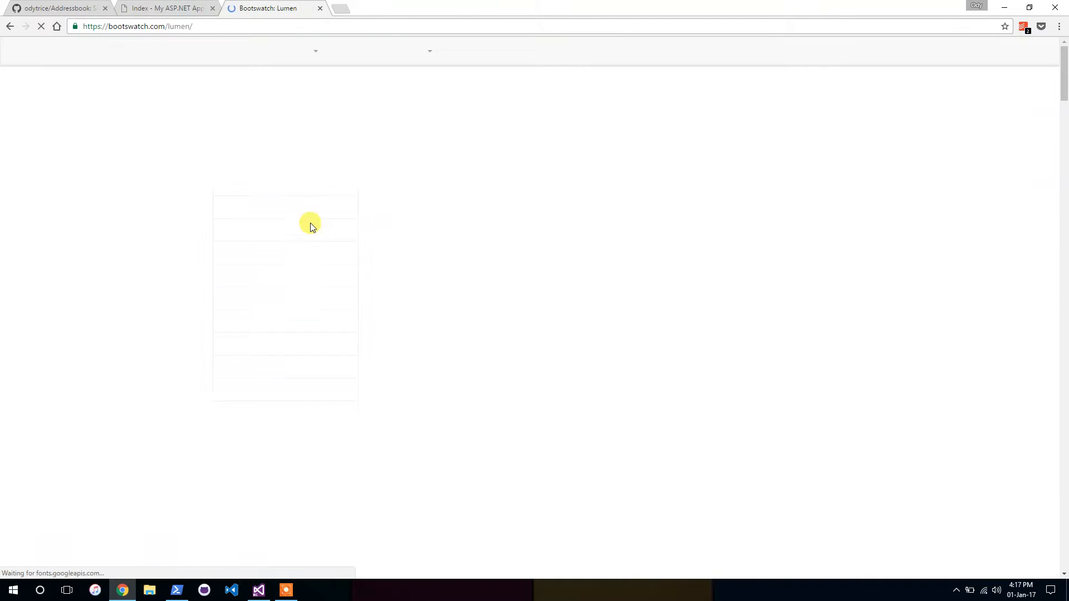
click(406, 50)
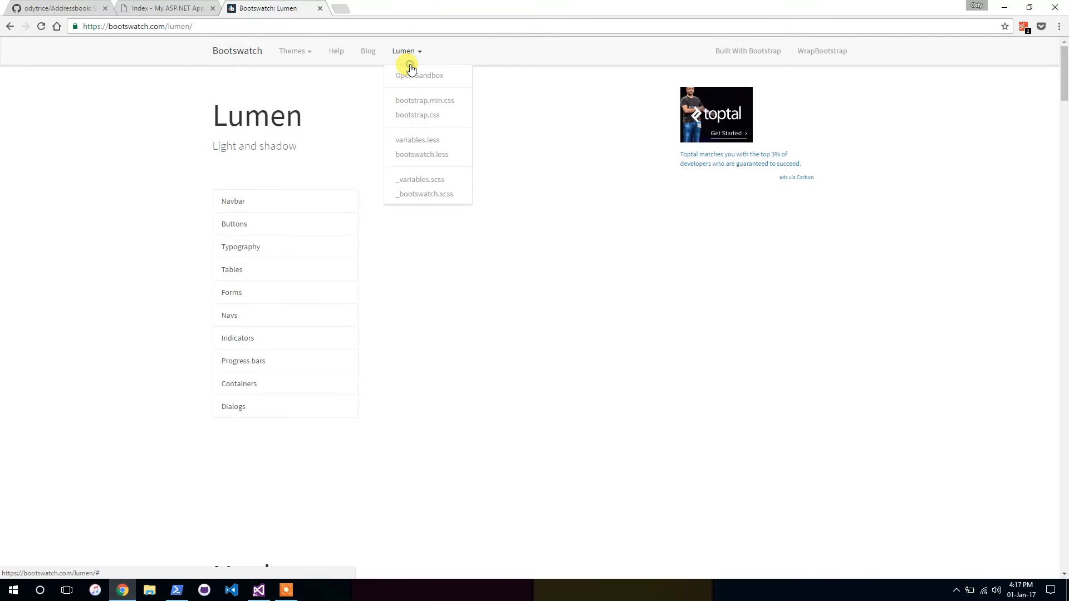
mouse_move(416, 115)
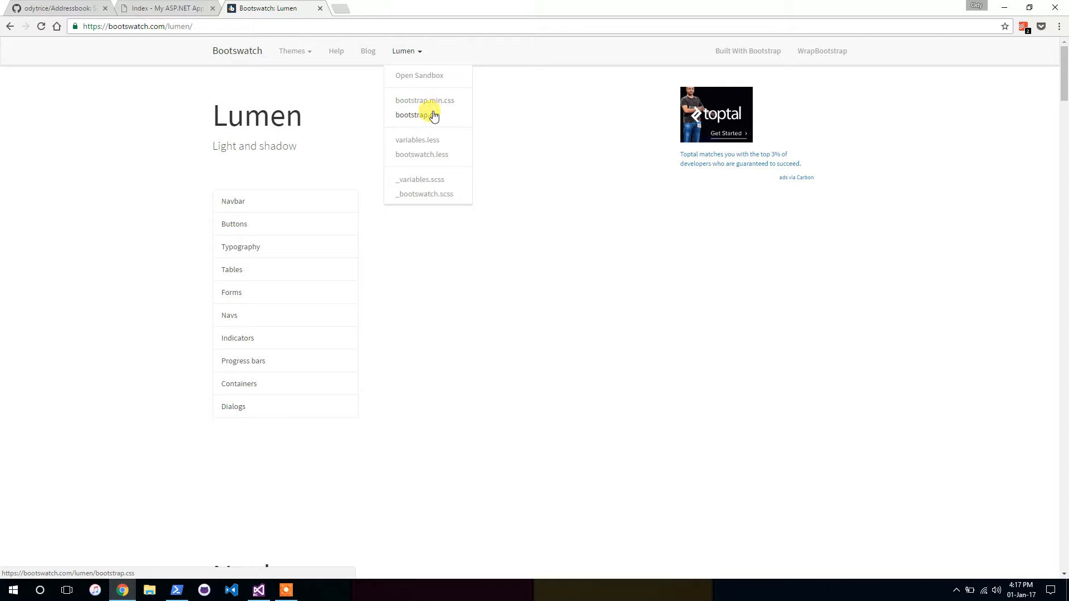
click(412, 115)
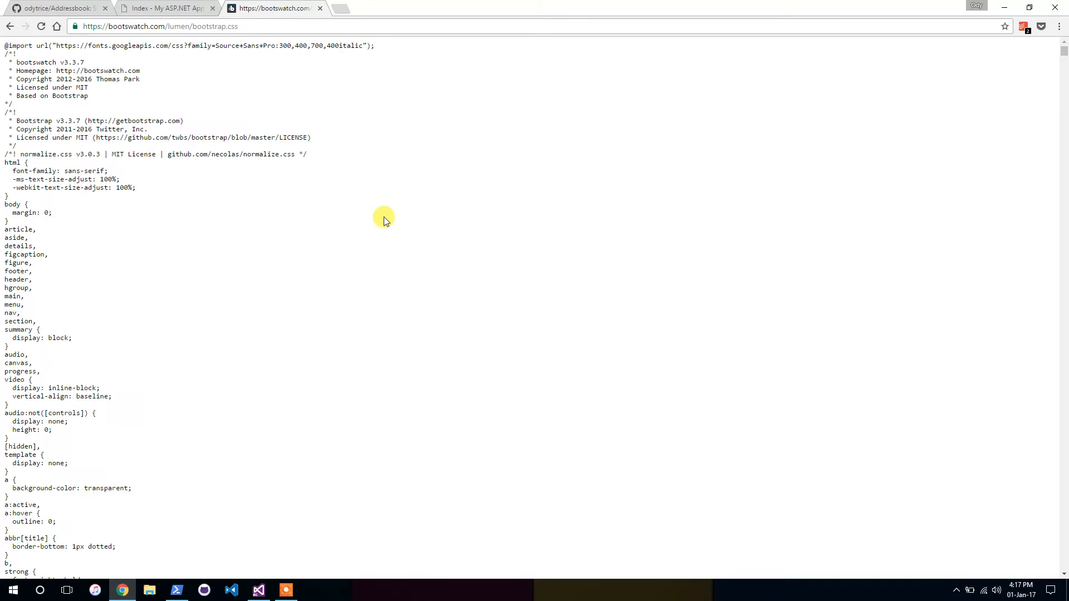
click(258, 590)
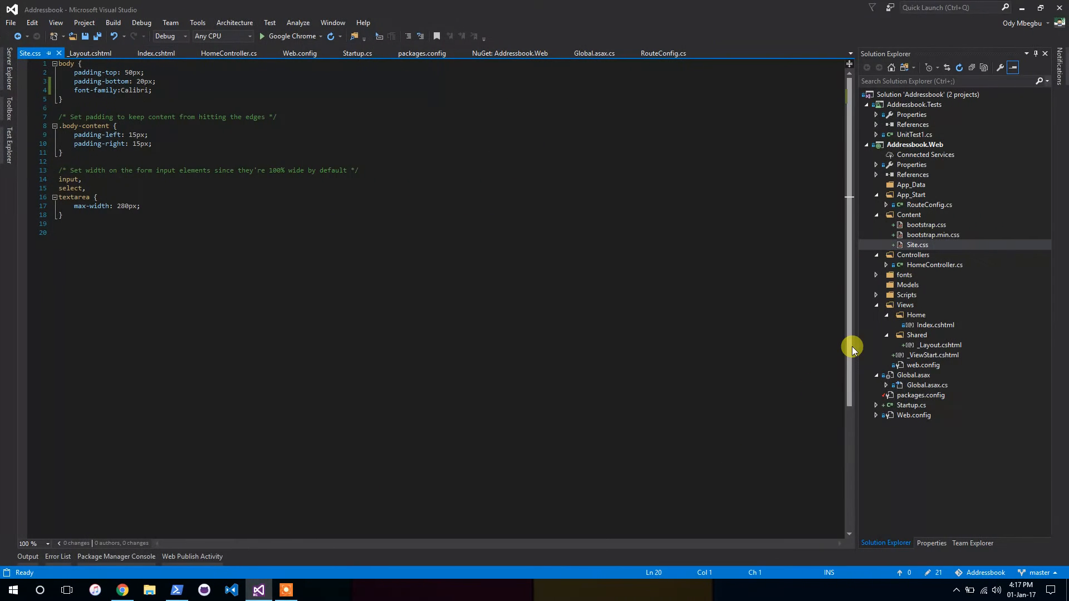
Add a lumen-bootstrap.css style sheet to the Content folder.
click(933, 235)
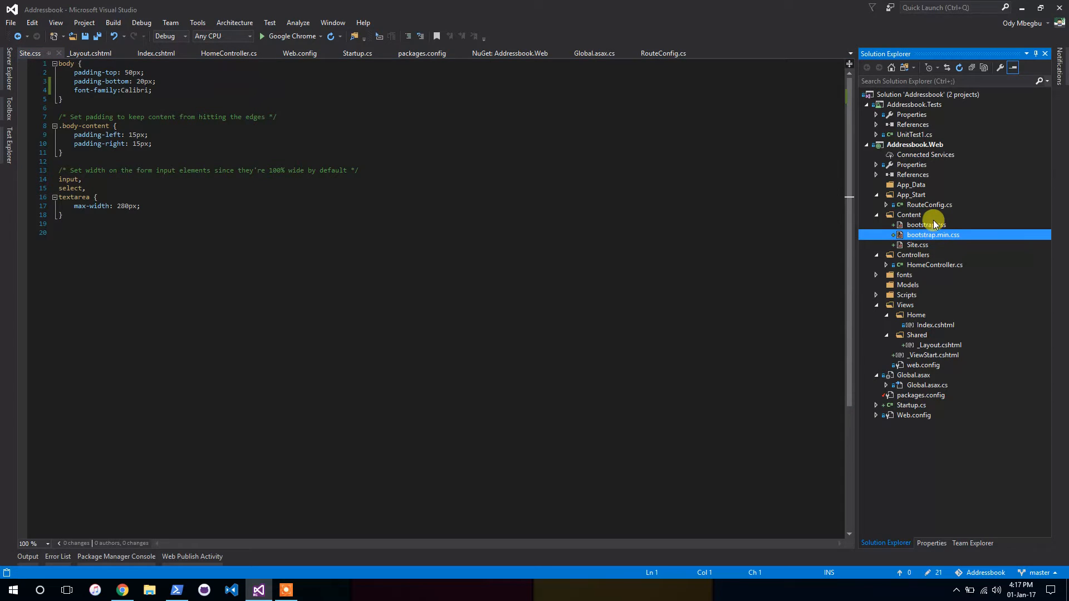
click(933, 235)
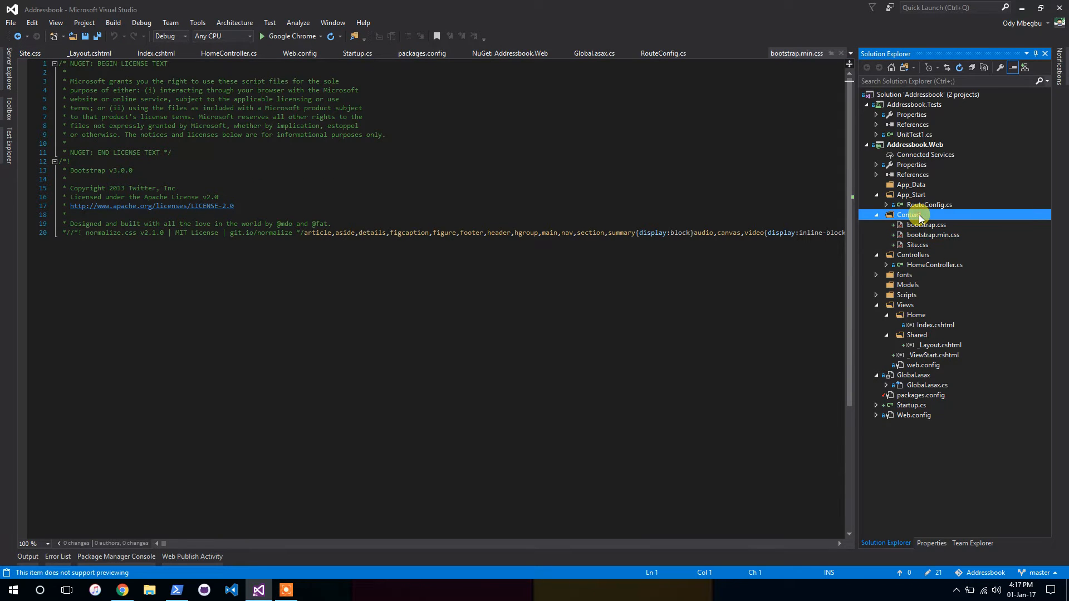
right_click(908, 215)
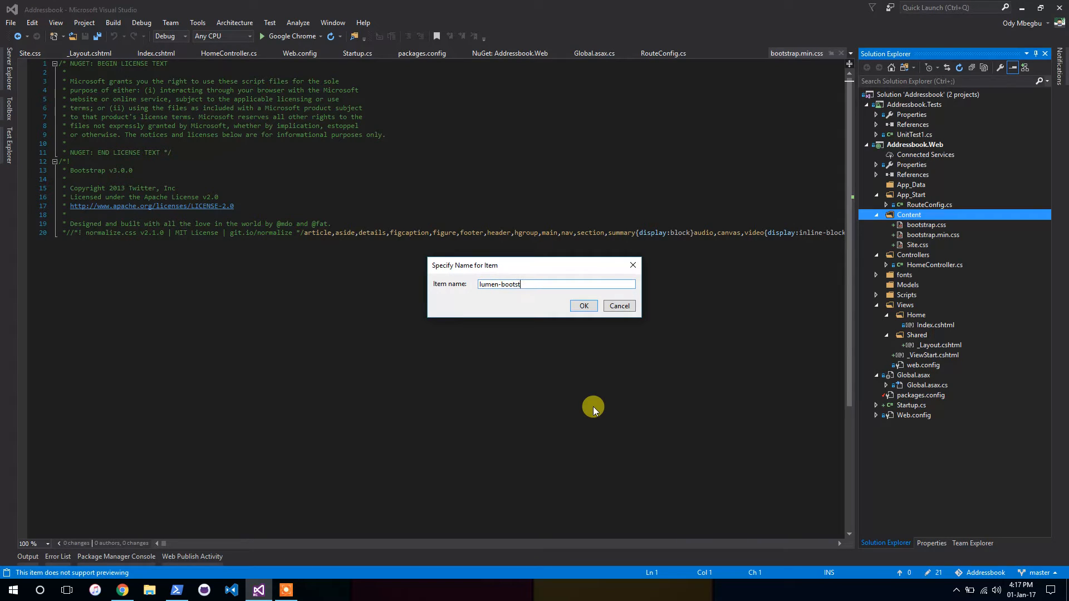
click(582, 306)
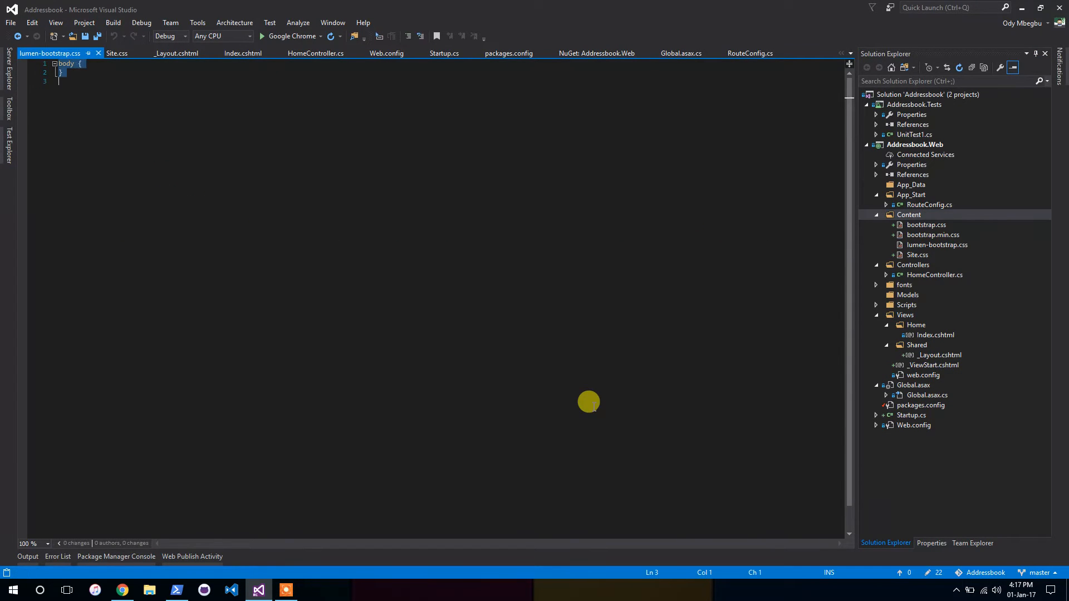
Change the _Layout.cshtml stylesheet link href to lumen-bootstrap.css.
scroll(down, 3)
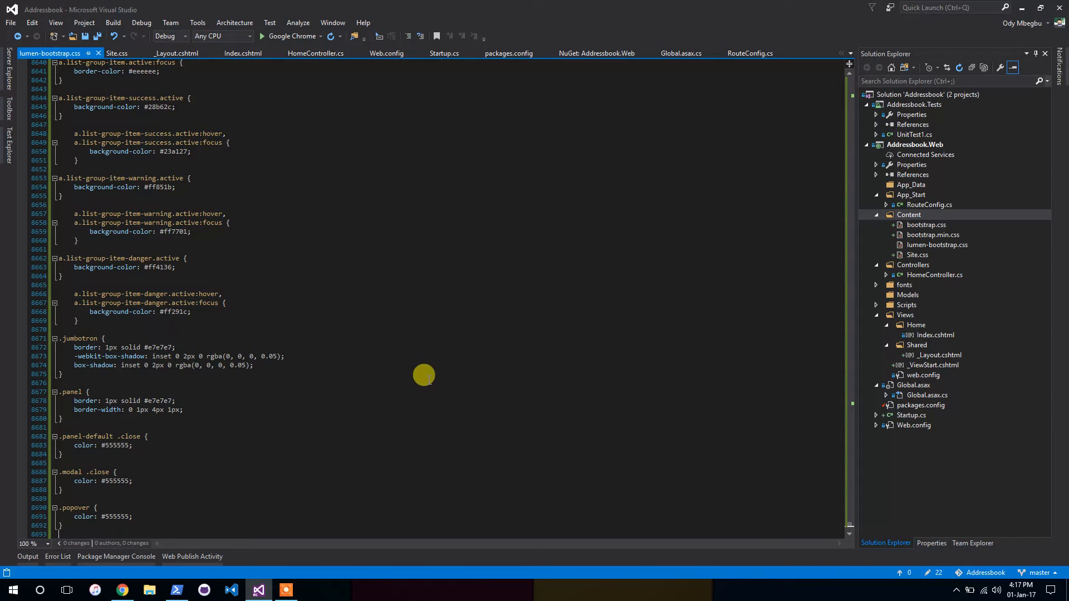
mouse_move(98, 53)
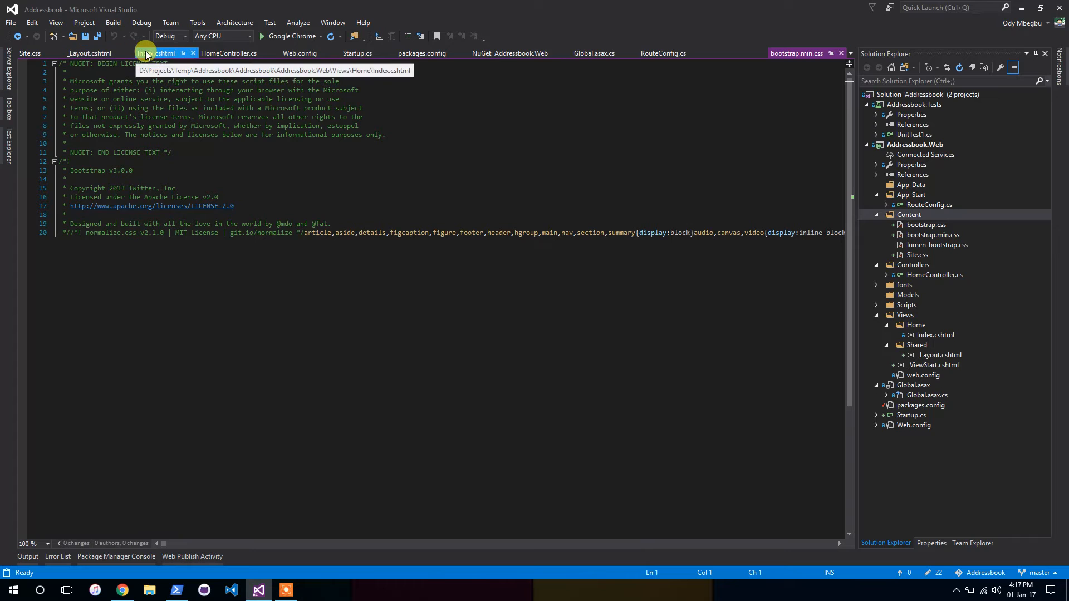
click(89, 53)
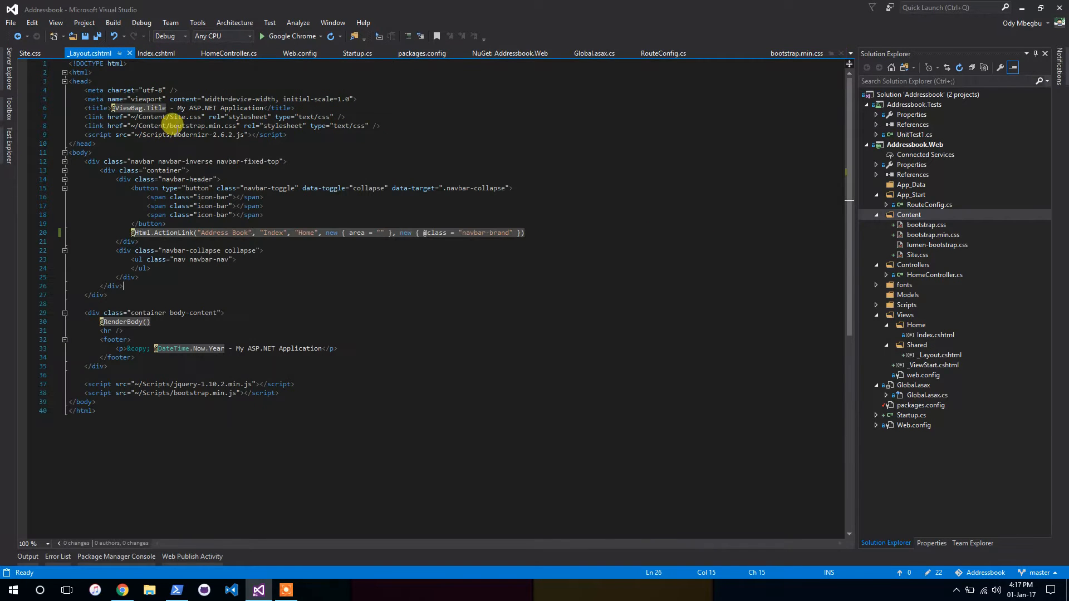
click(215, 233)
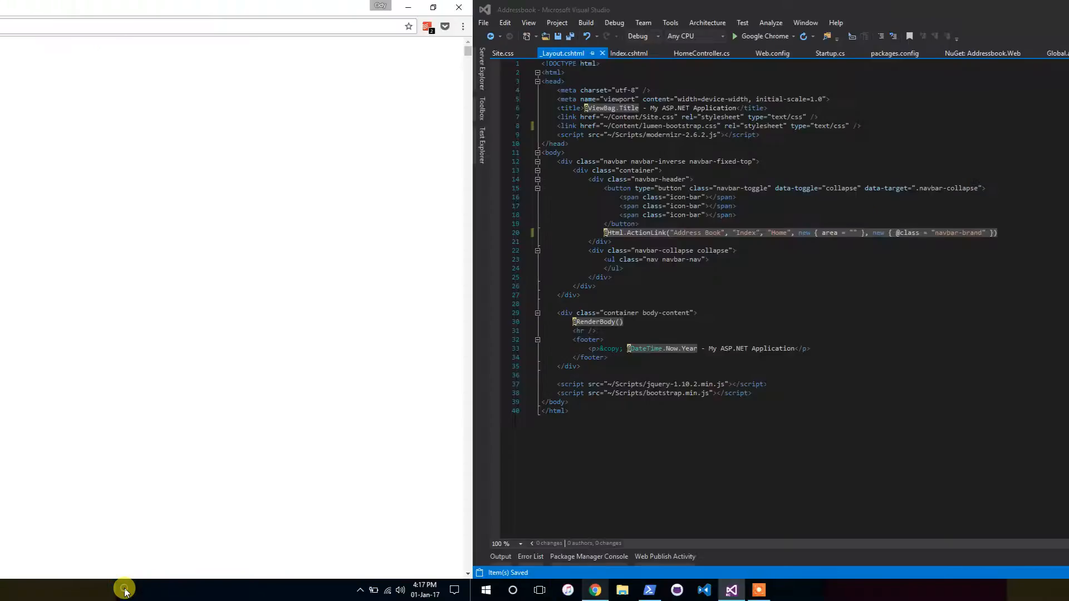
Reload the Lumen-styled app and test navbar-default on the header in DevTools.
click(595, 590)
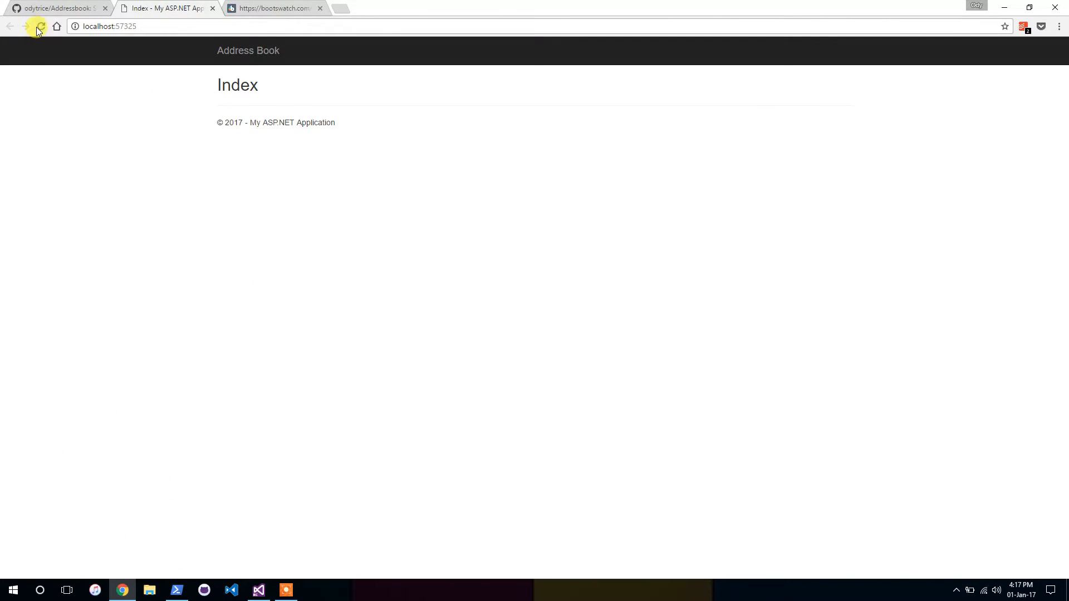
click(39, 26)
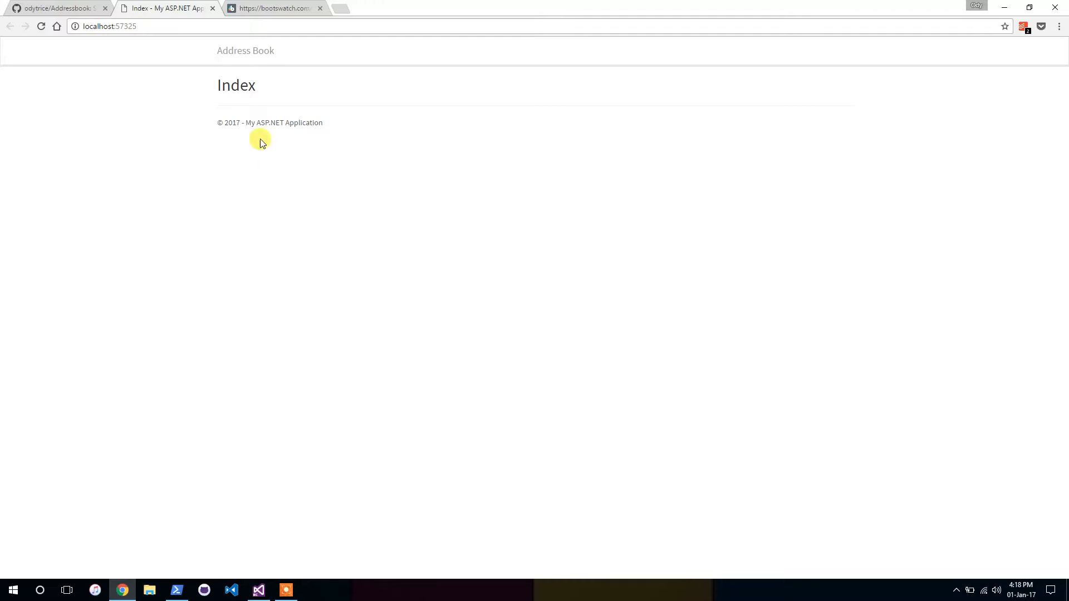
mouse_move(267, 265)
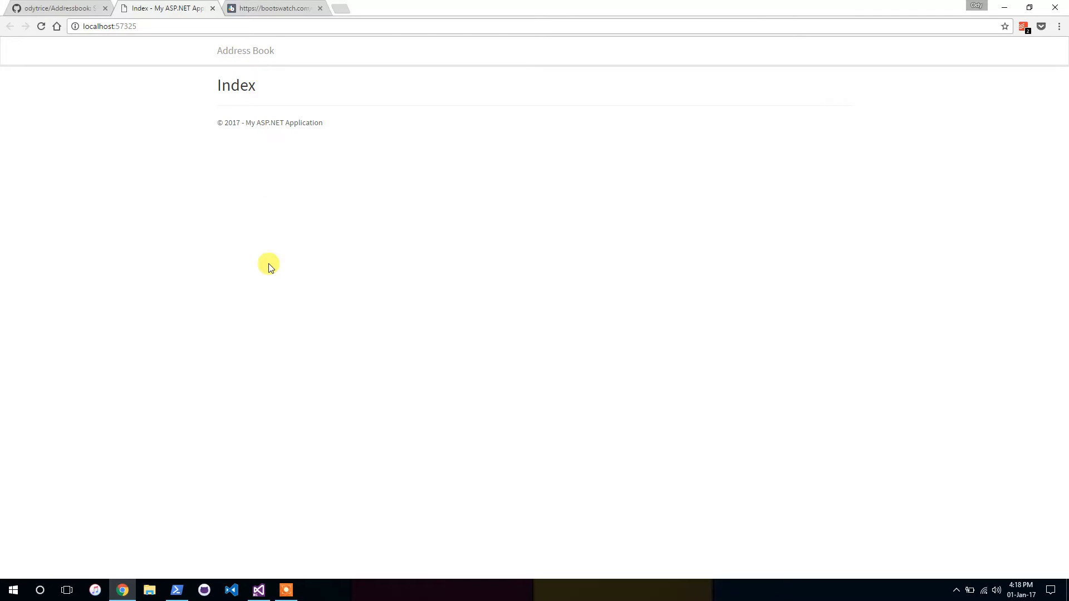
mouse_move(206, 361)
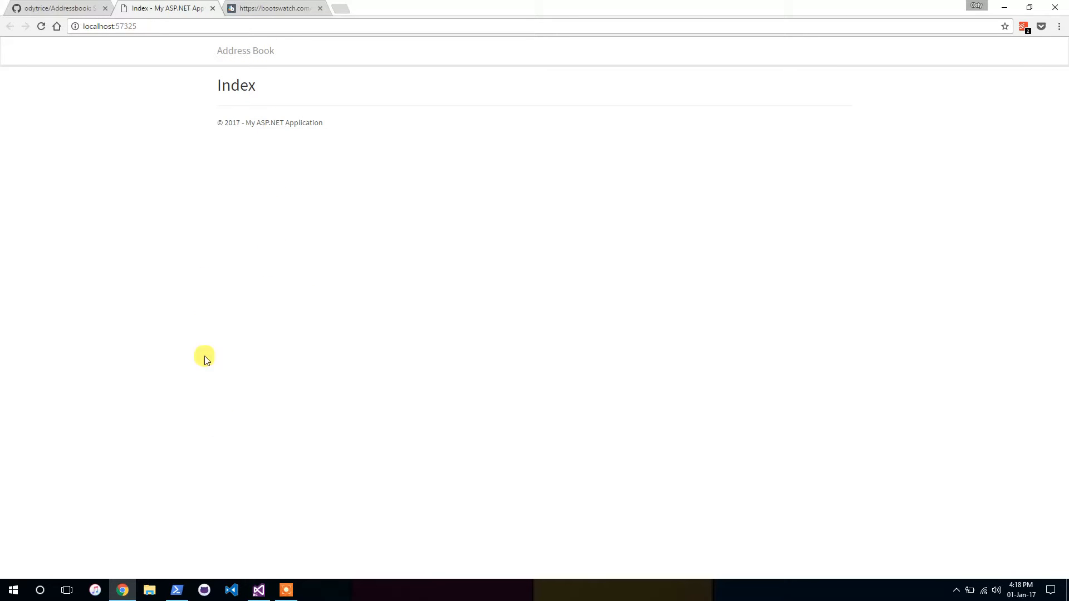
mouse_move(245, 51)
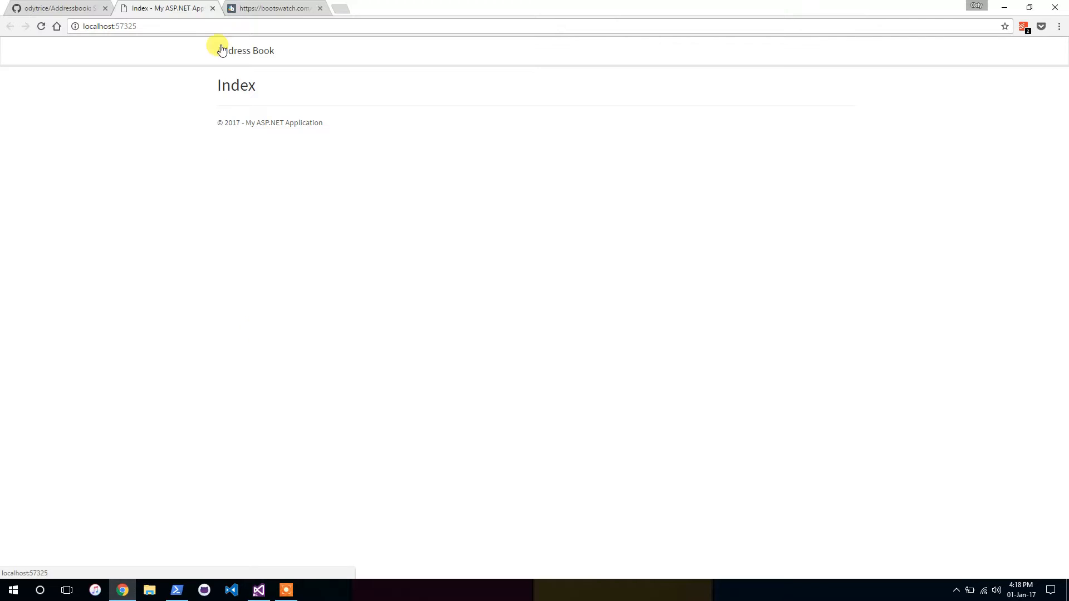
right_click(245, 51)
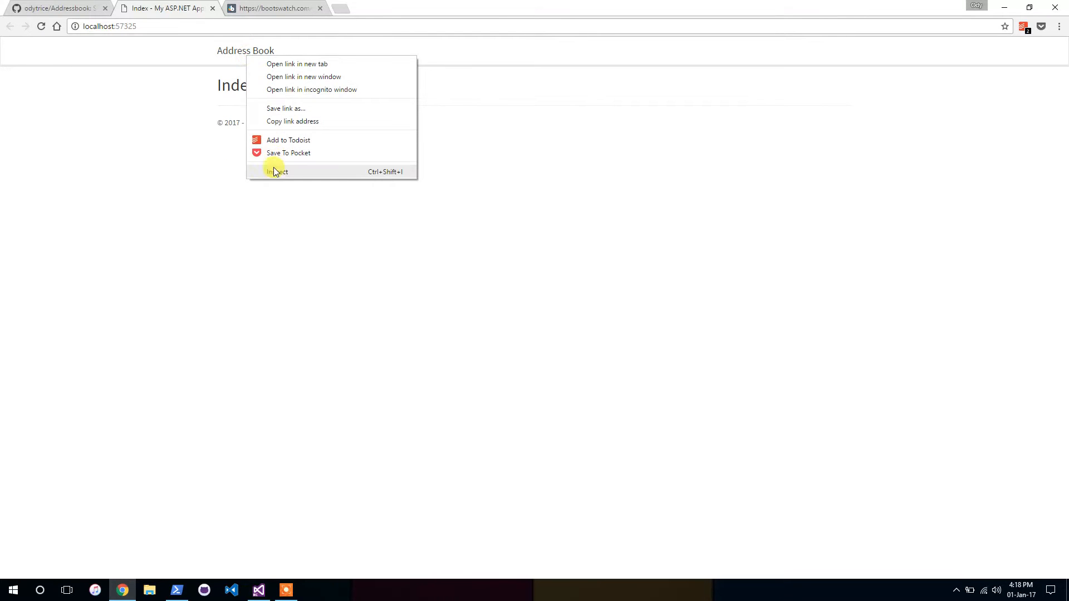
click(277, 171)
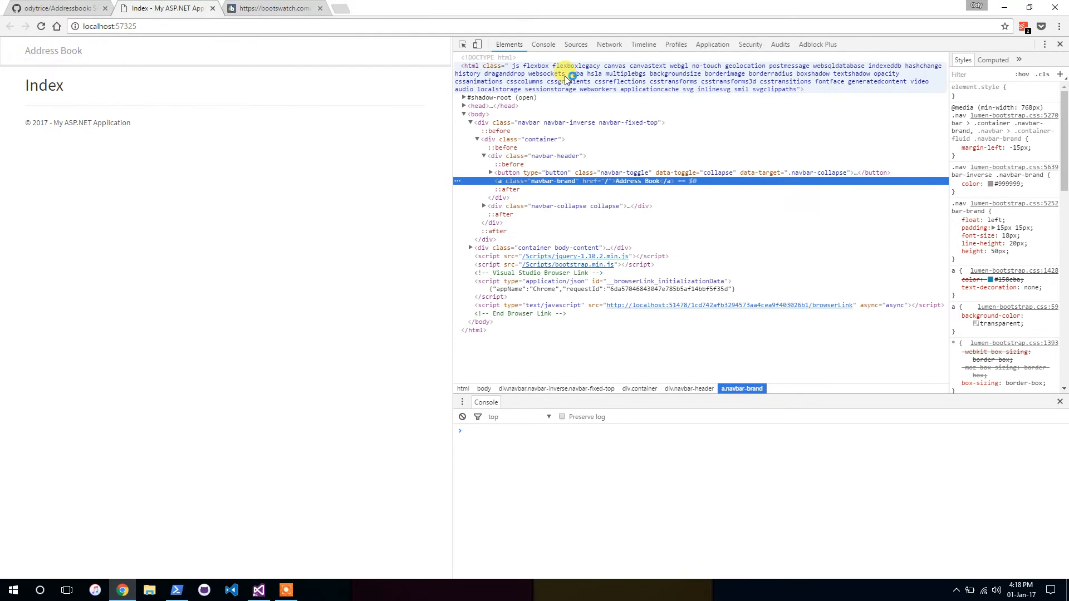
mouse_move(584, 121)
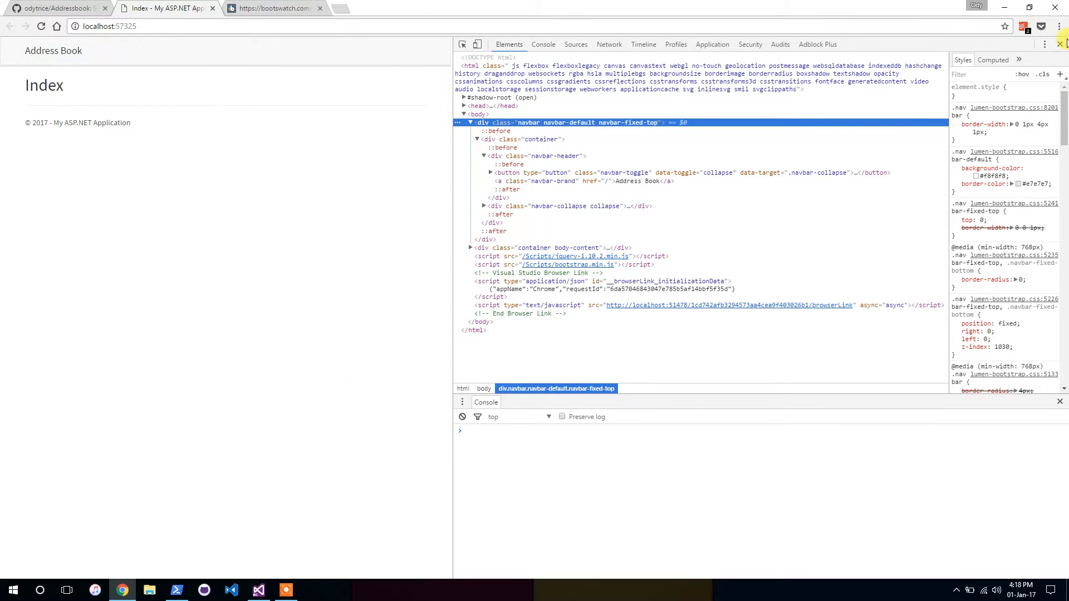
click(1060, 44)
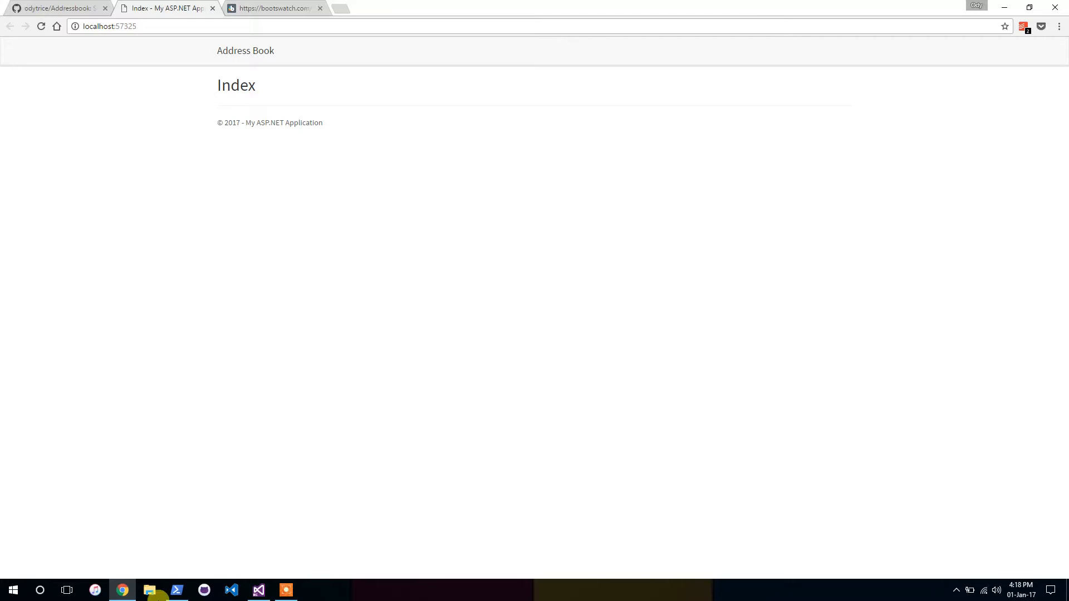
Replace navbar-inverse with navbar-default in _Layout.cshtml and save.
click(258, 590)
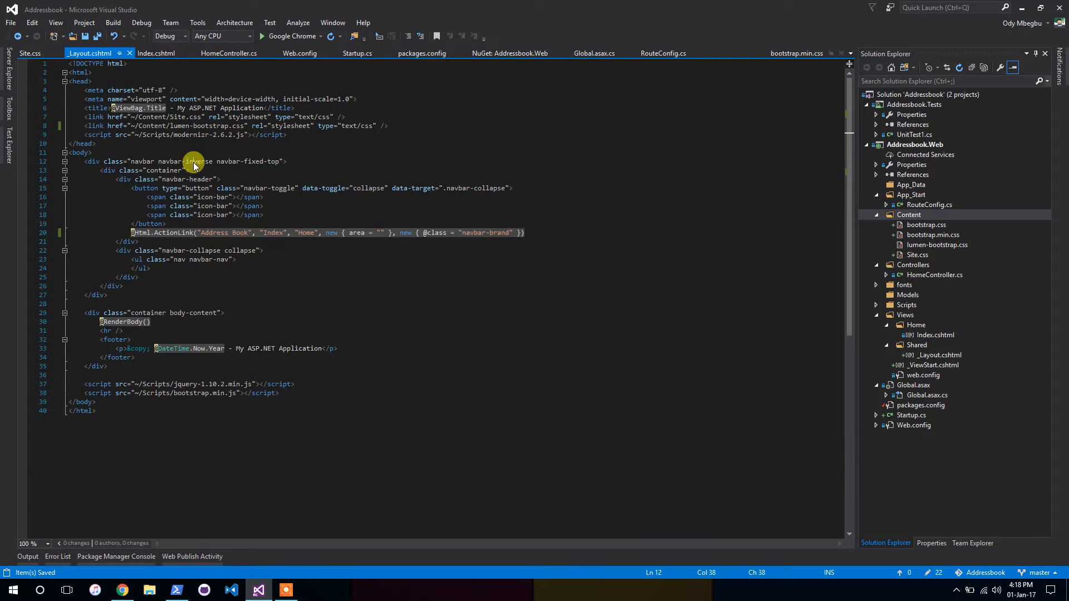
text(default)
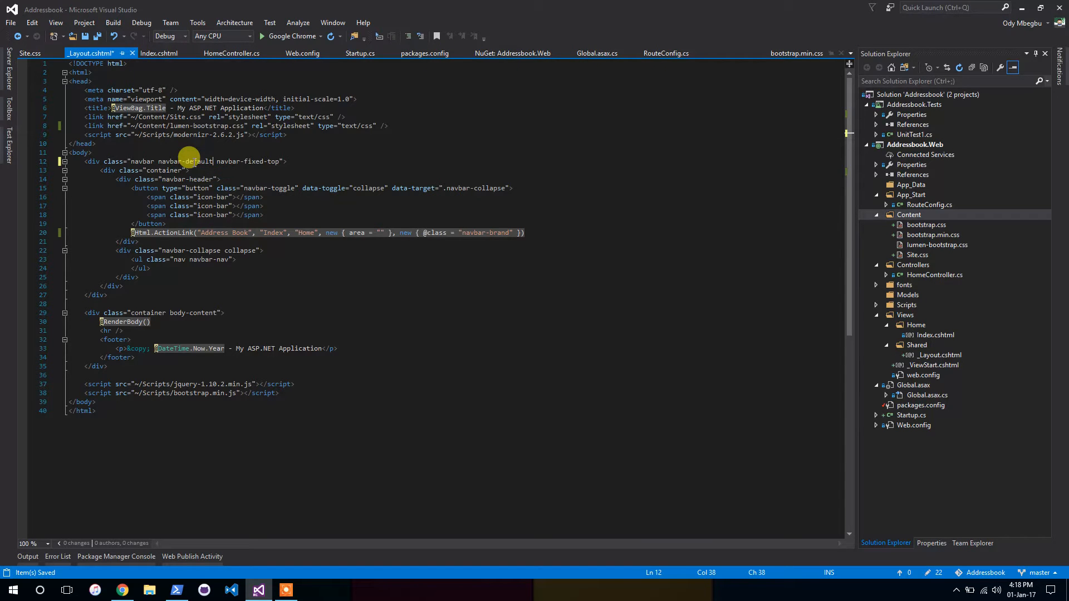
click(107, 366)
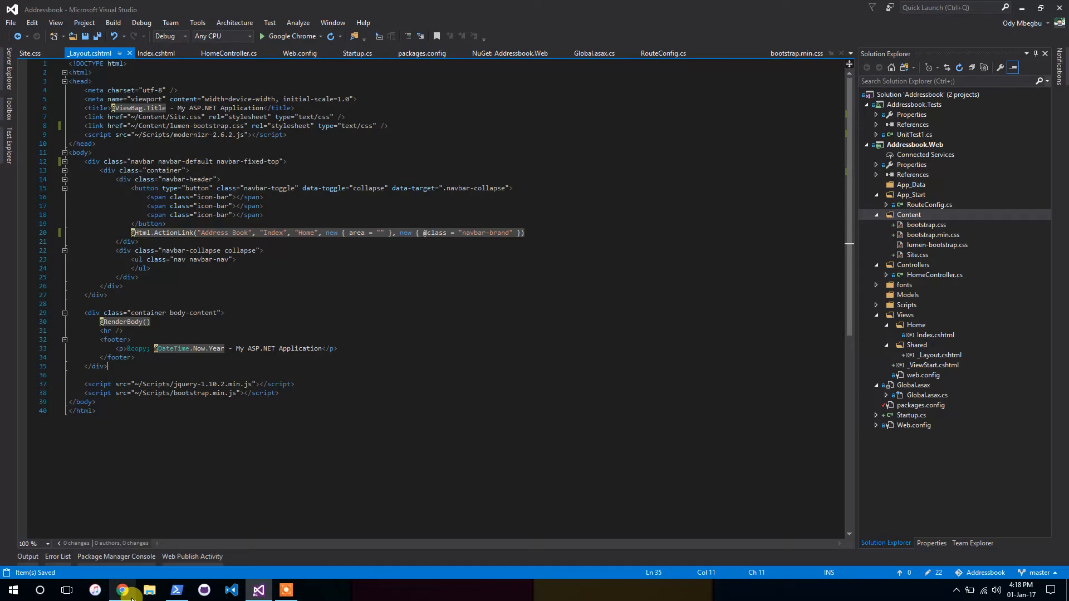
click(121, 589)
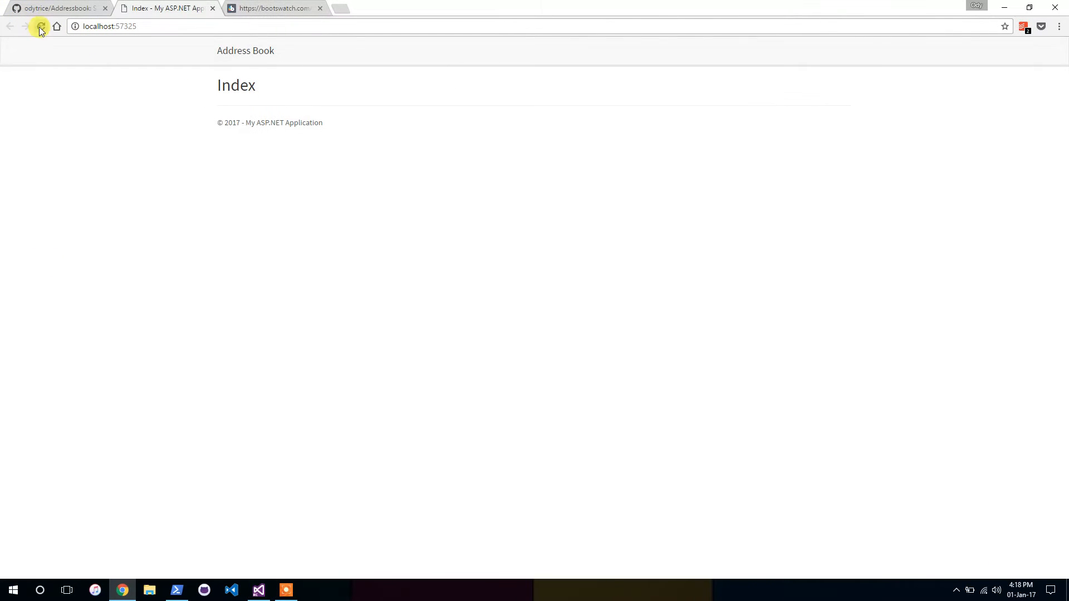
click(40, 26)
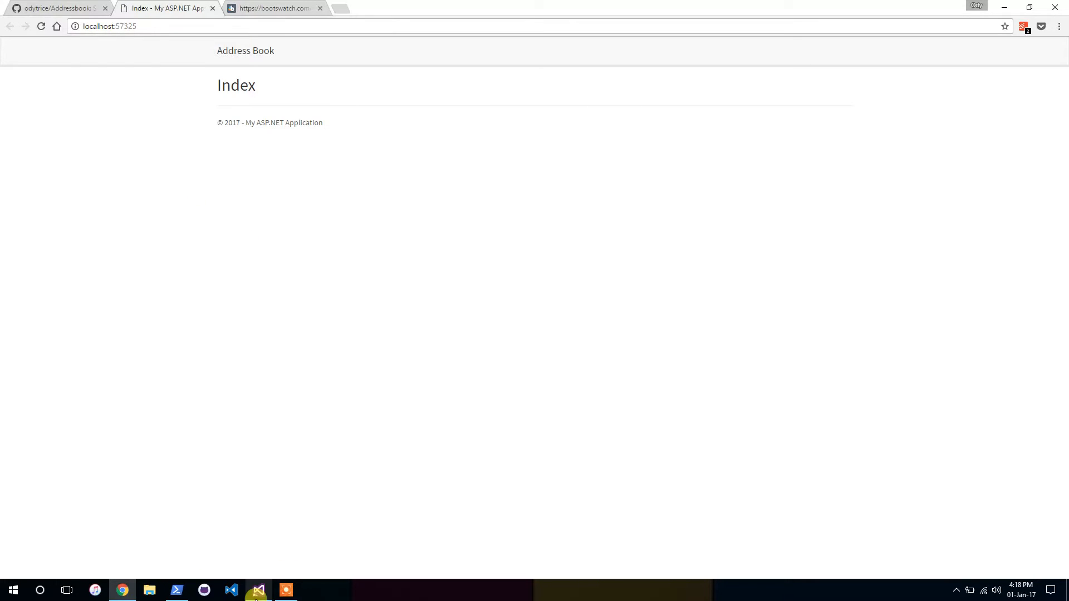
Rebuild the project with the HomeController change.
click(257, 590)
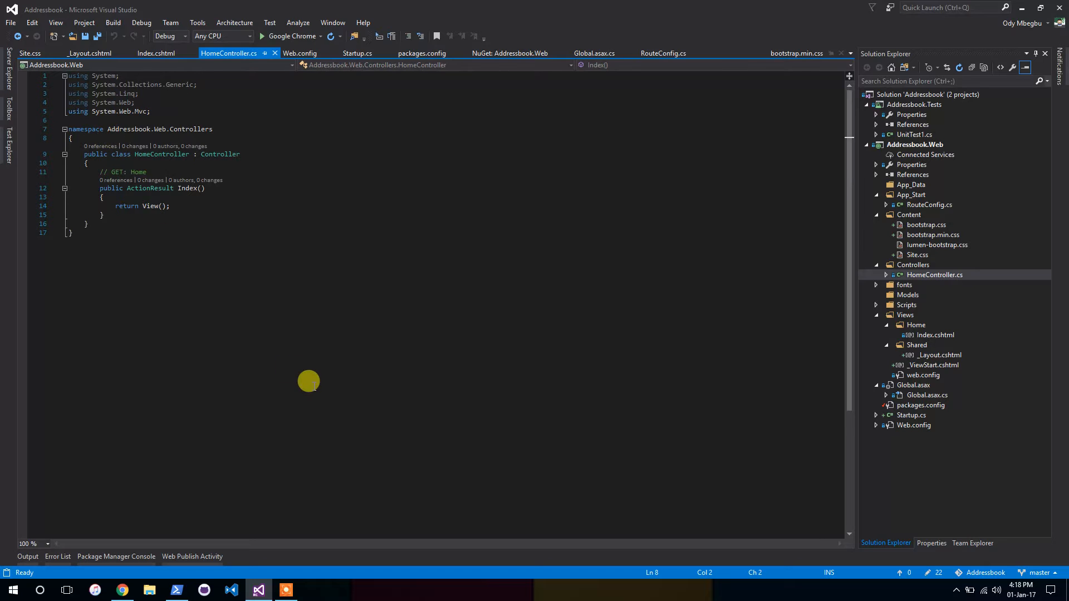
key(enter)
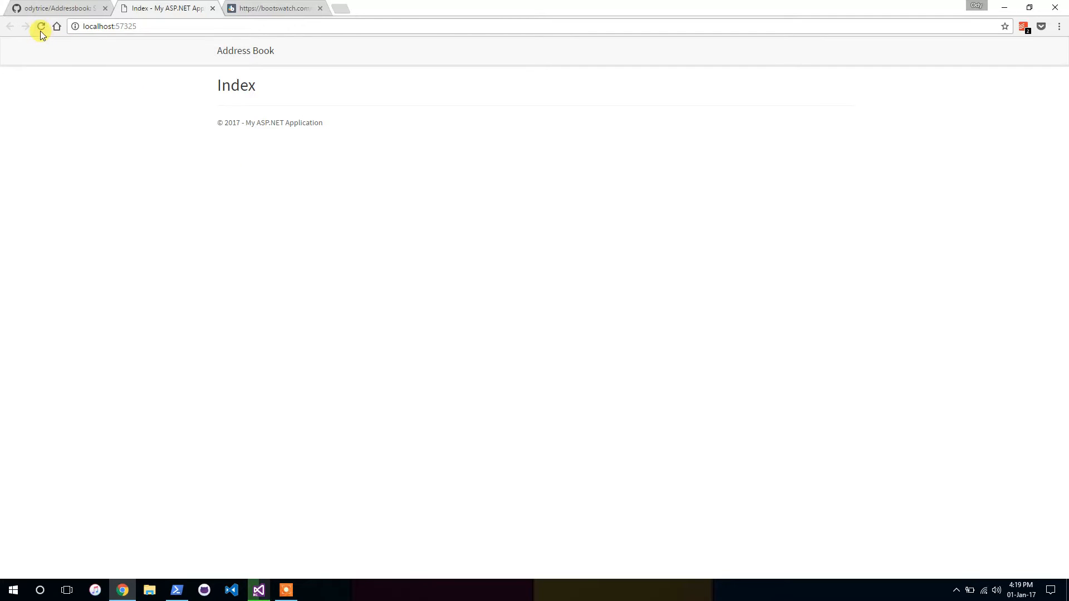
Reload localhost twice and confirm the HTTP Error 401.0 Unauthorized page appears.
click(40, 26)
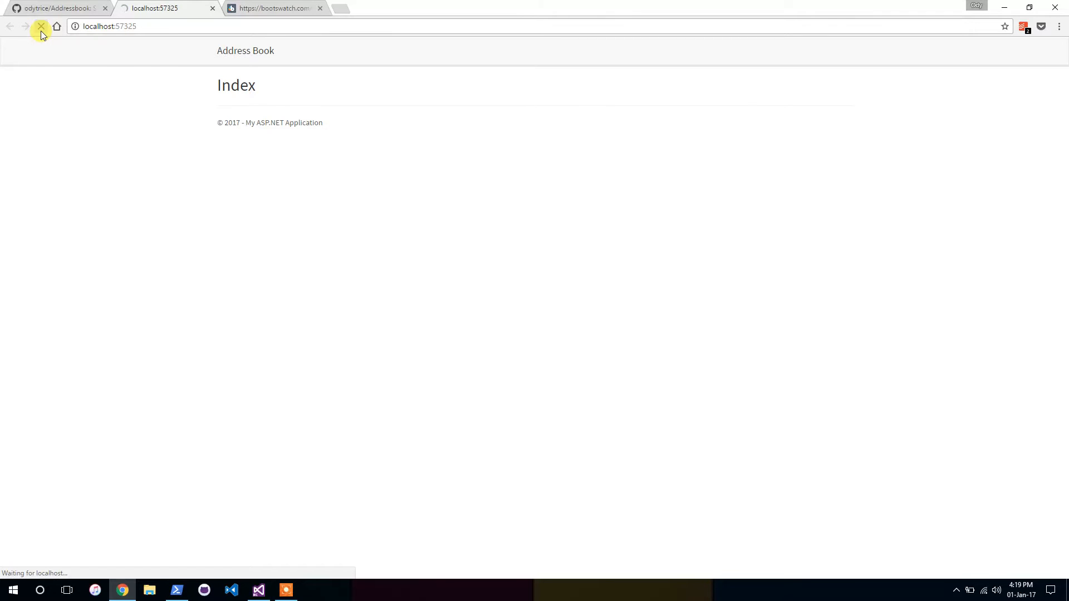
click(40, 27)
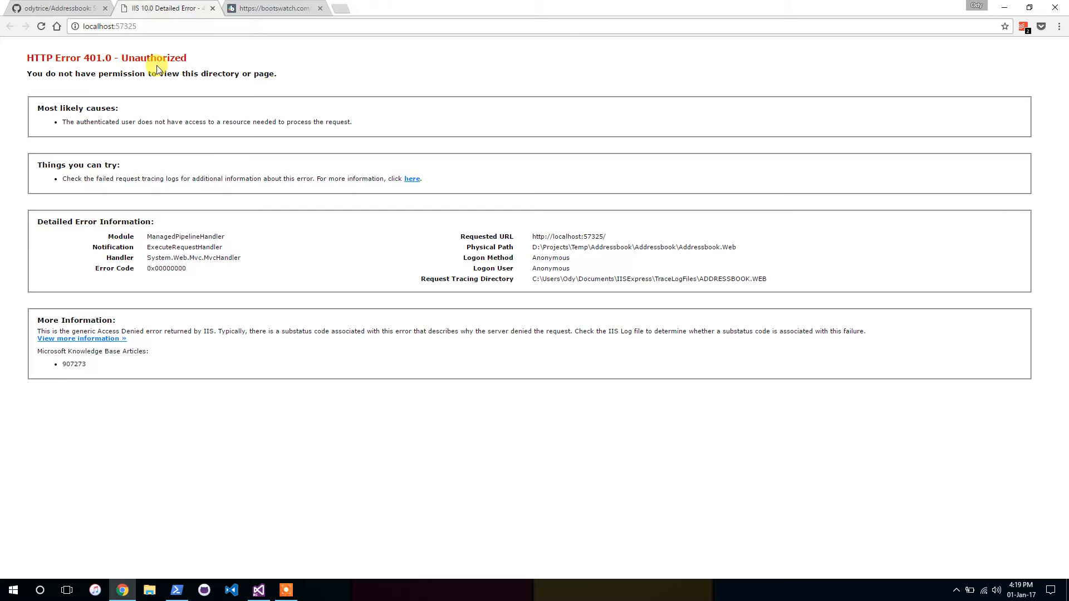
mouse_move(175, 122)
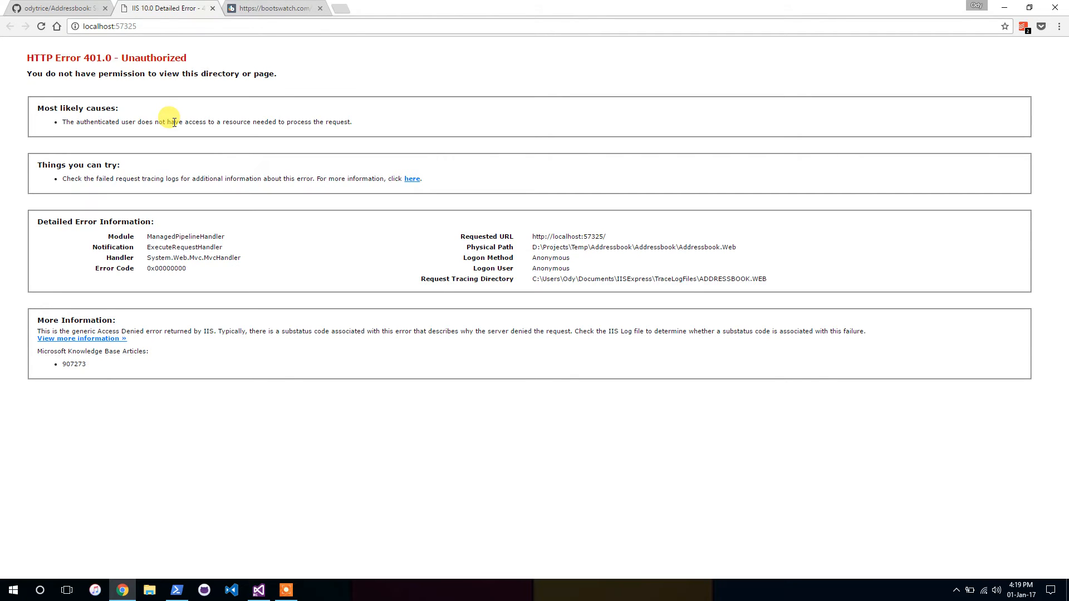
mouse_move(211, 180)
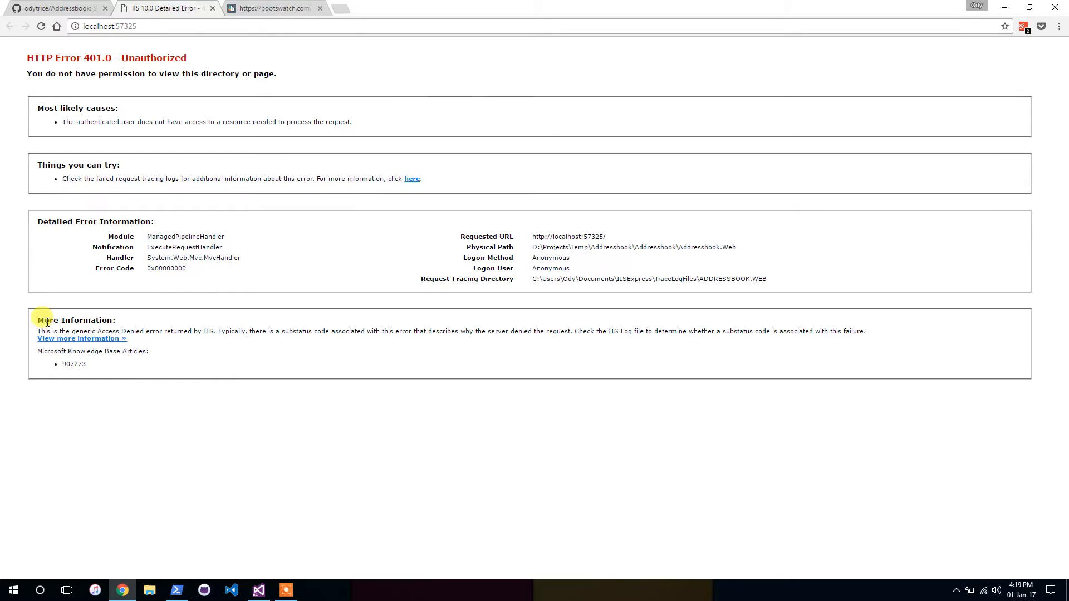
mouse_move(271, 325)
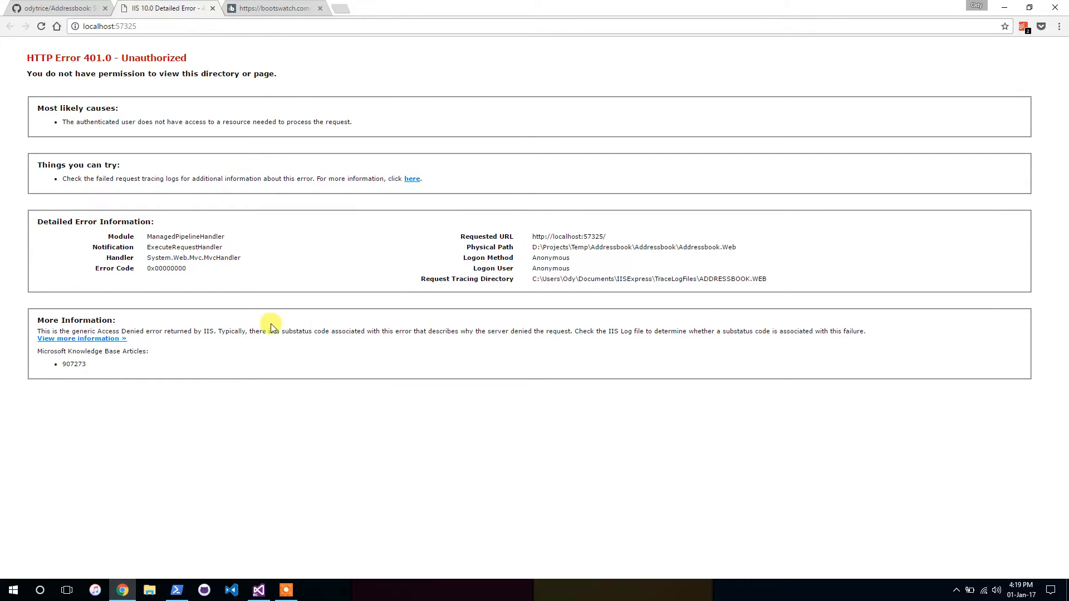
mouse_move(250, 206)
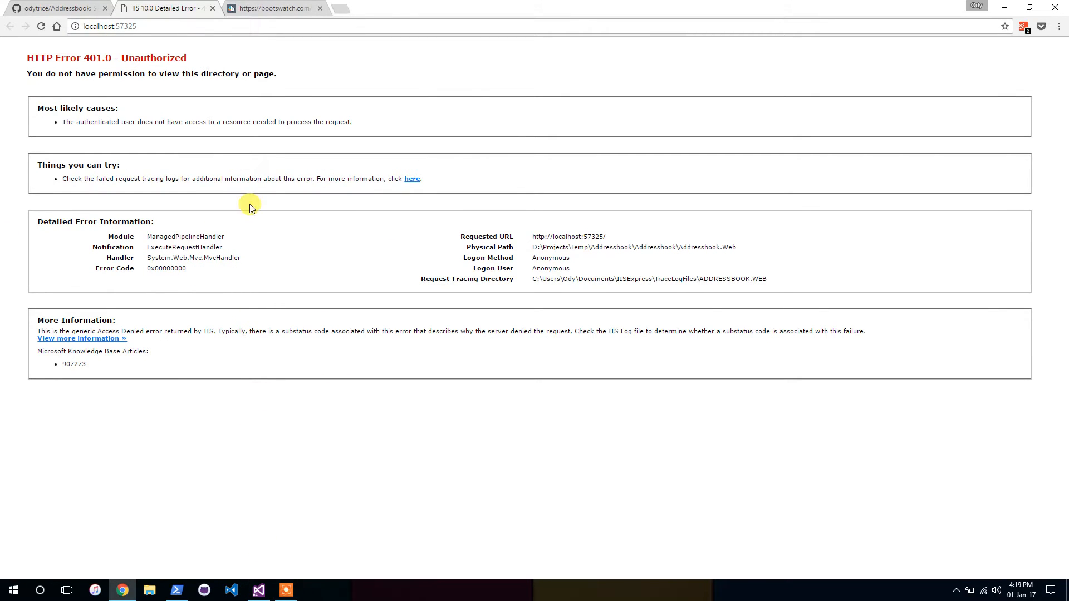
mouse_move(250, 588)
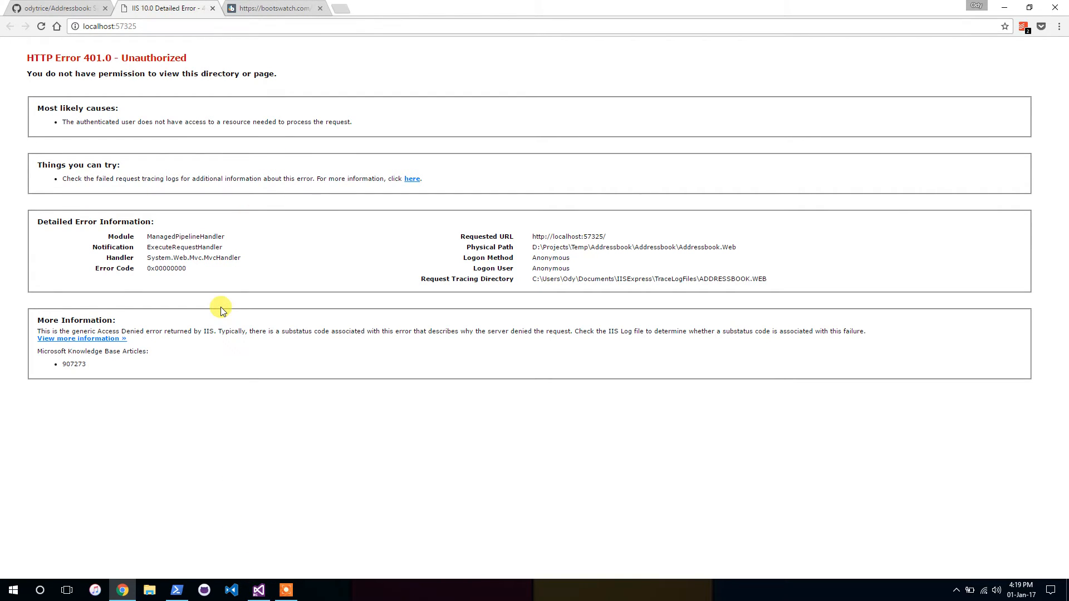
mouse_move(244, 553)
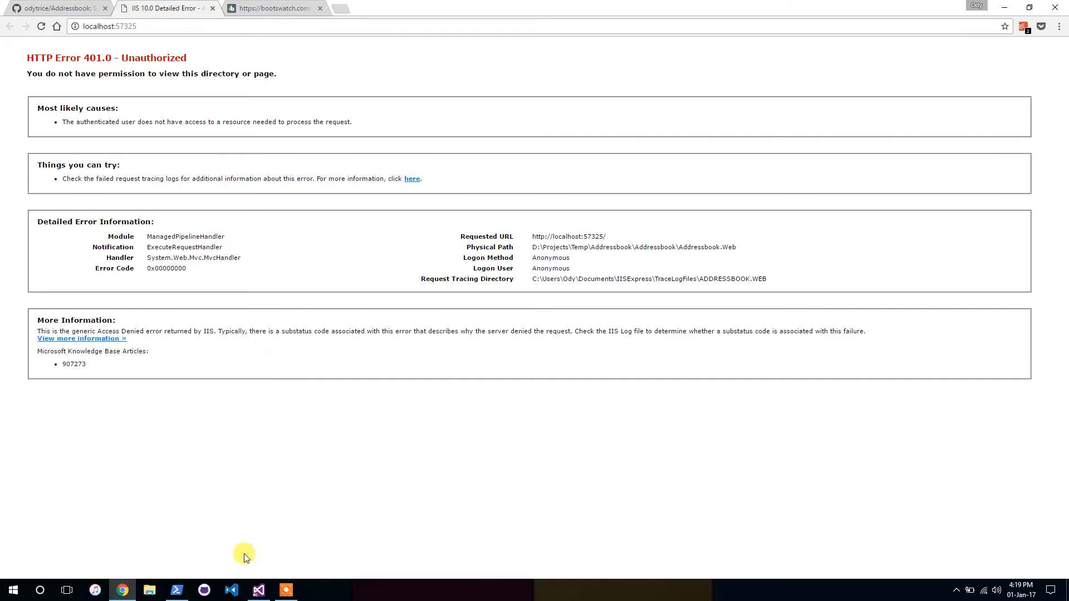
click(258, 589)
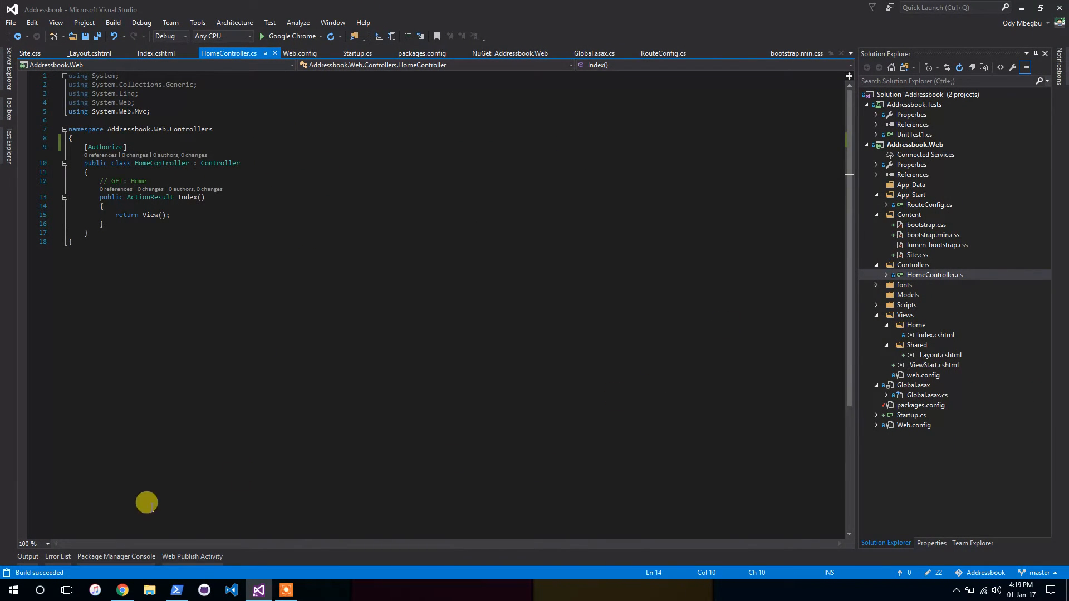
Open the Package Manager Console tab for Addressbook.Web.
click(67, 589)
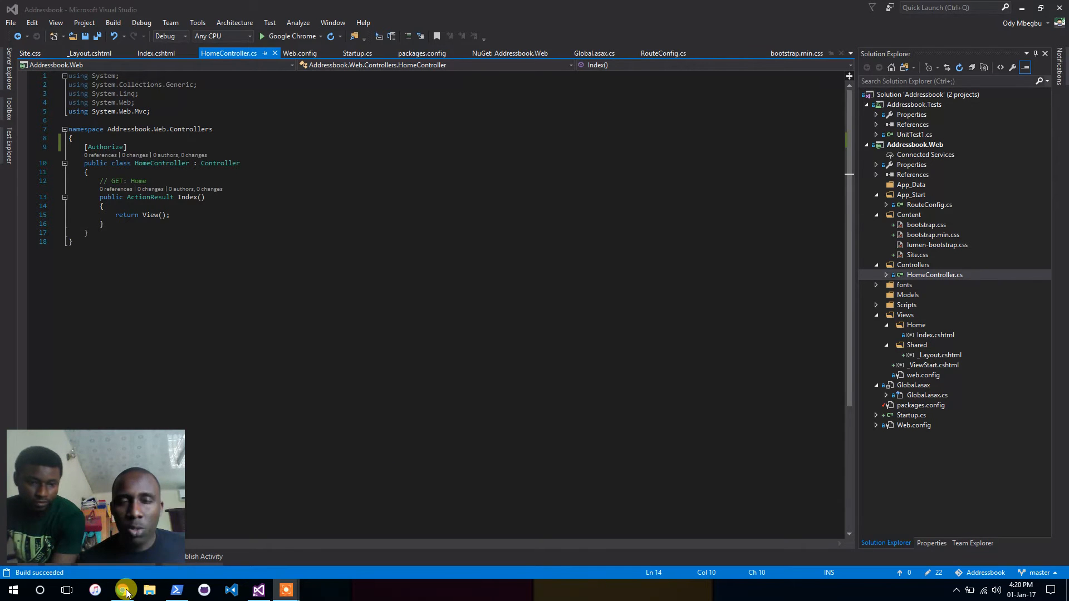
click(71, 241)
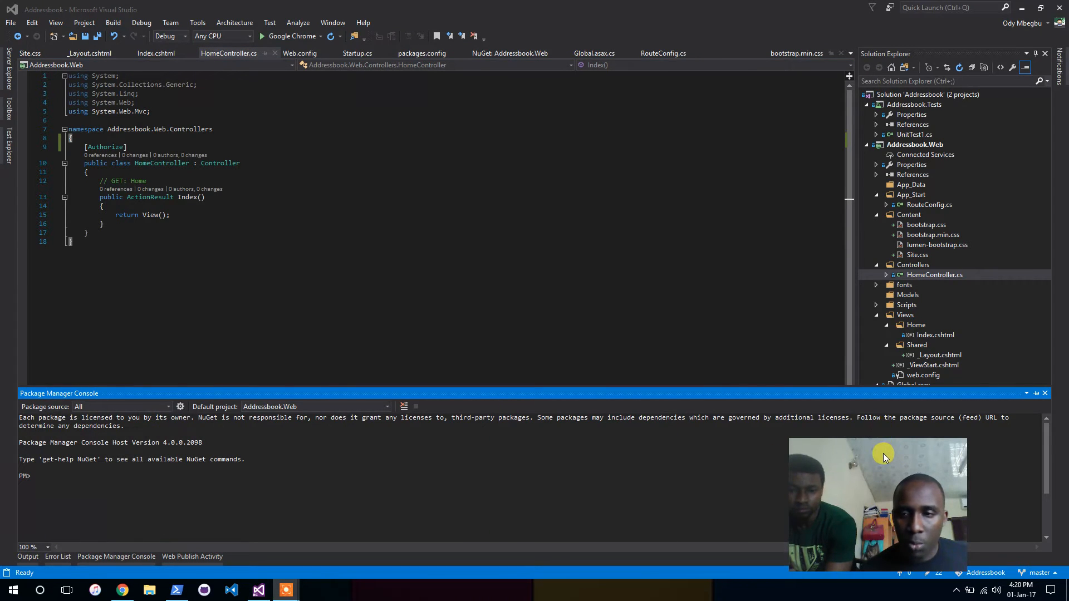
mouse_move(140, 476)
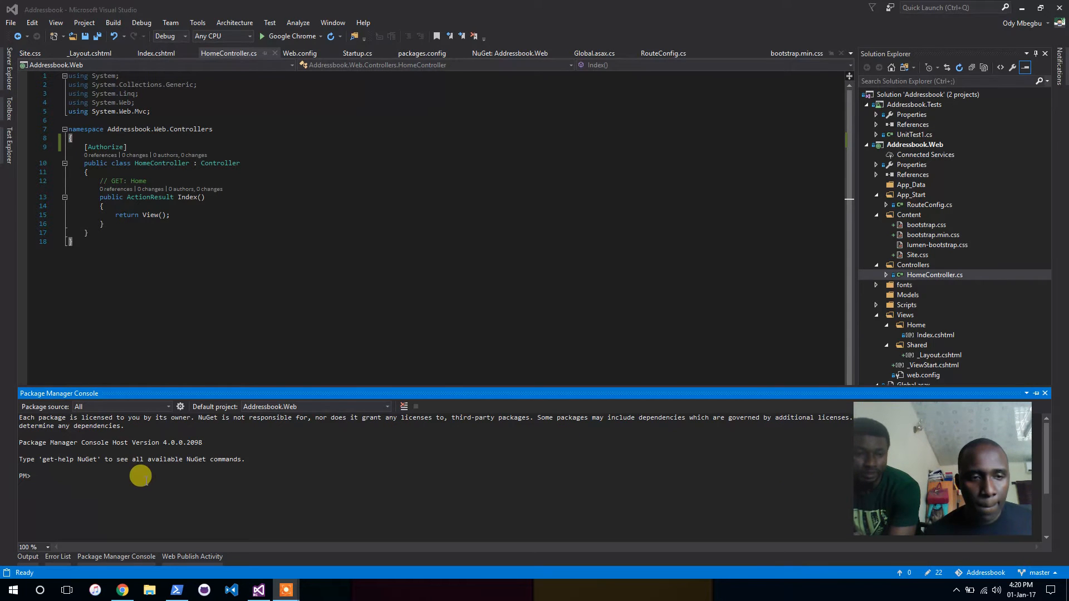
Run install-package Microsoft.Owin.Security.Cookies in the Package Manager Console.
text(install)
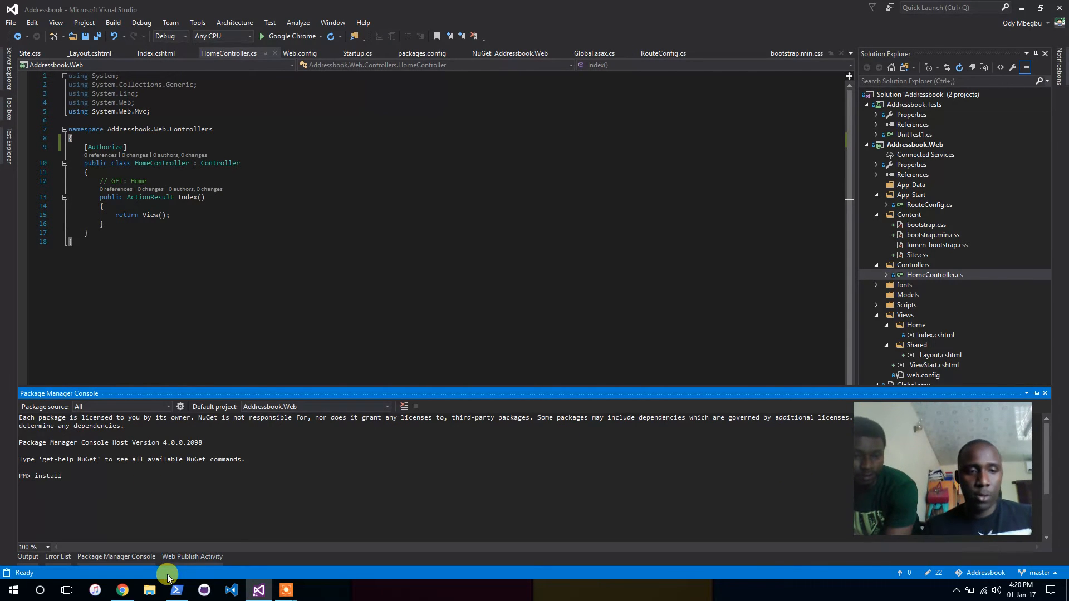
text(-package)
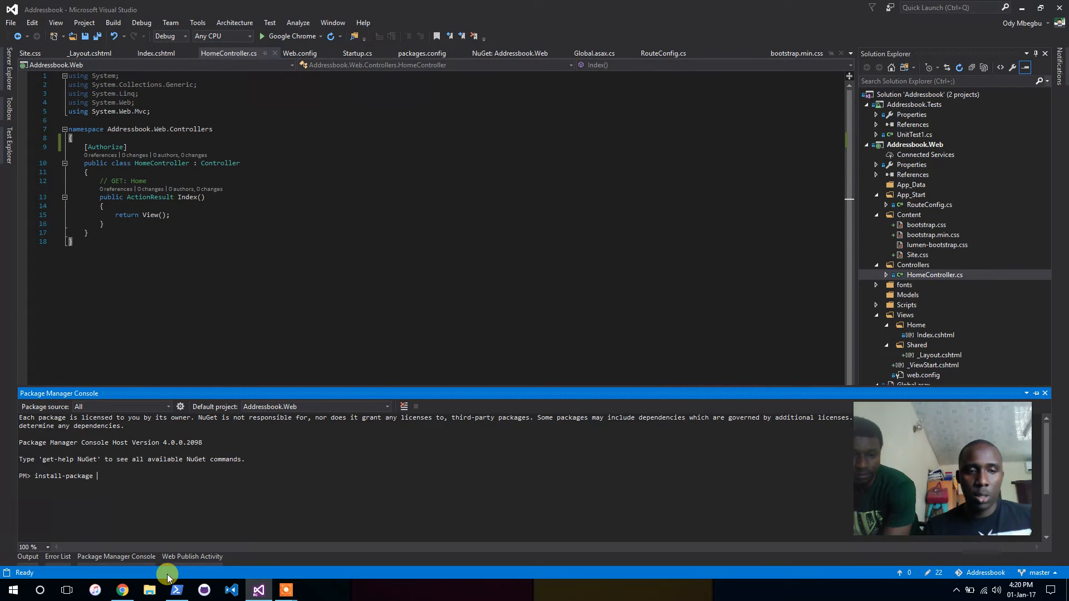
text(Micro)
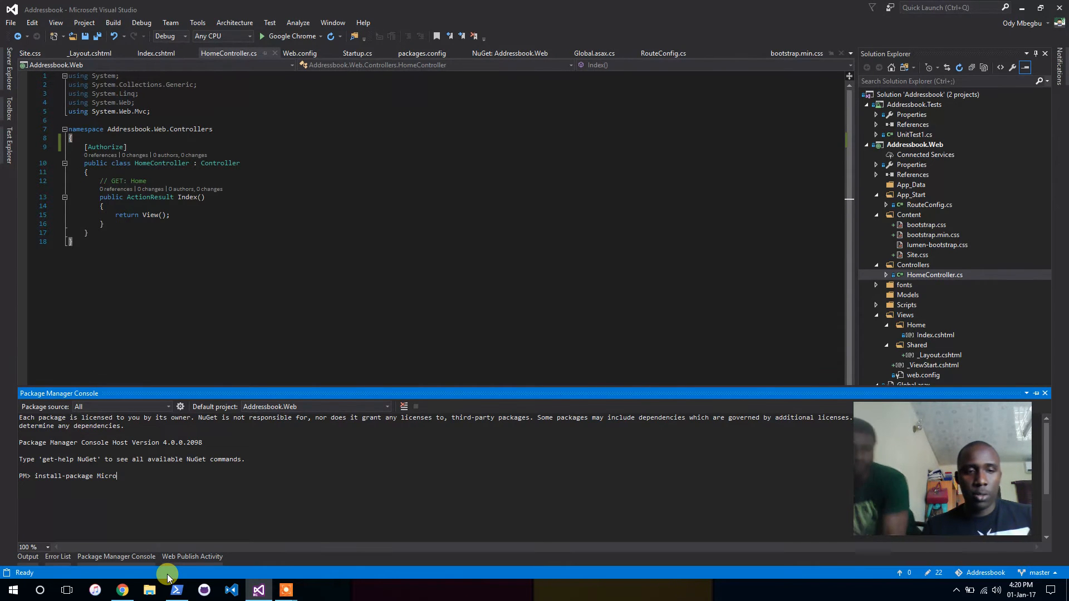
text(soft.Owin)
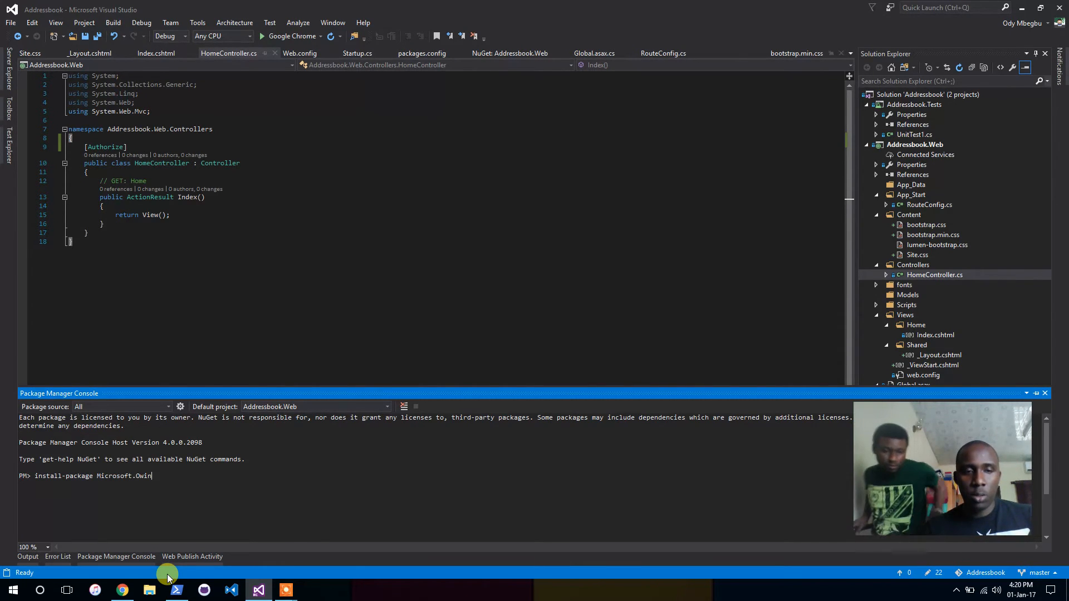
text(.Securti)
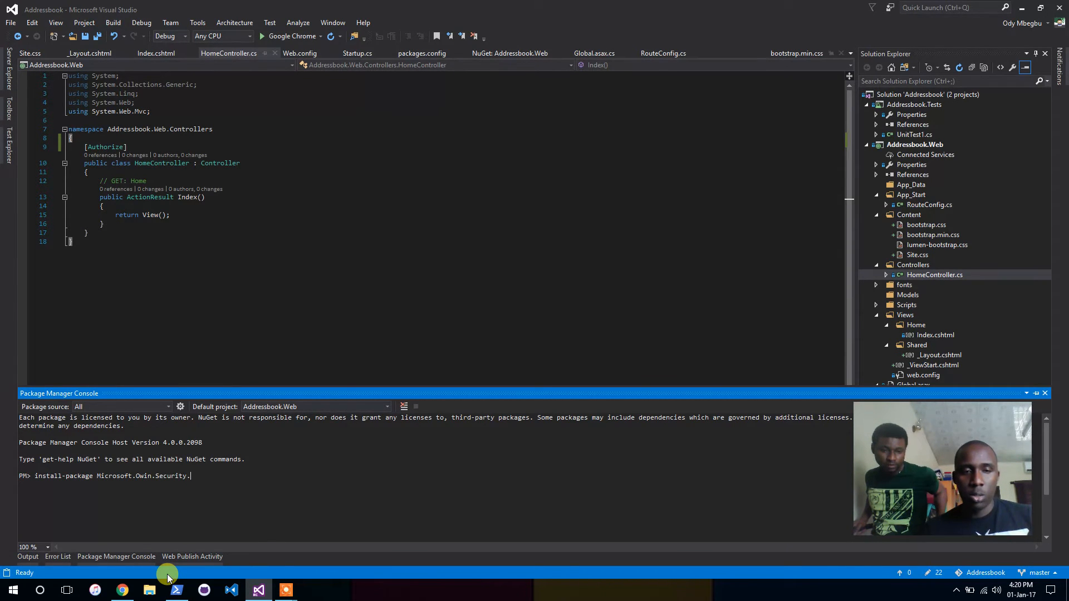
text(Cookies)
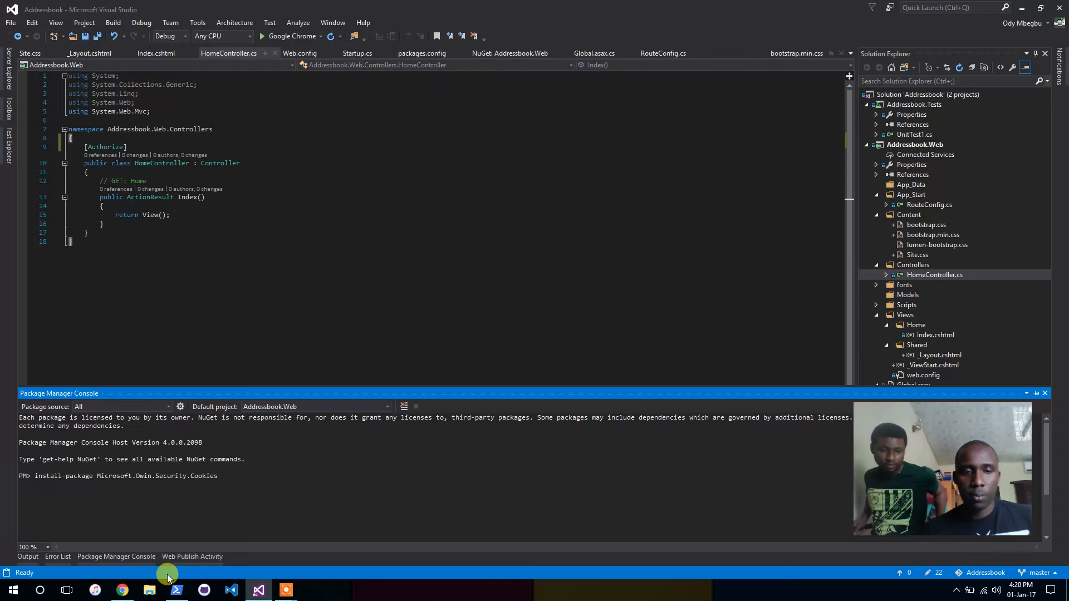
key(Return)
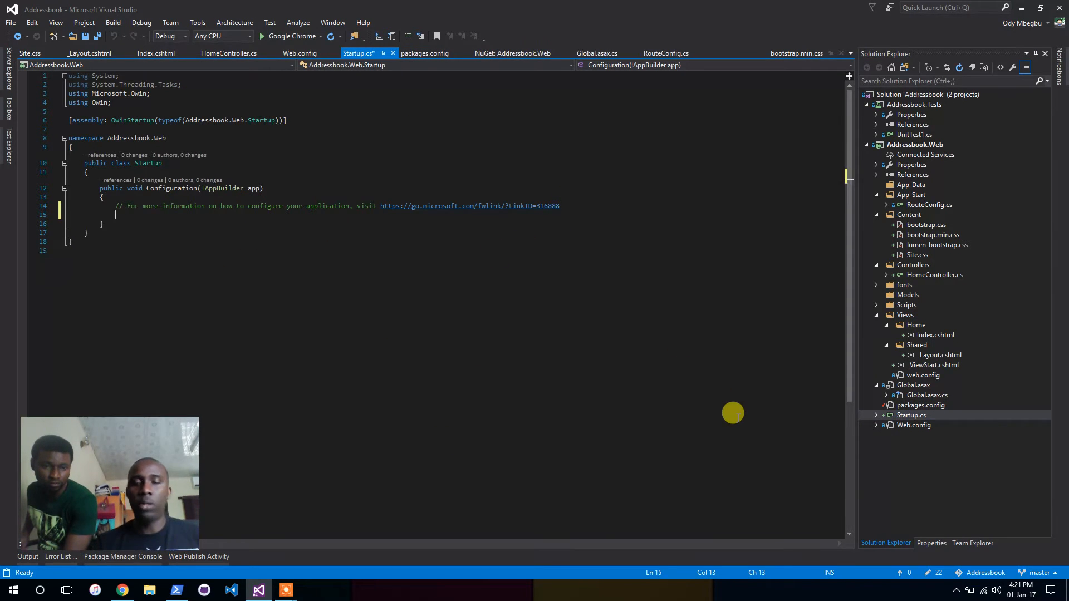
Add an app.UseCookieAuthentication() call inside Configuration and check its overloads.
text(ap)
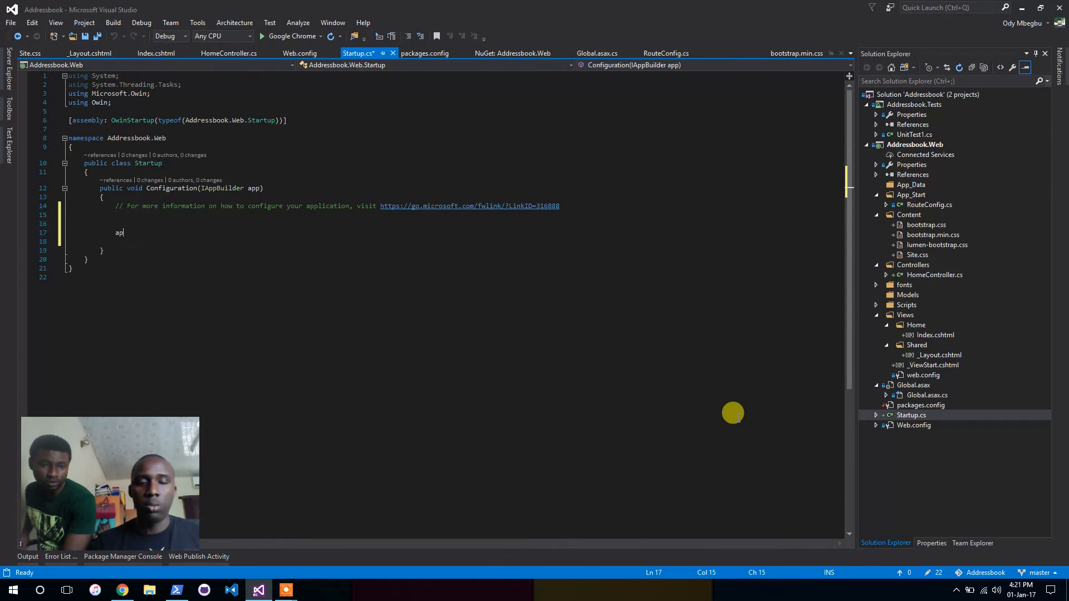
text(p.)
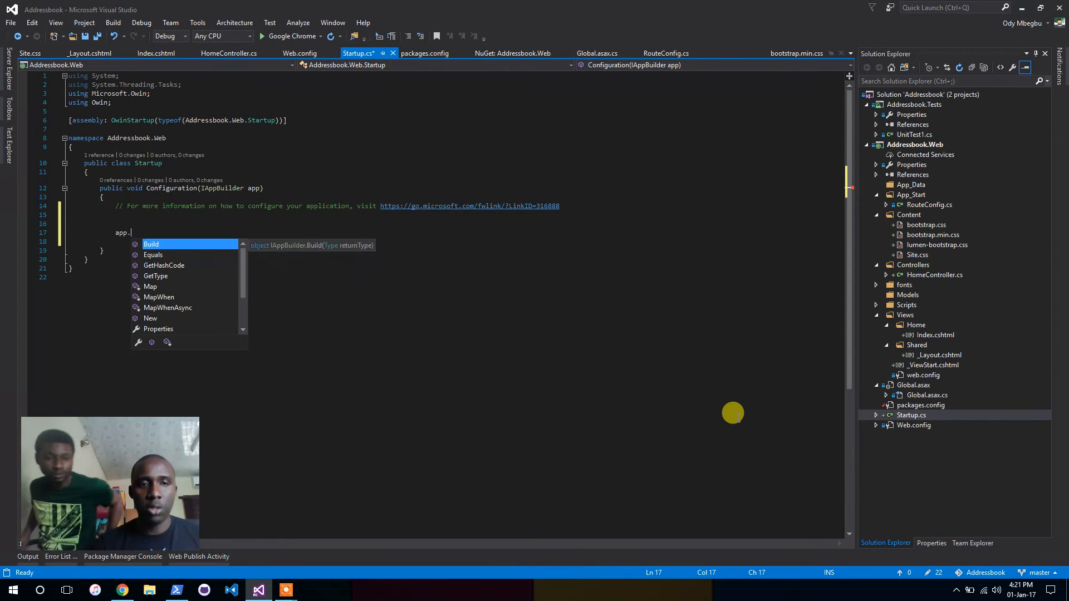
scroll(down, 3)
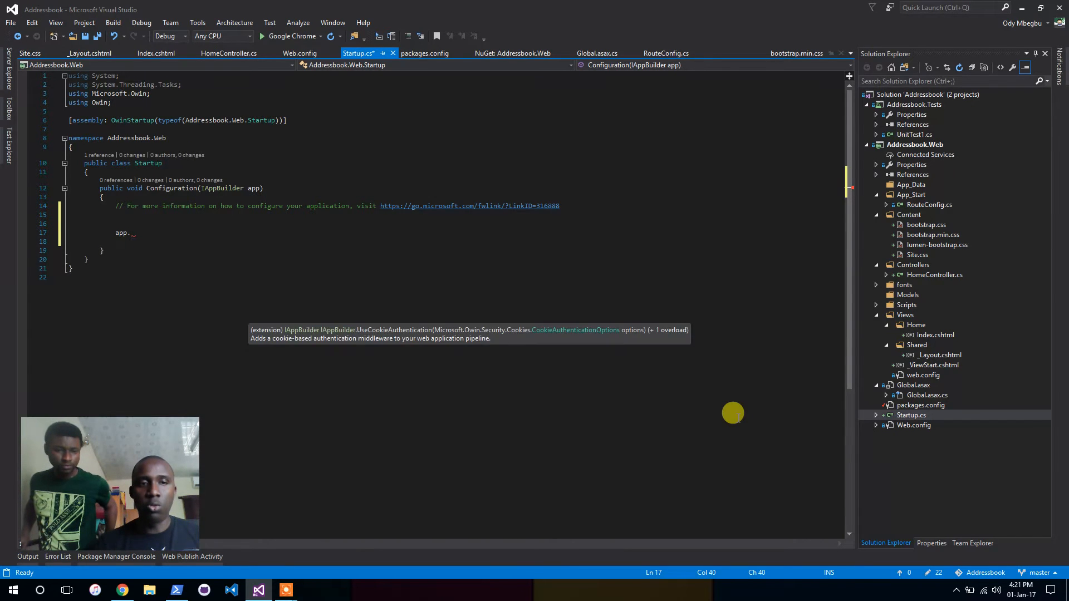
text(UseCookieAuthentication())
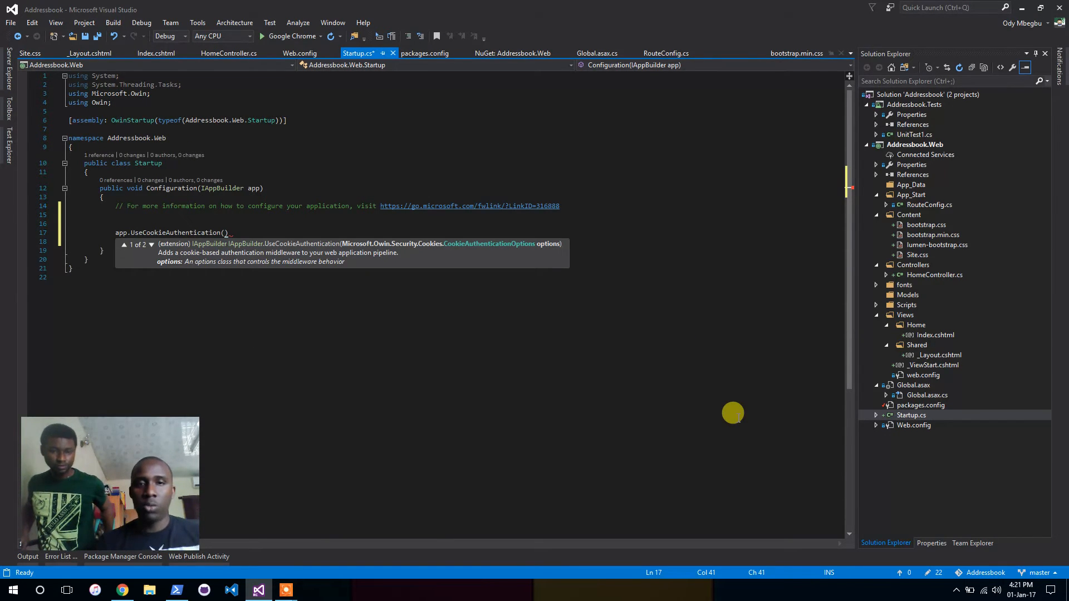
click(151, 245)
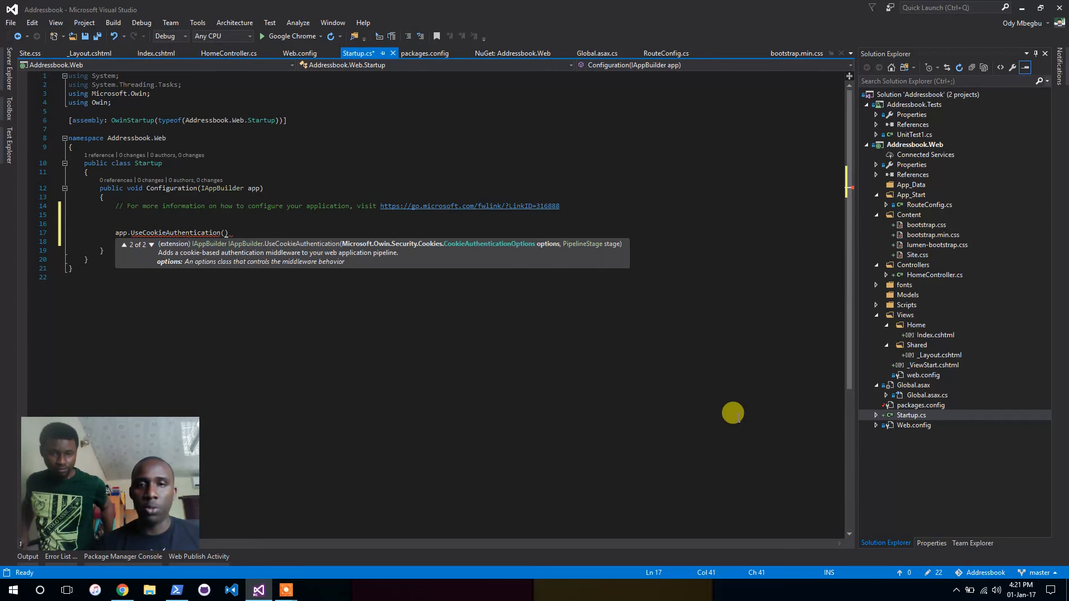
Pass new CookieAuthenticationOptions with AuthenticationMode and an empty LoginPath string.
text(ne)
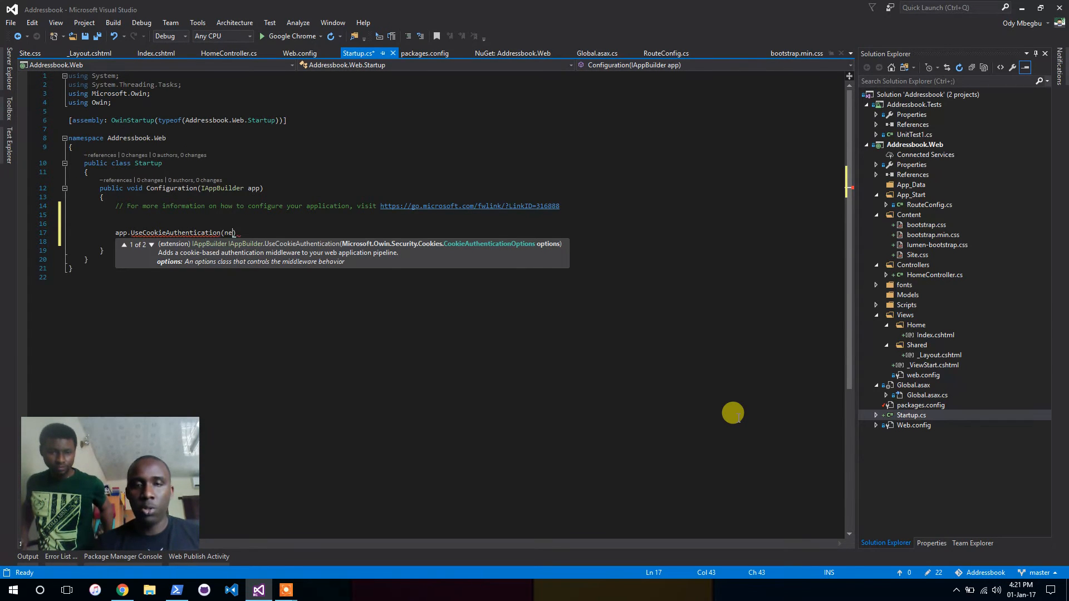
text(new Microsoft.Owin.Security.Cookies.CookieAuthenticationOptions)
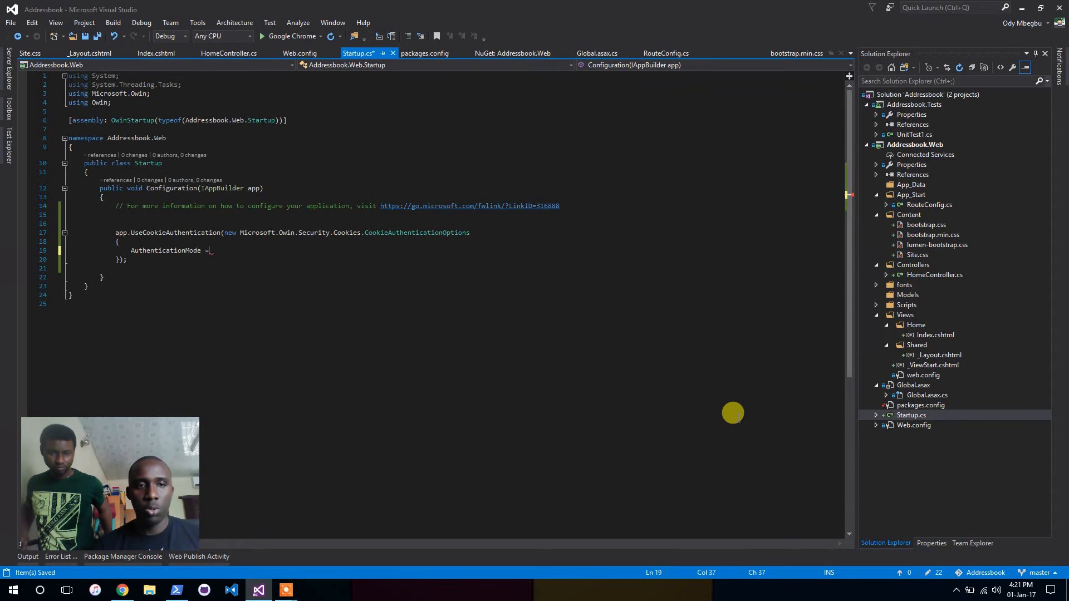
text(Microsoft.Owin.Security.AuthenticationMode.)
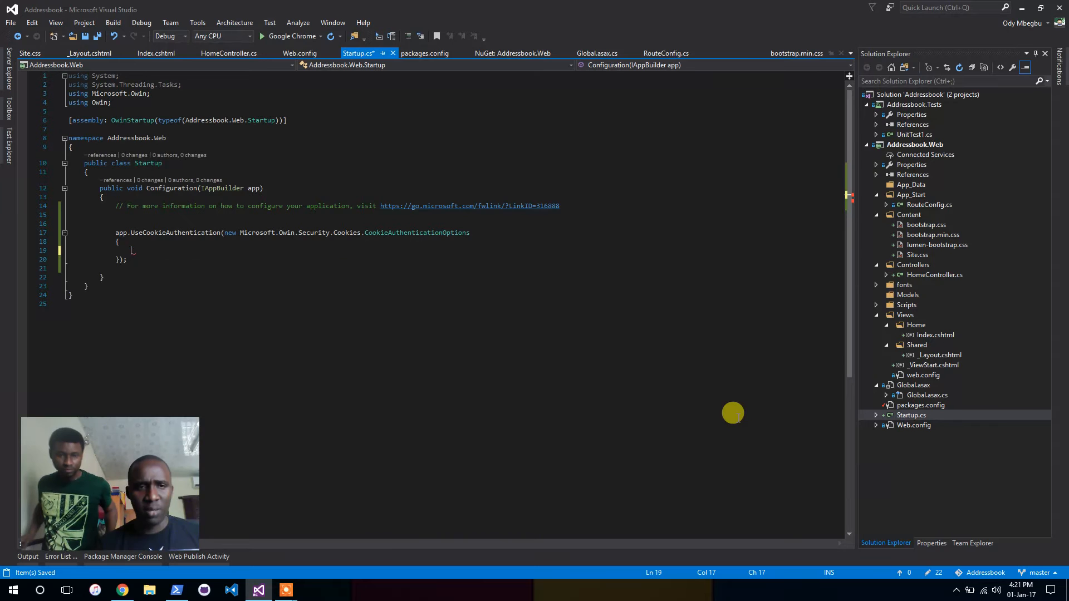
text(lp)
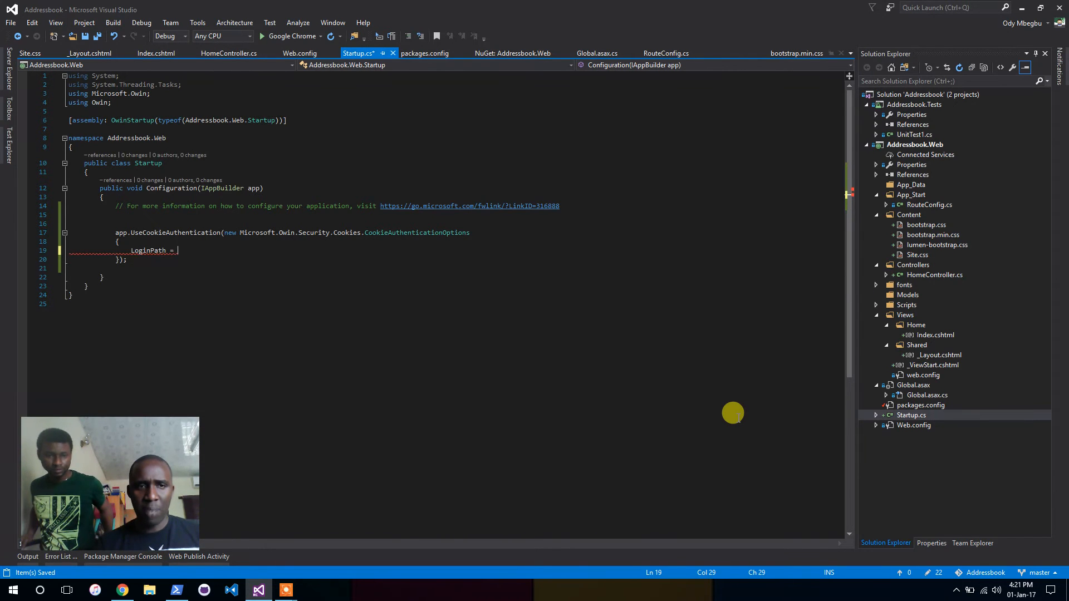
text("")
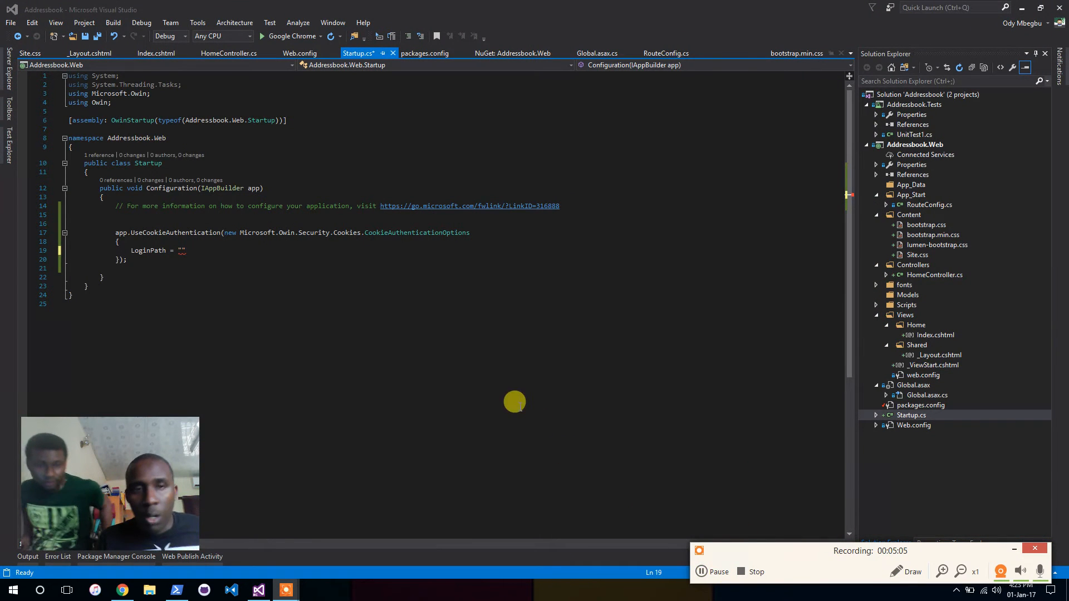
mouse_move(139, 246)
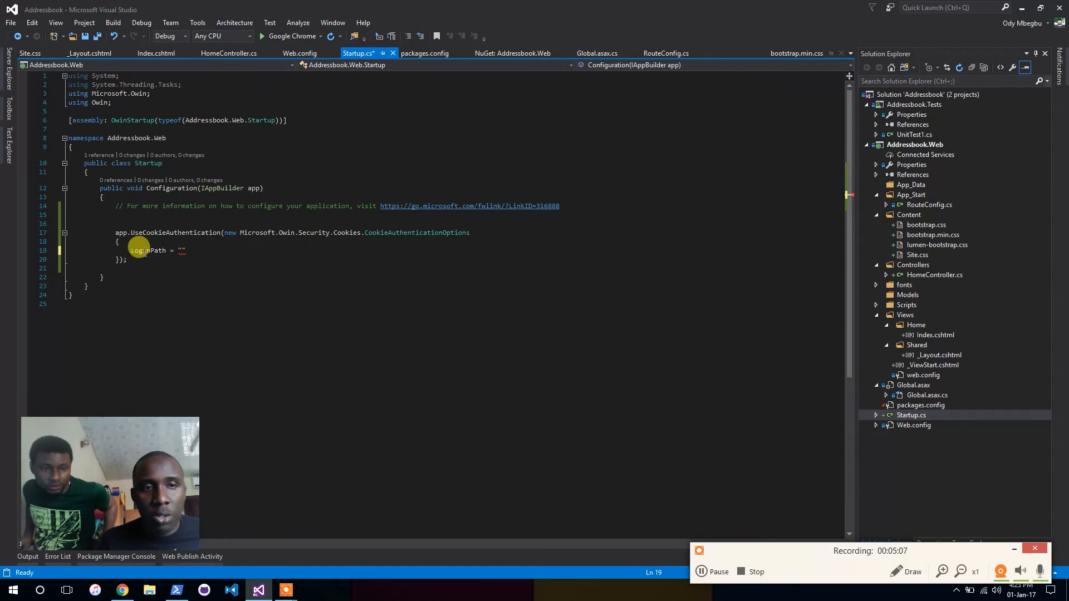
mouse_move(180, 249)
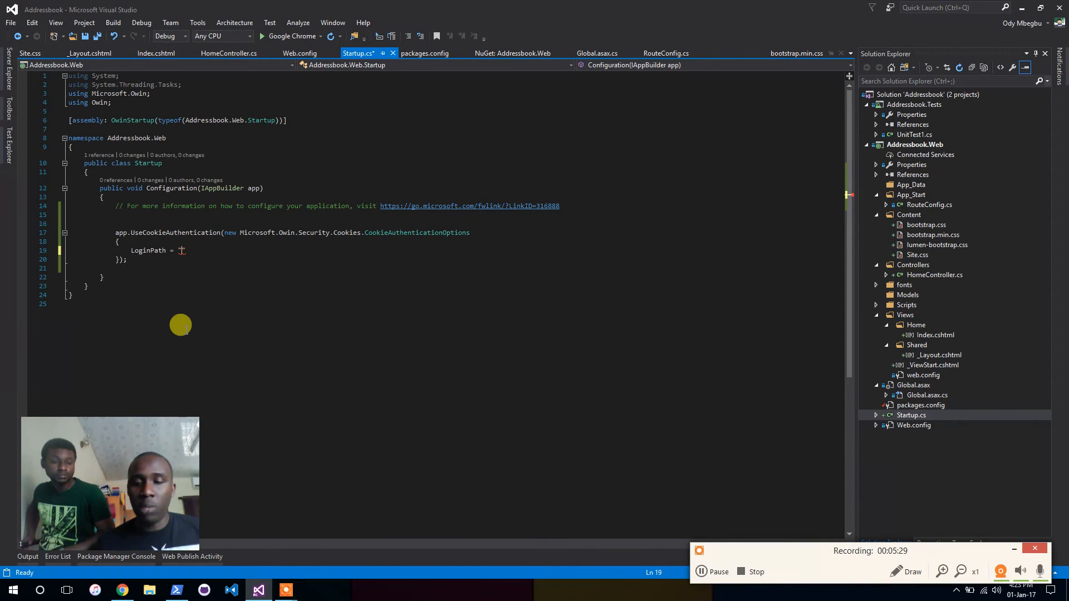
Set LoginPath = new PathString("/account/login") in CookieAuthenticationOptions and save Startup.cs.
text(/account/login)
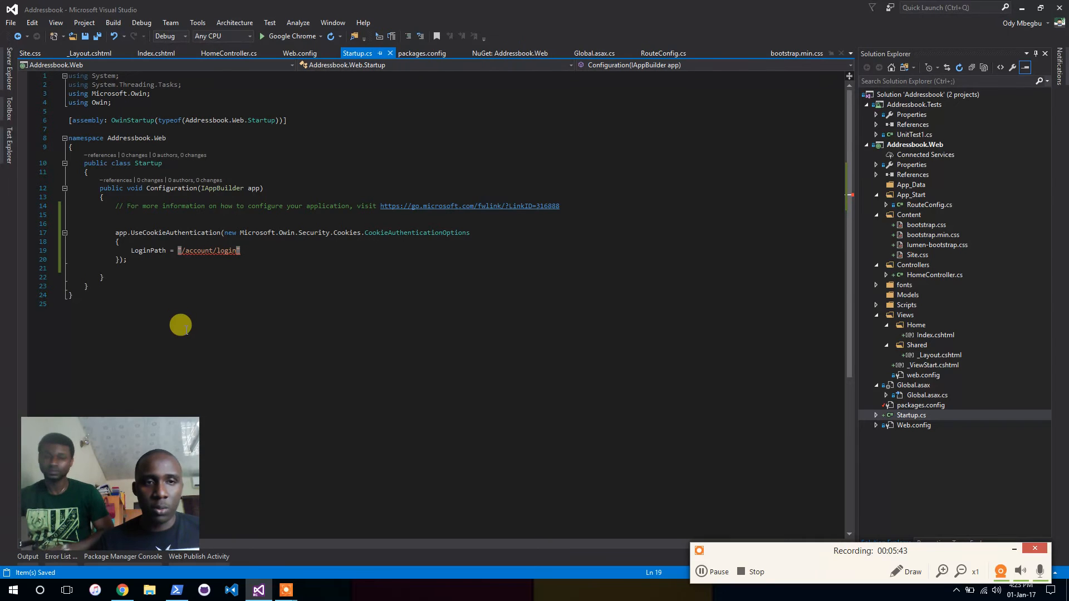
mouse_move(718, 572)
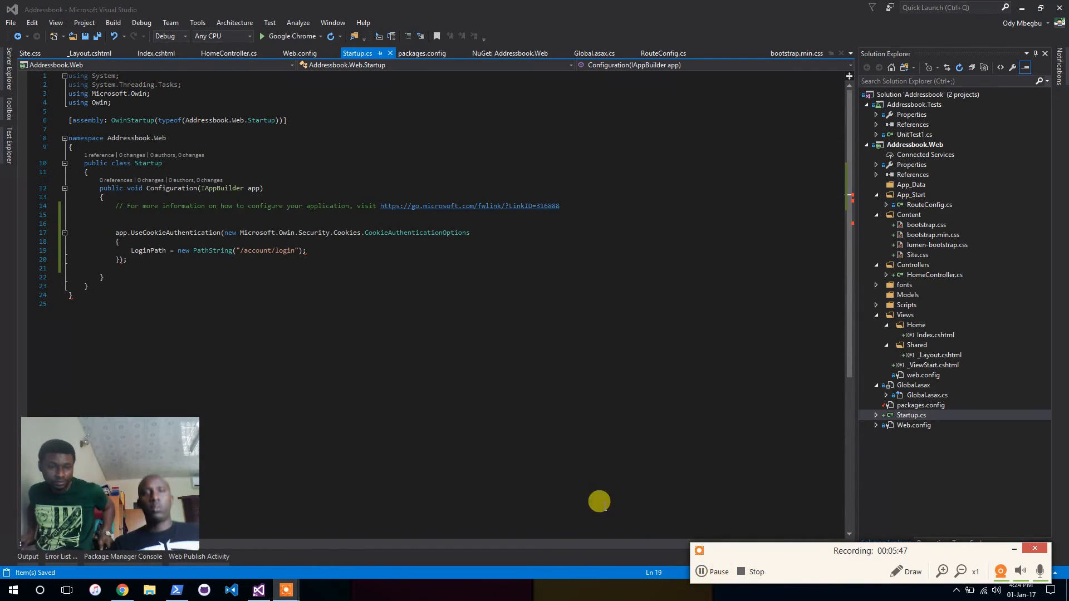
mouse_move(394, 334)
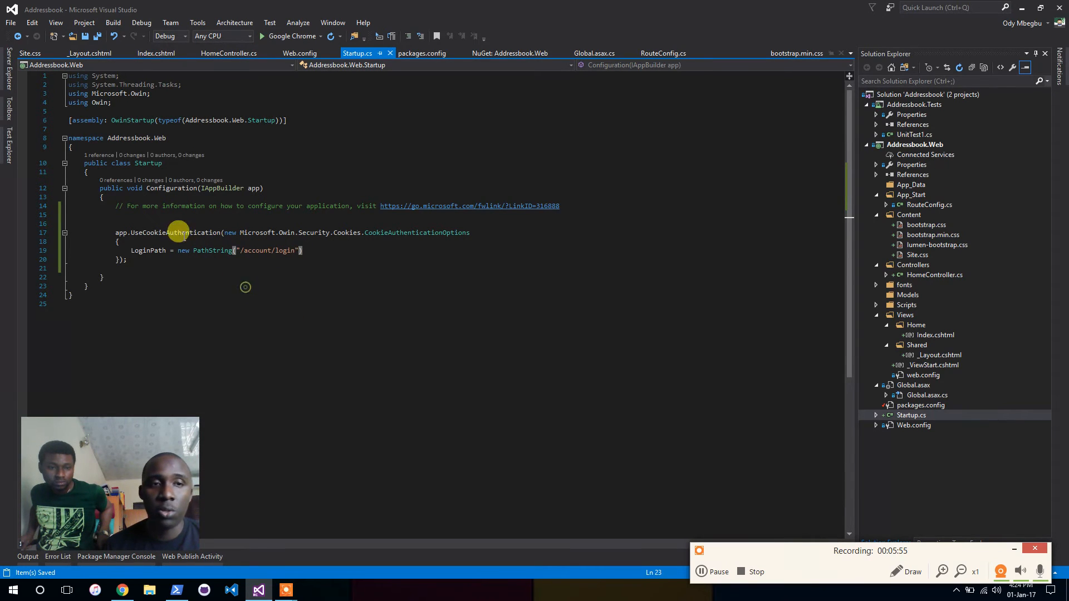
mouse_move(340, 228)
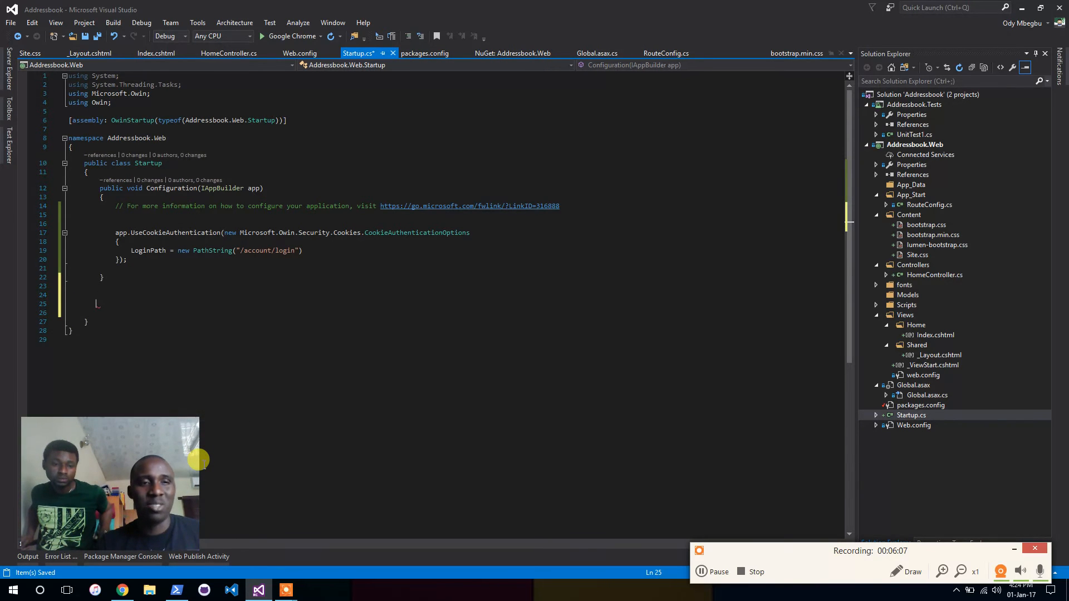
Extract the UseCookieAuthentication block into a new method named ConfigureAuth.
key(Delete)
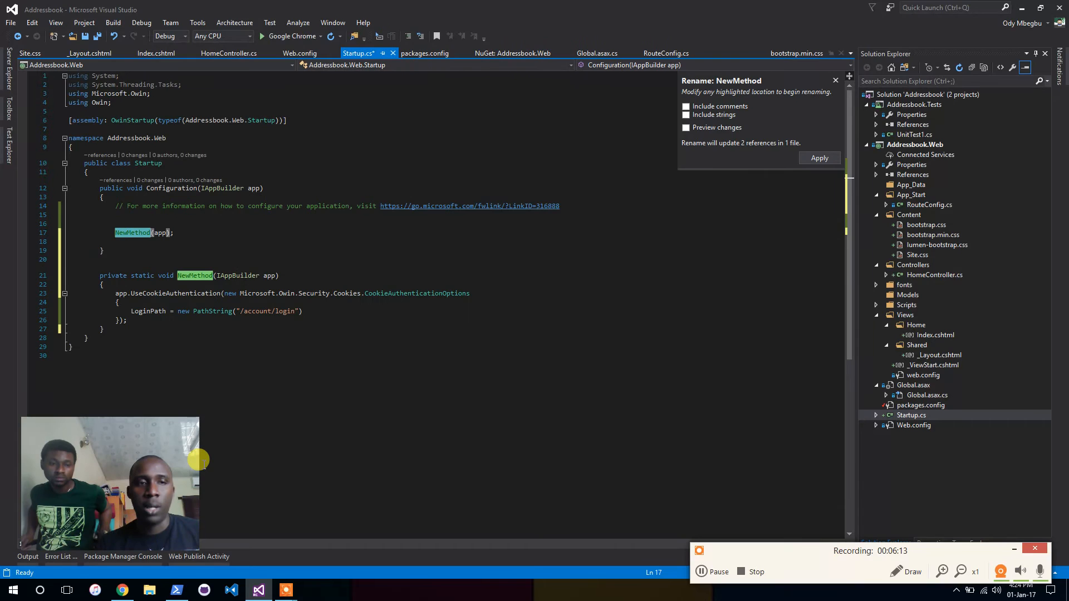
text(Con(app);)
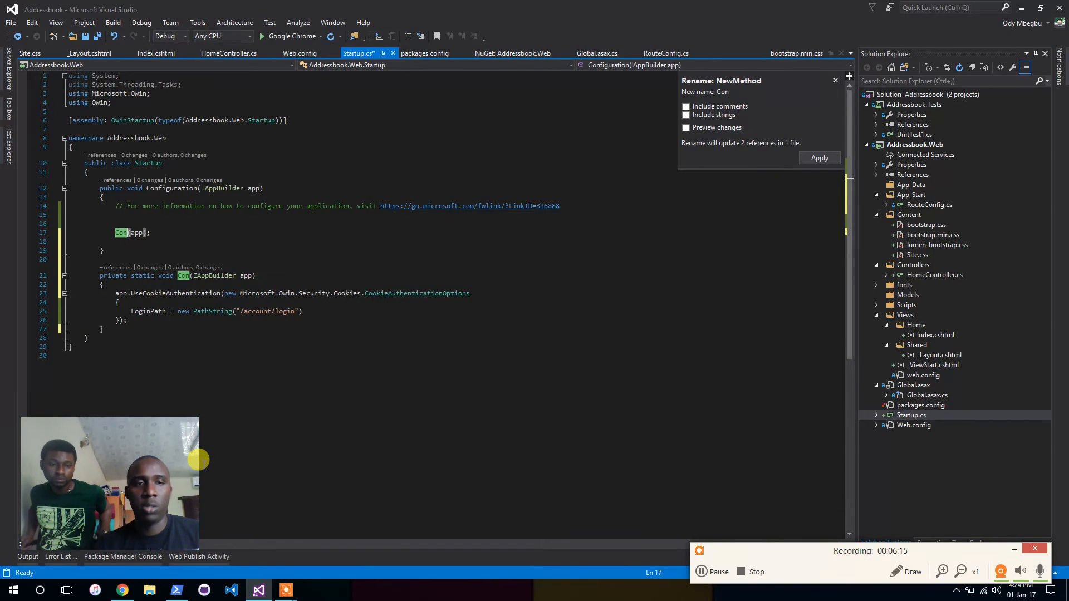
text(fiu)
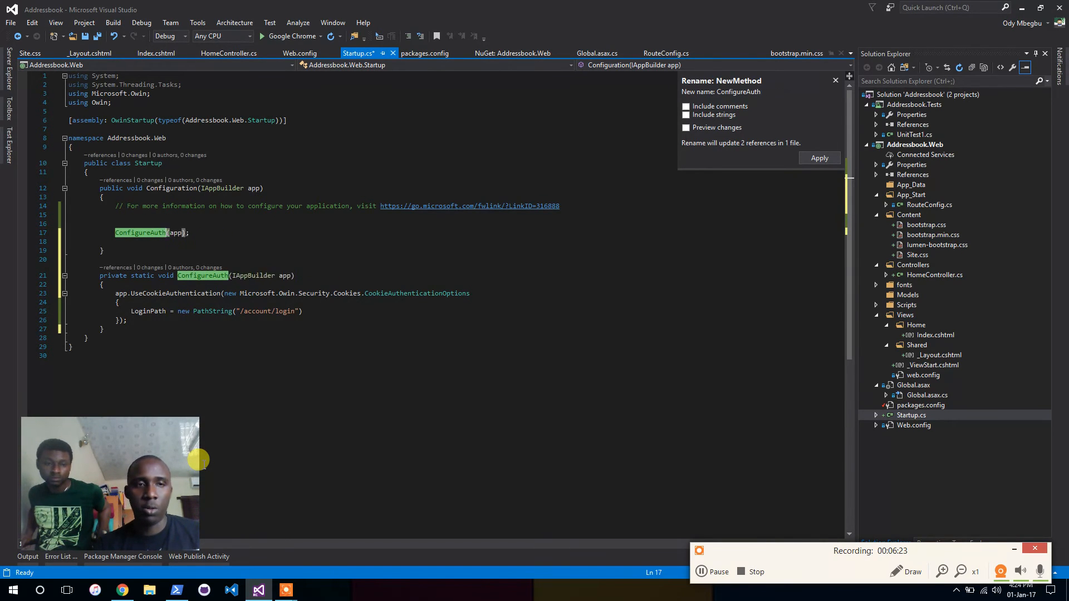
click(819, 158)
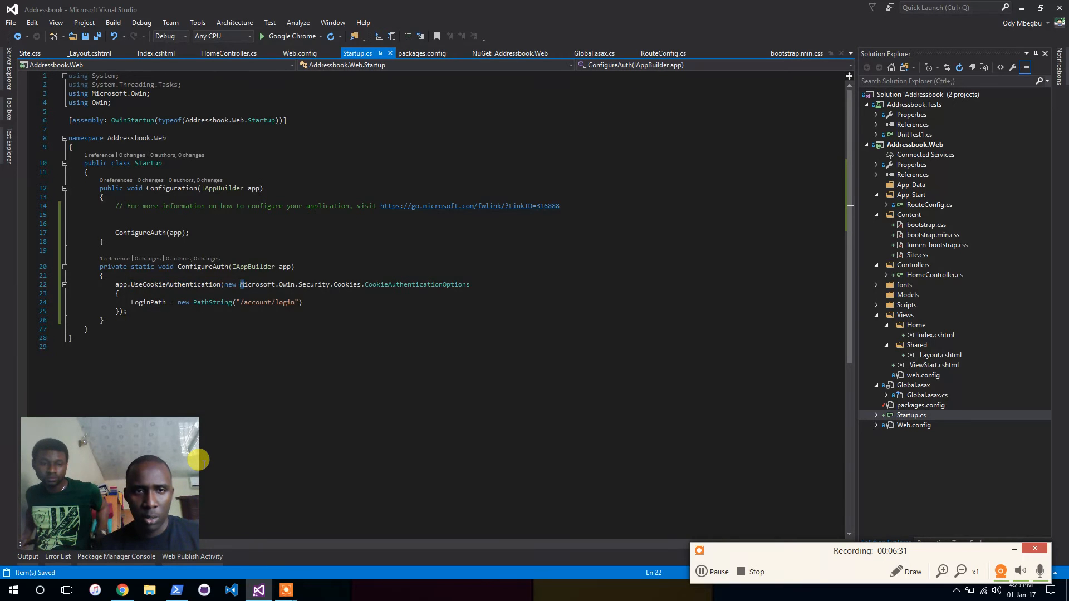
Drop the options type's namespace prefix and import Microsoft.Owin.Security.Cookies.
double_click(301, 284)
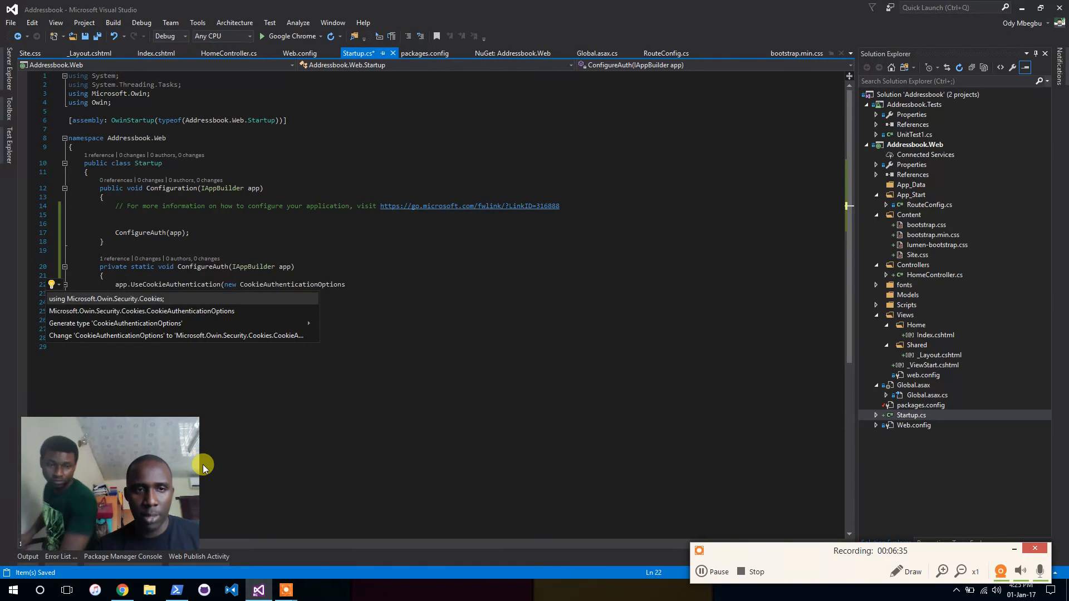
click(106, 298)
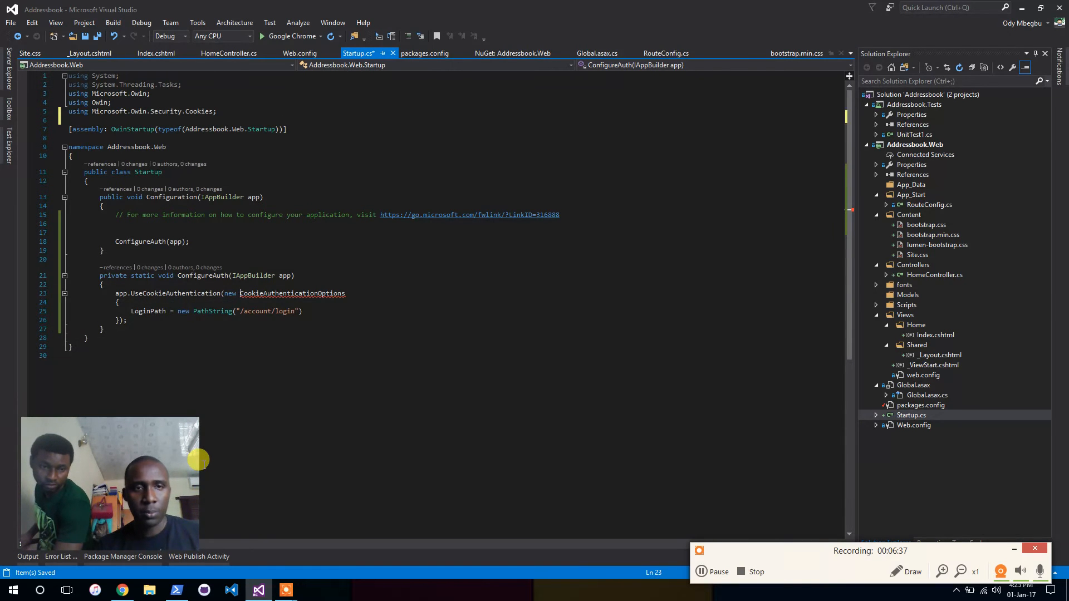
double_click(292, 293)
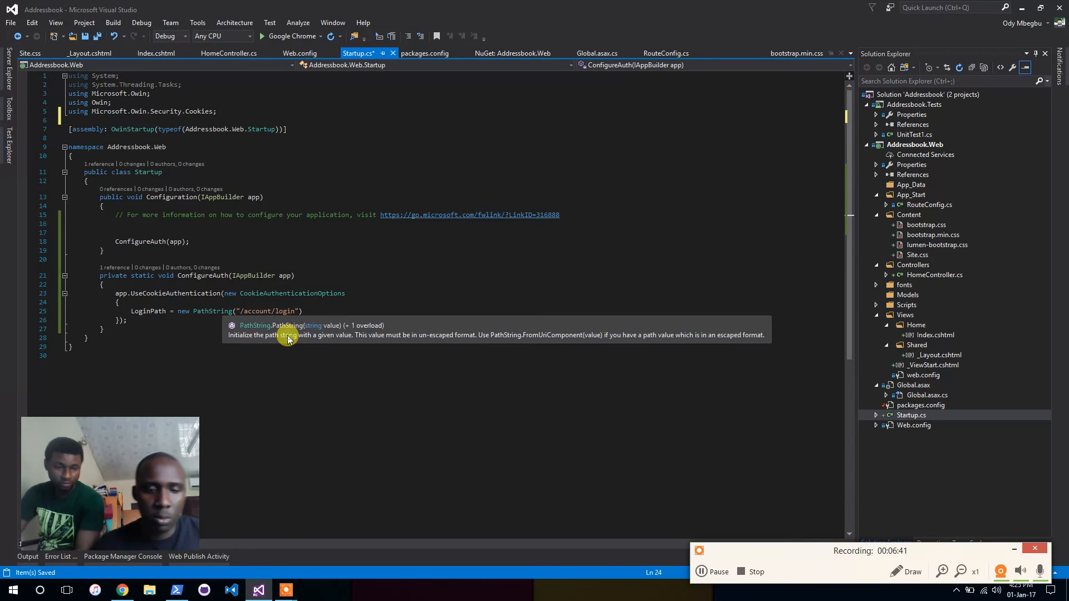
mouse_move(137, 6)
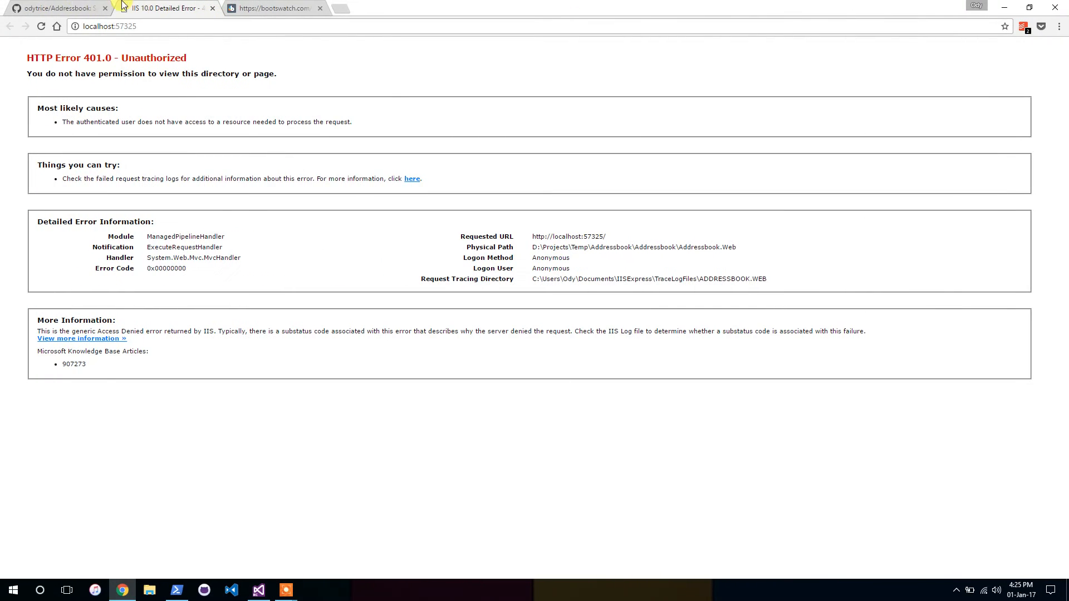
Reload the localhost site in Chrome, confirming the /account/login redirect returns 404.
click(41, 26)
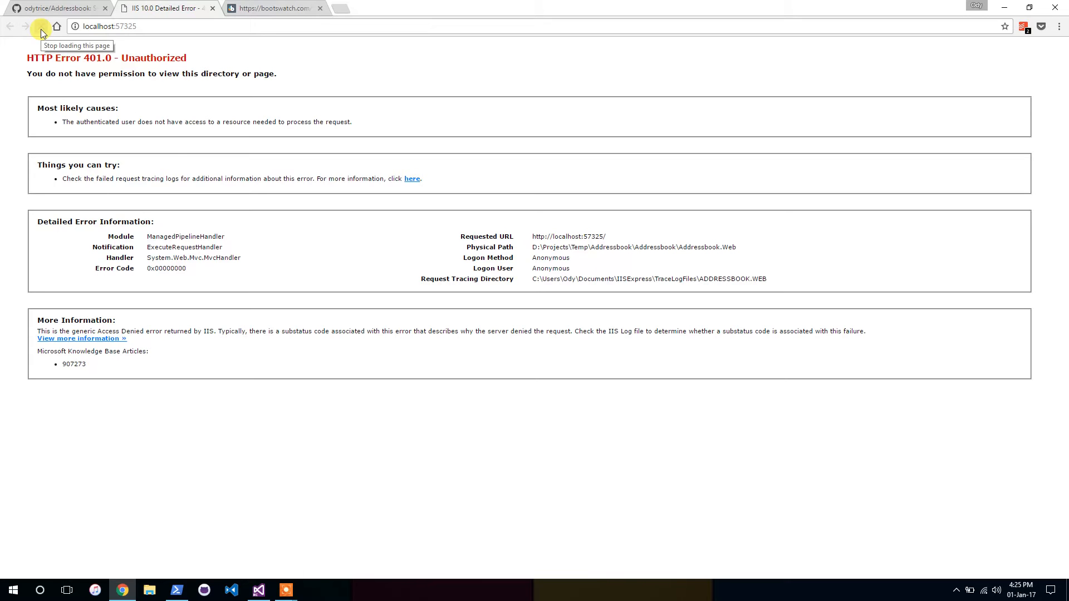
click(40, 26)
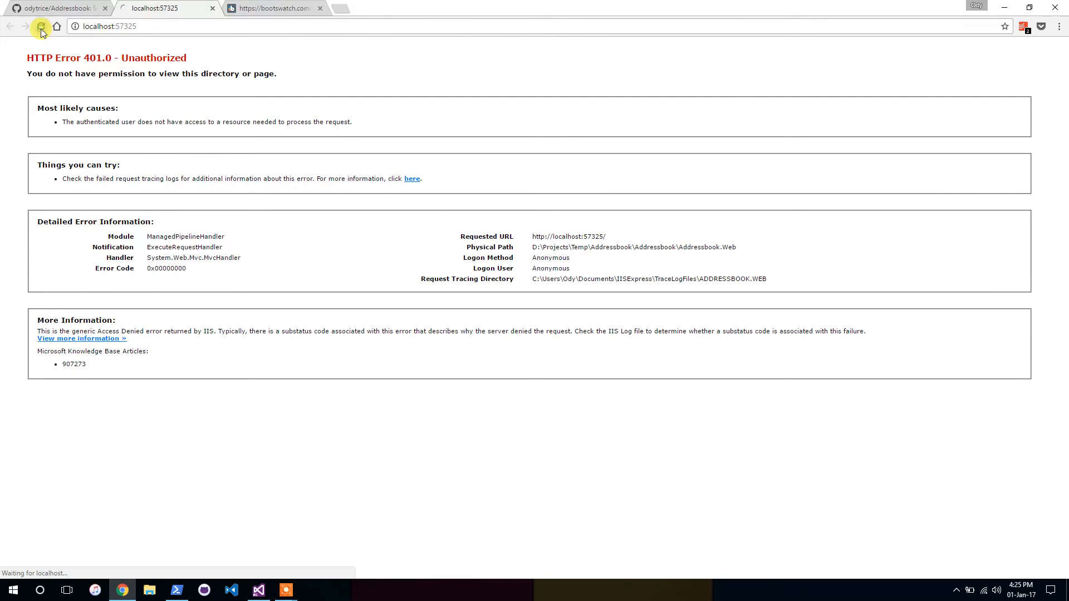
click(41, 26)
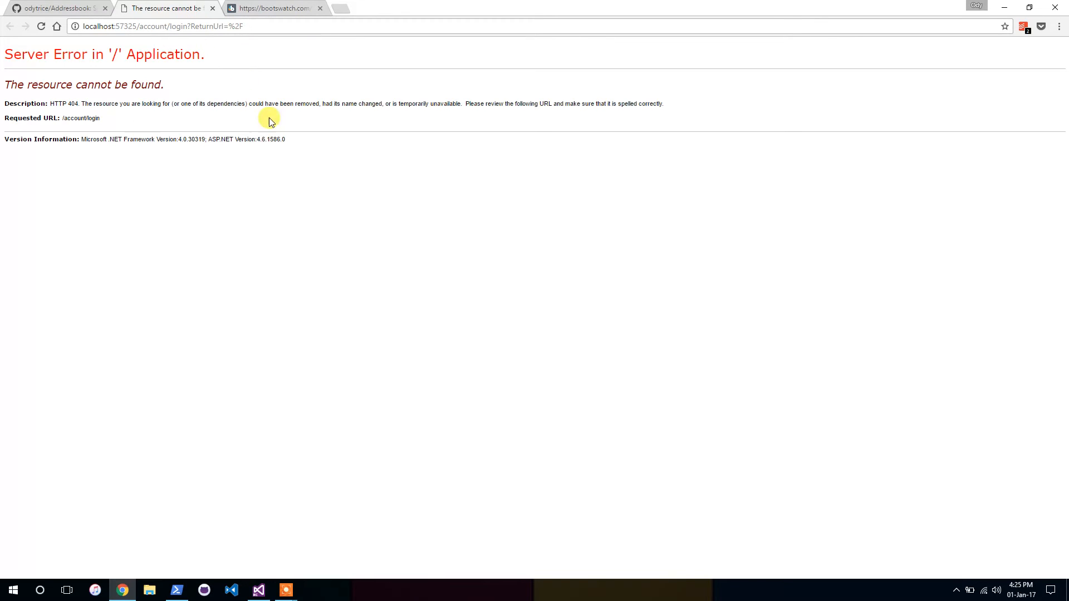
mouse_move(146, 281)
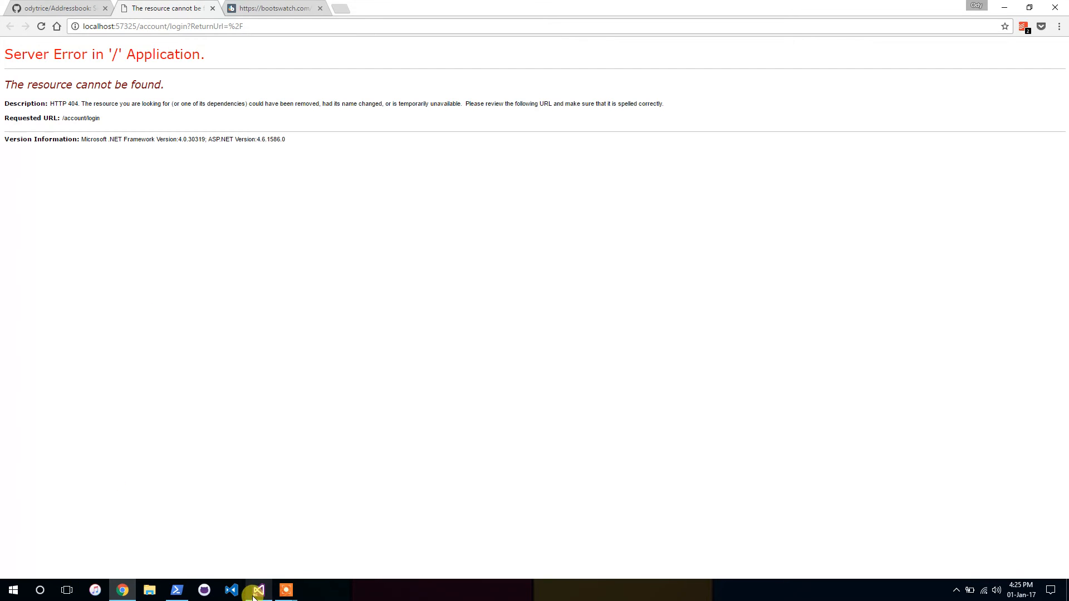
click(257, 589)
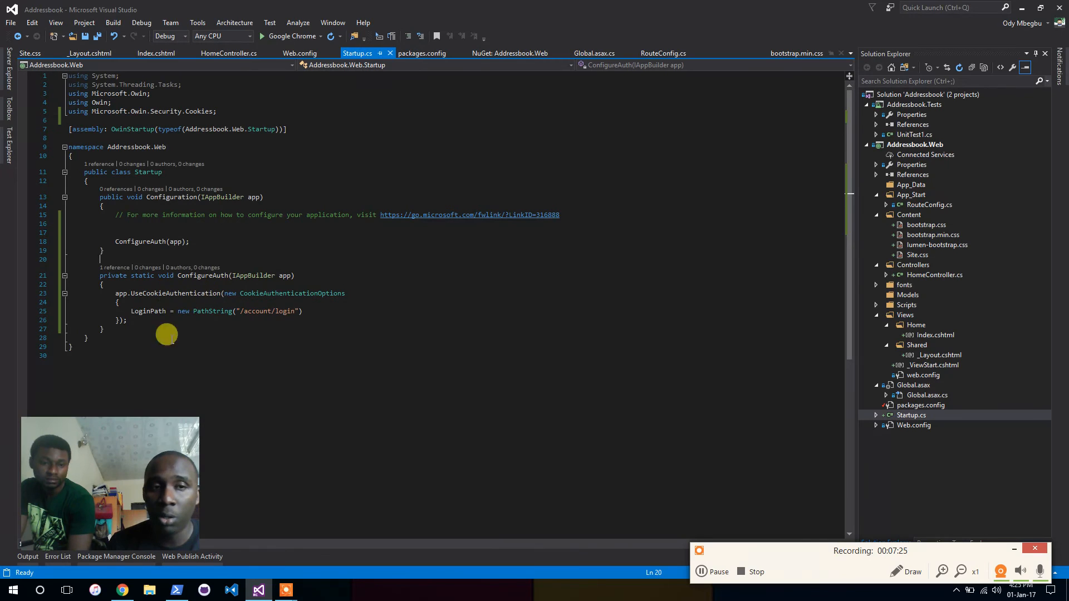
mouse_move(171, 311)
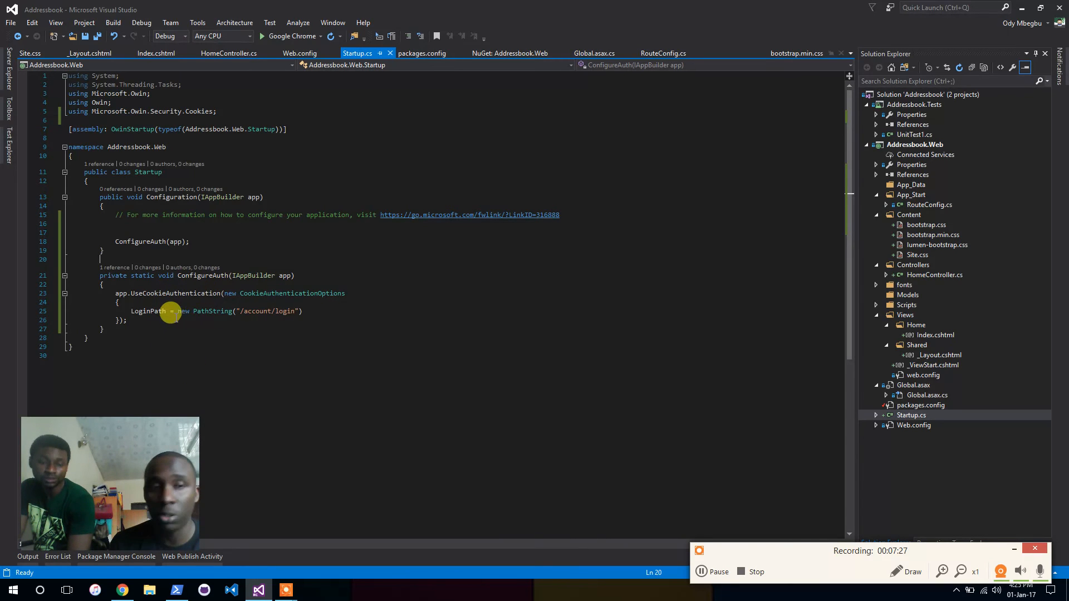
mouse_move(620, 315)
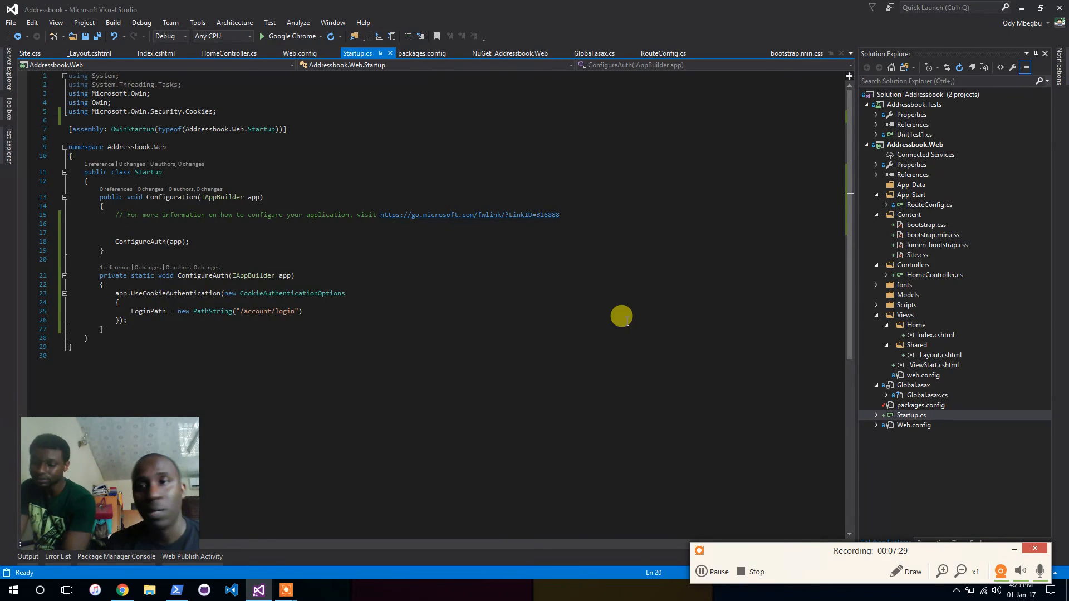
mouse_move(933, 334)
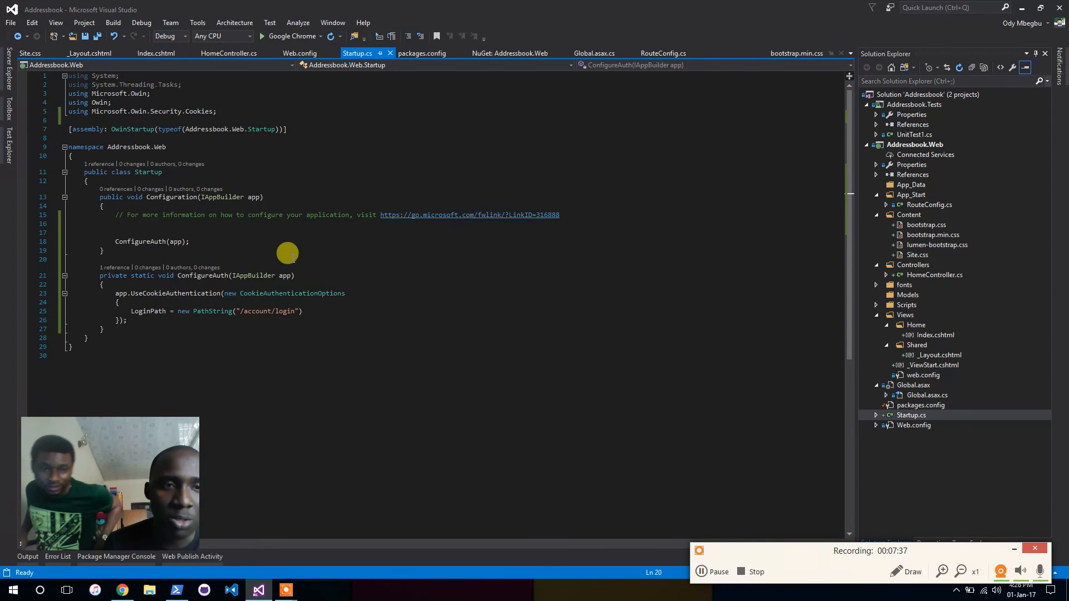
Delete the empty lines above ConfigureAuth(app) in Configuration and save Startup.cs.
click(91, 233)
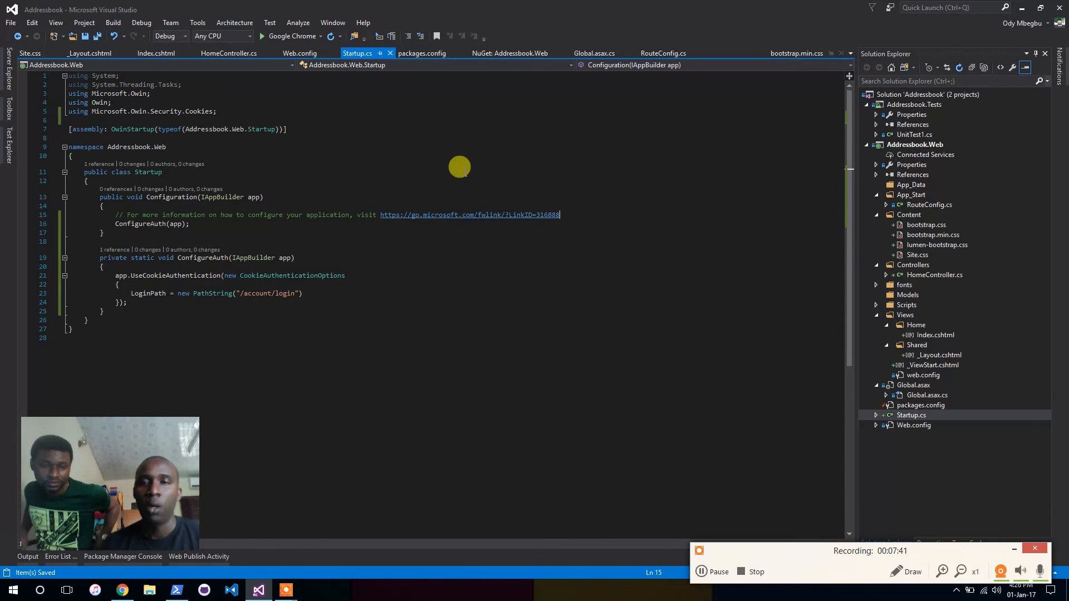
Add an empty MVC 5 AccountController to Controllers and rename its Index action to Login.
right_click(914, 265)
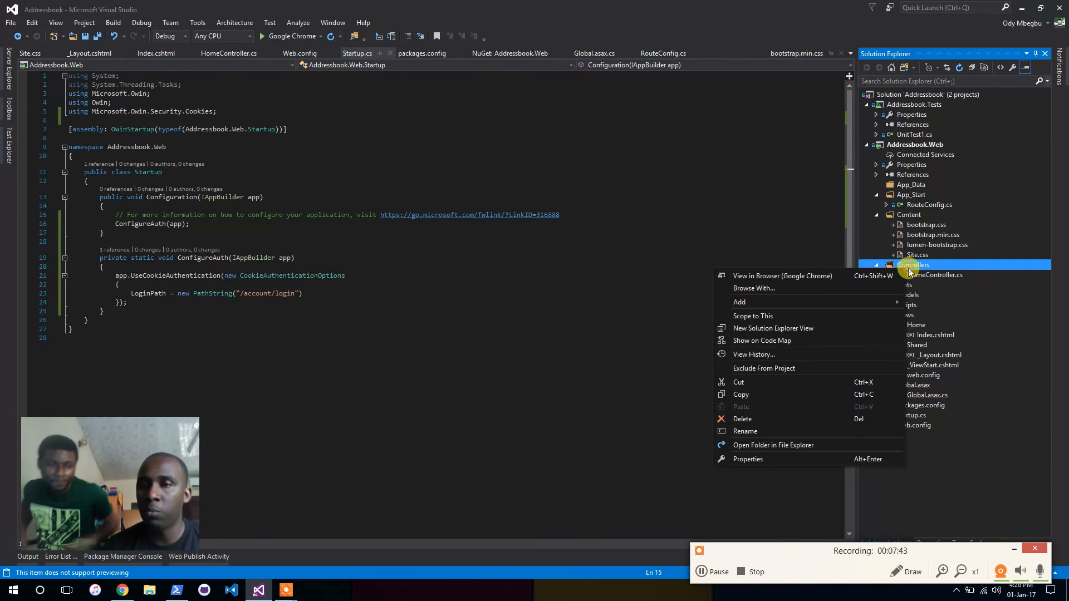
click(738, 301)
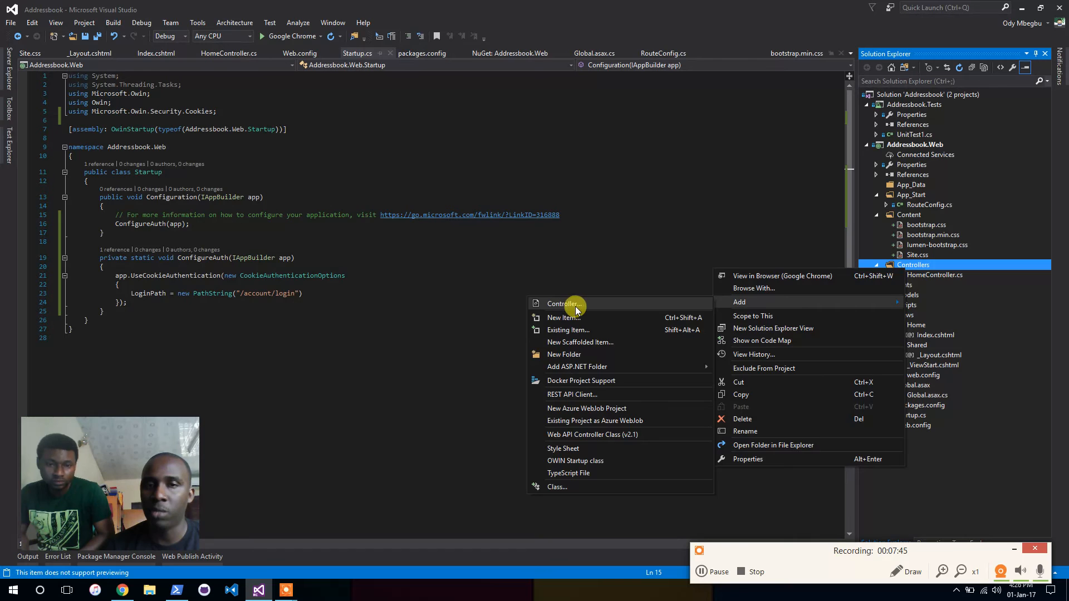
click(562, 303)
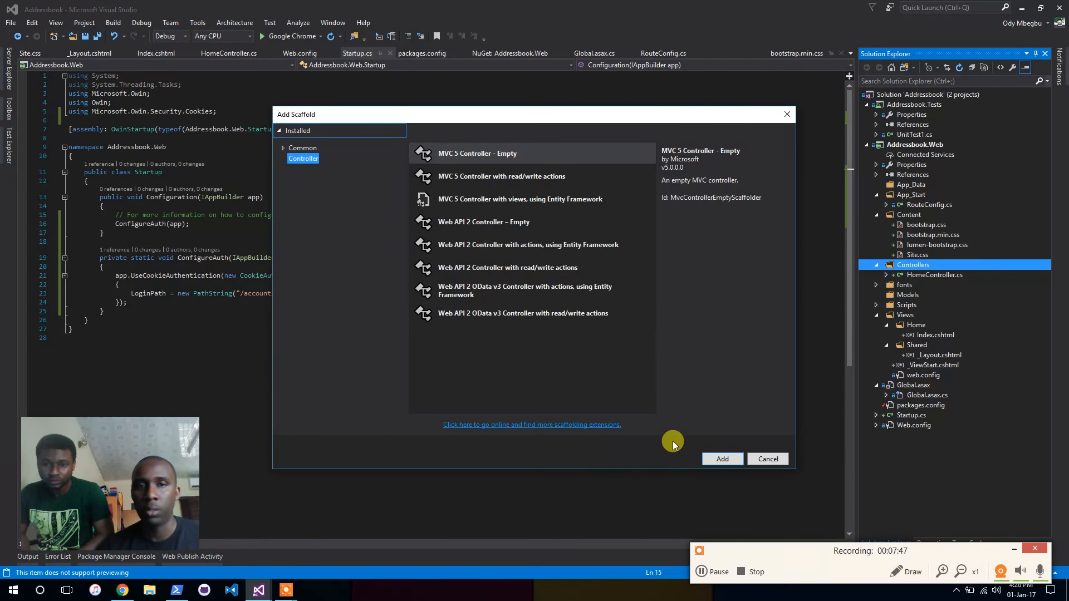
click(722, 458)
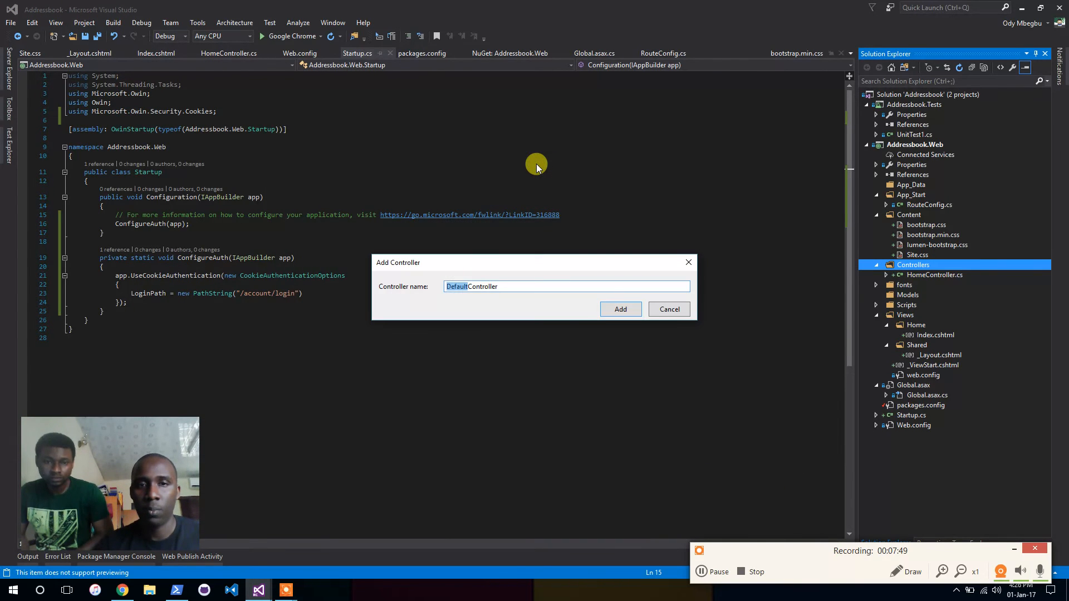
text(AccountController)
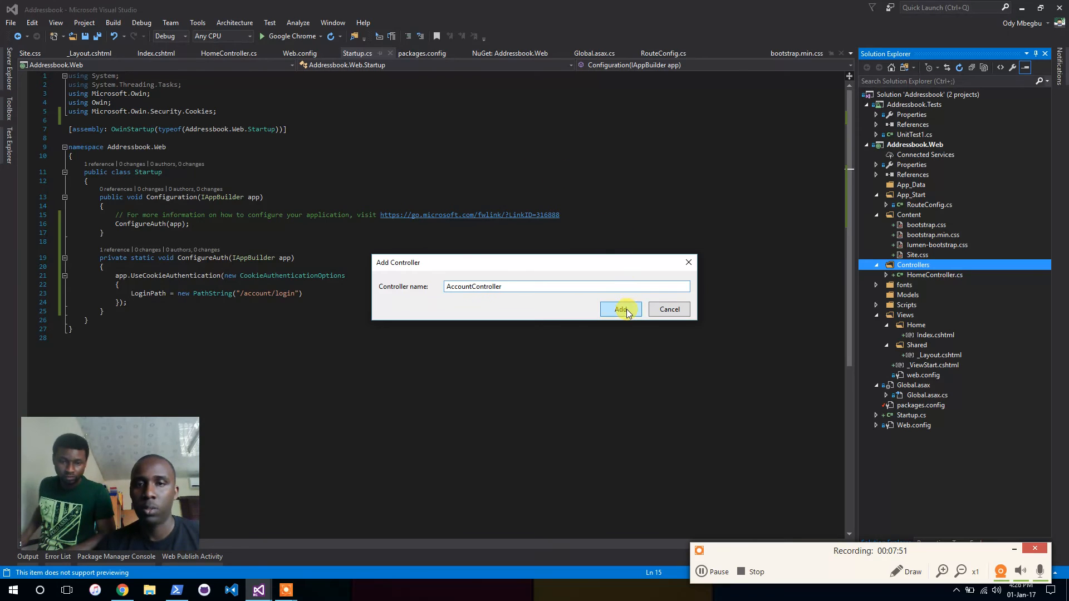
click(620, 309)
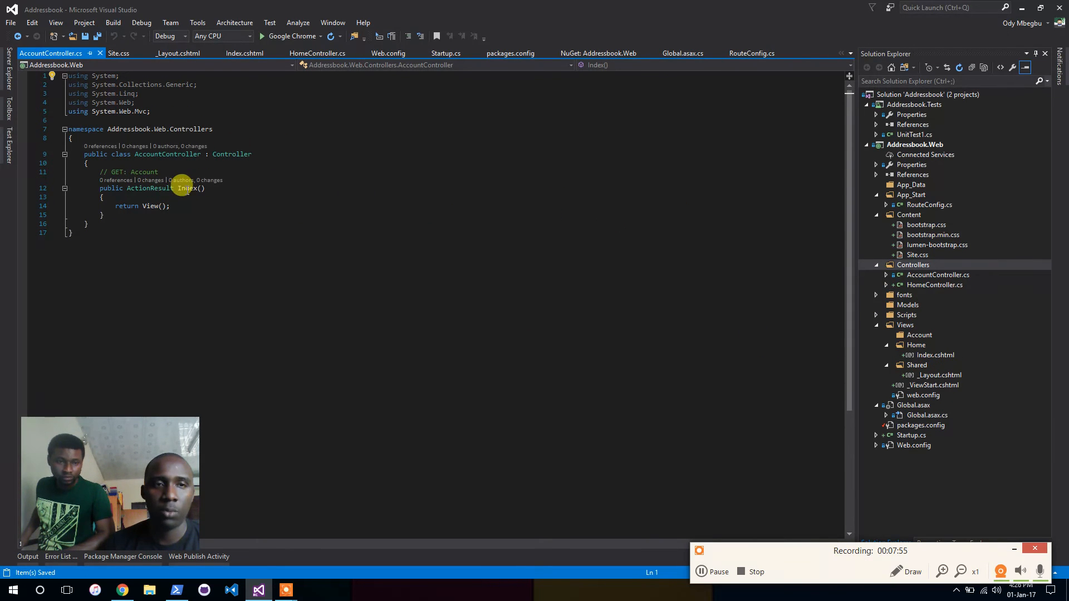
text(Login)
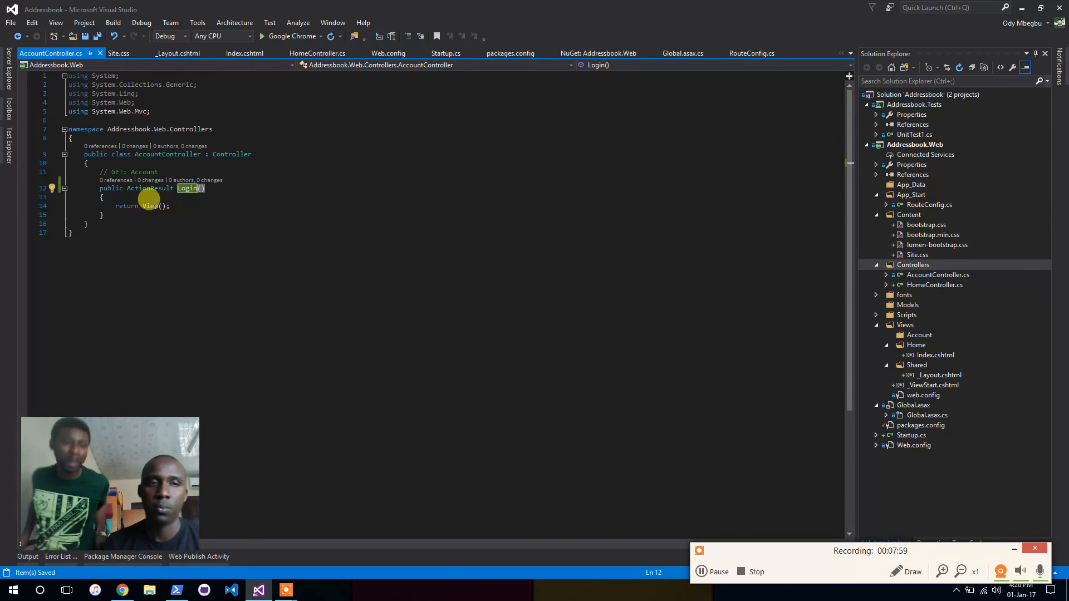
Create an empty Login.cshtml view for the Login action under Views/Account.
right_click(146, 206)
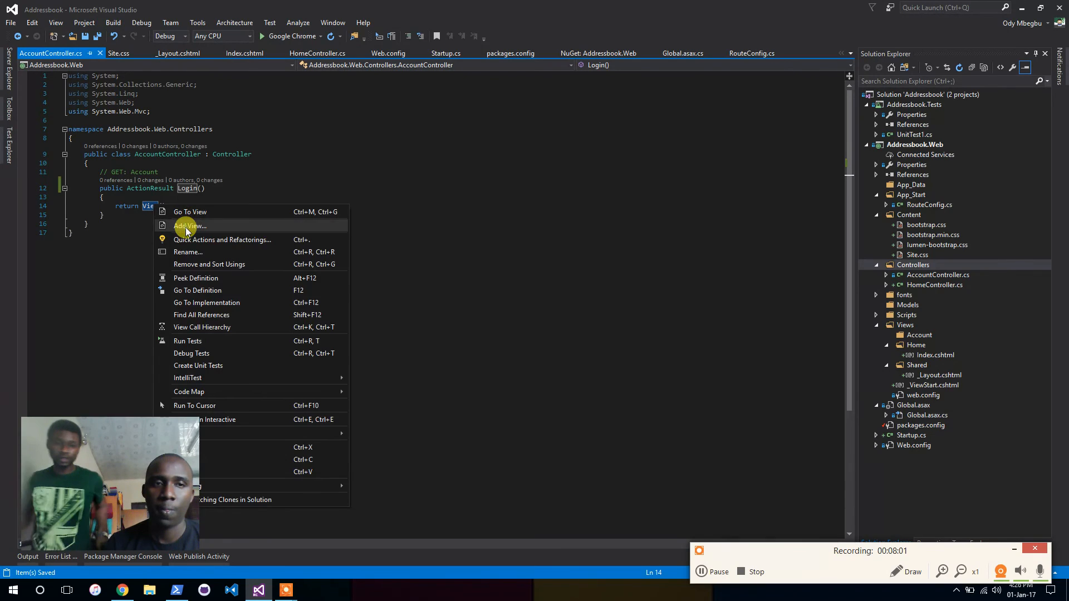
click(189, 225)
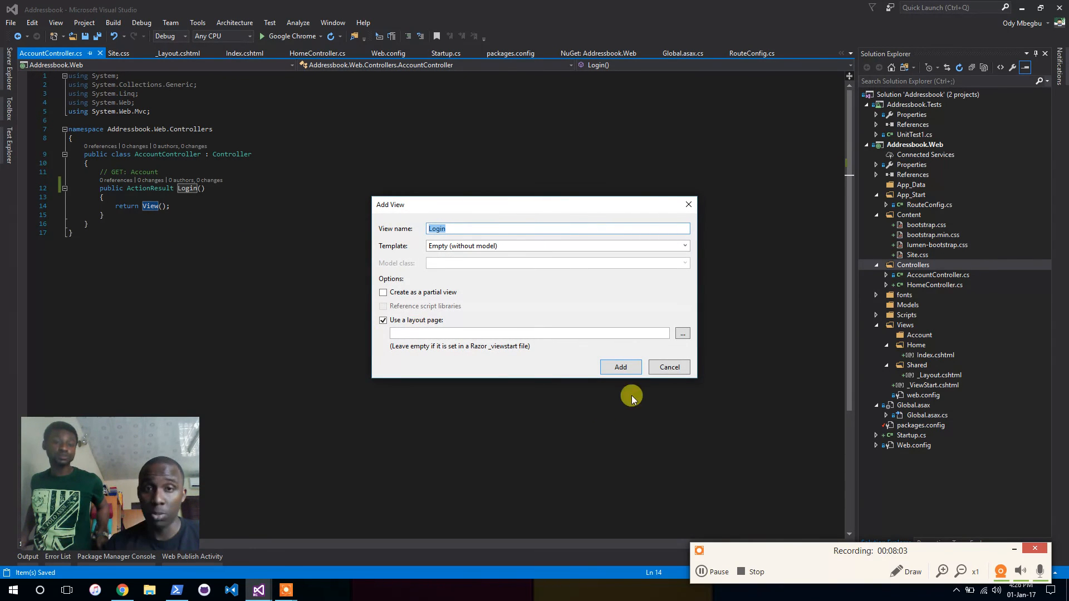
click(620, 367)
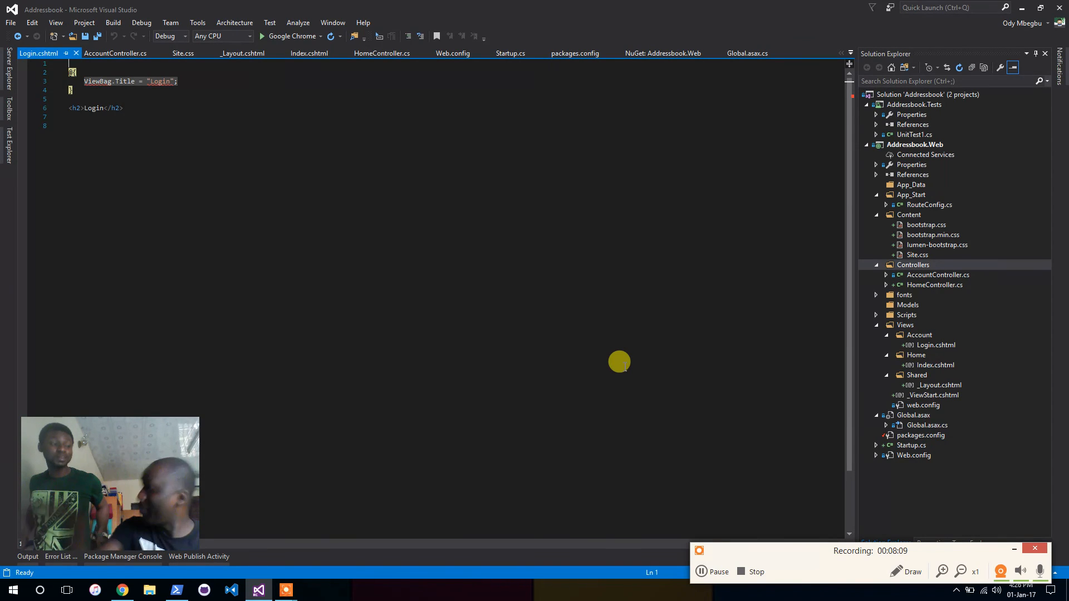
mouse_move(505, 184)
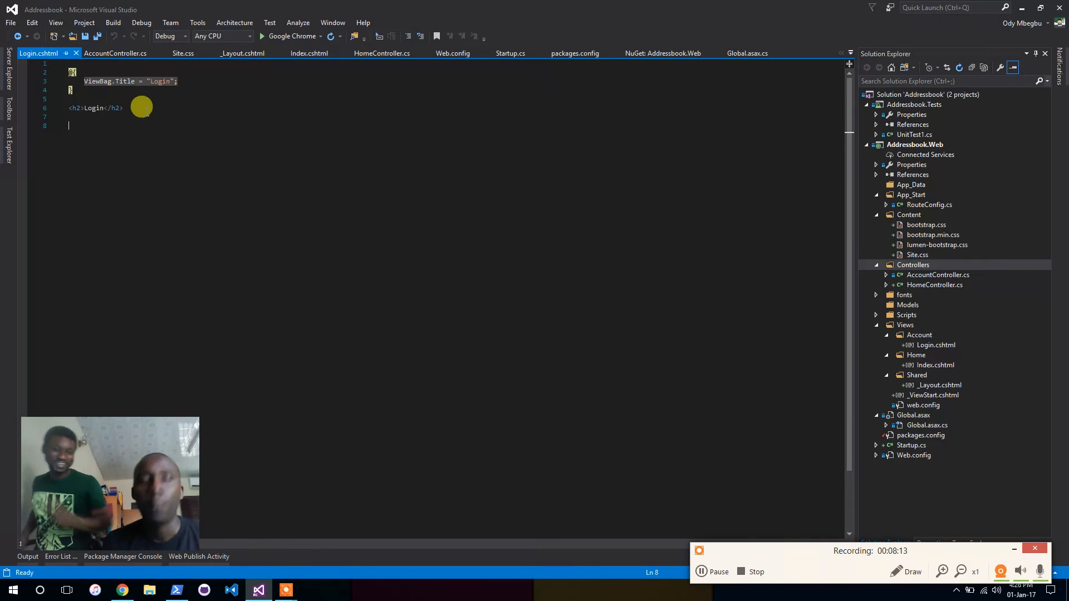
mouse_move(236, 201)
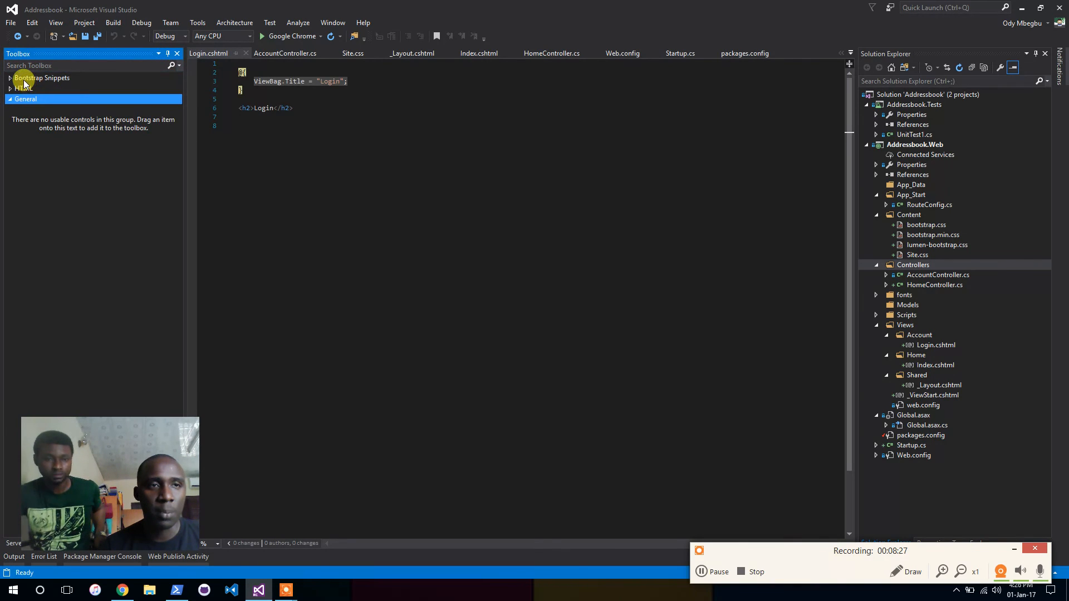
Browse the Bootstrap Snippets and HTML toolbox groups, then auto-hide the Toolbox.
click(41, 78)
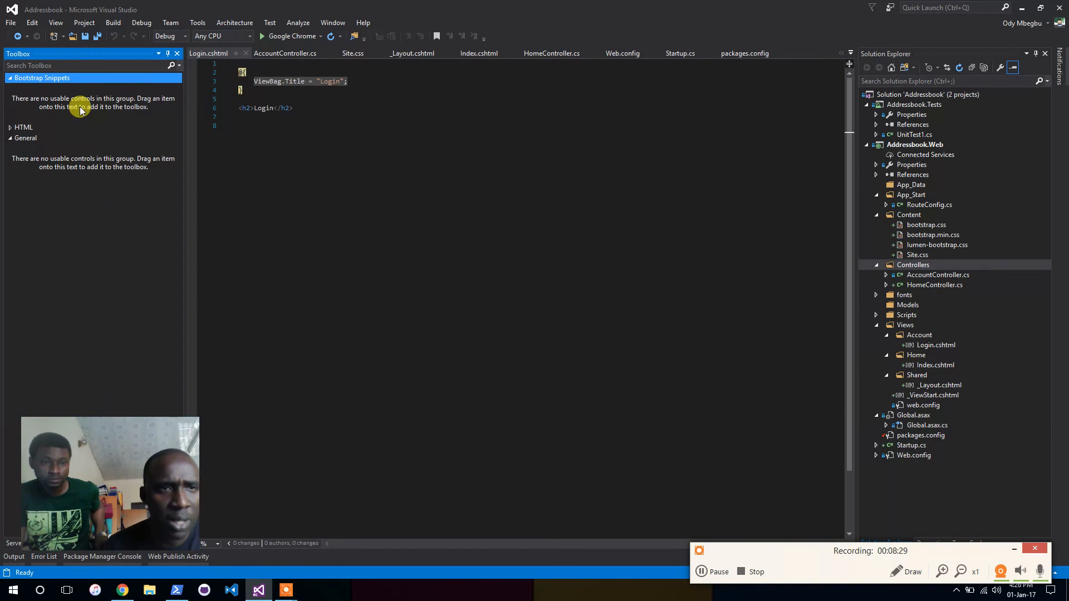
click(22, 127)
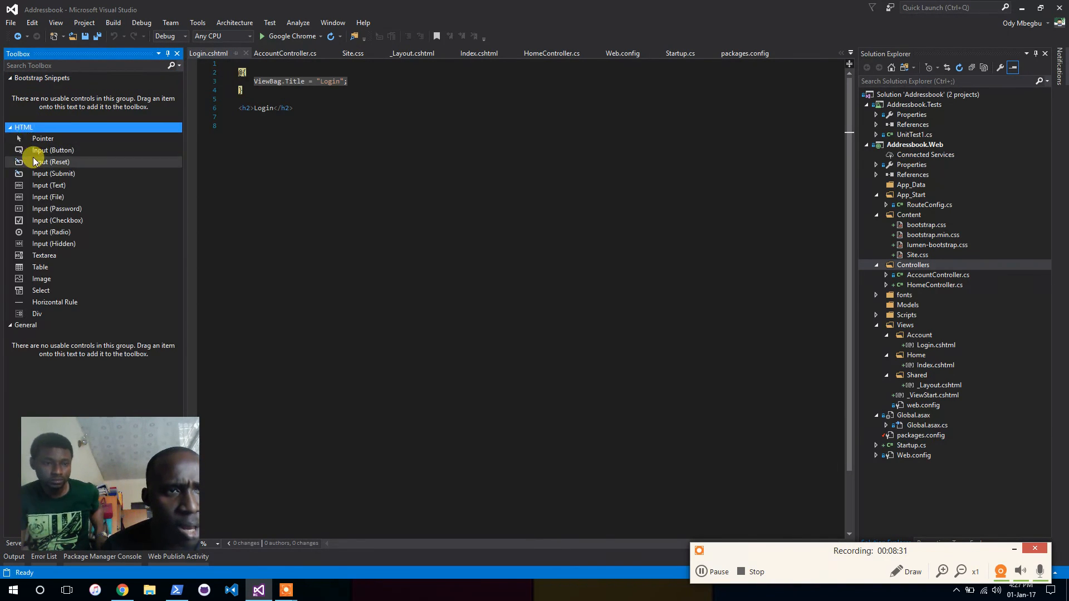
click(25, 325)
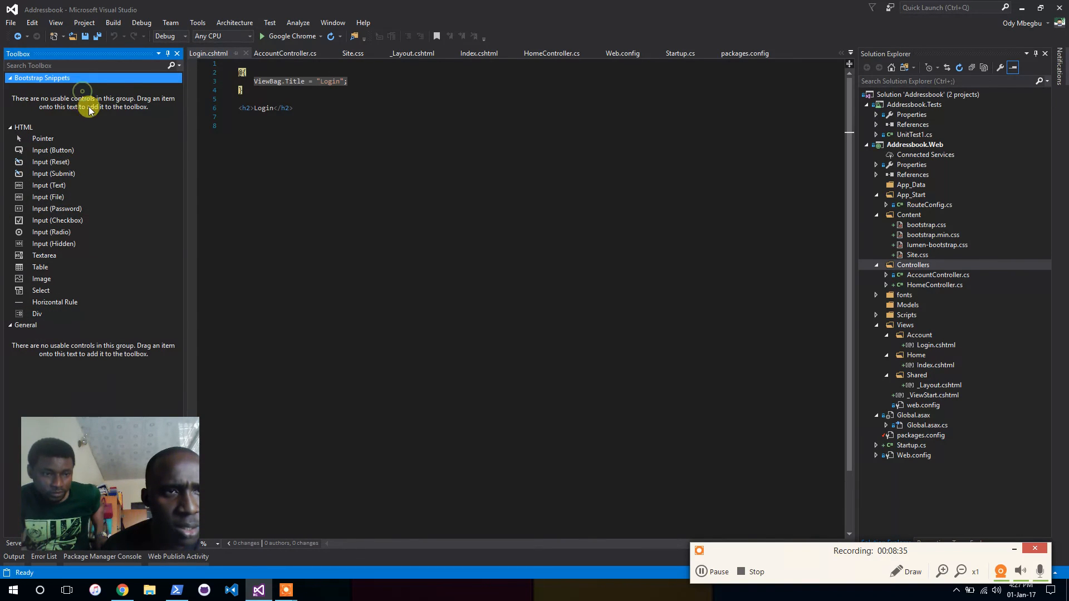
right_click(88, 109)
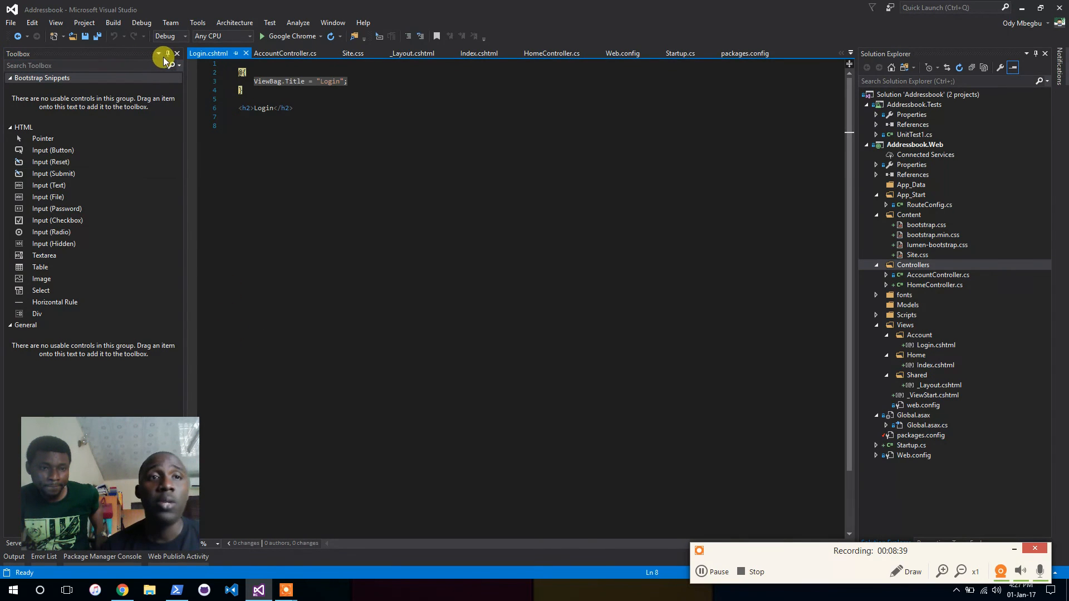
click(167, 54)
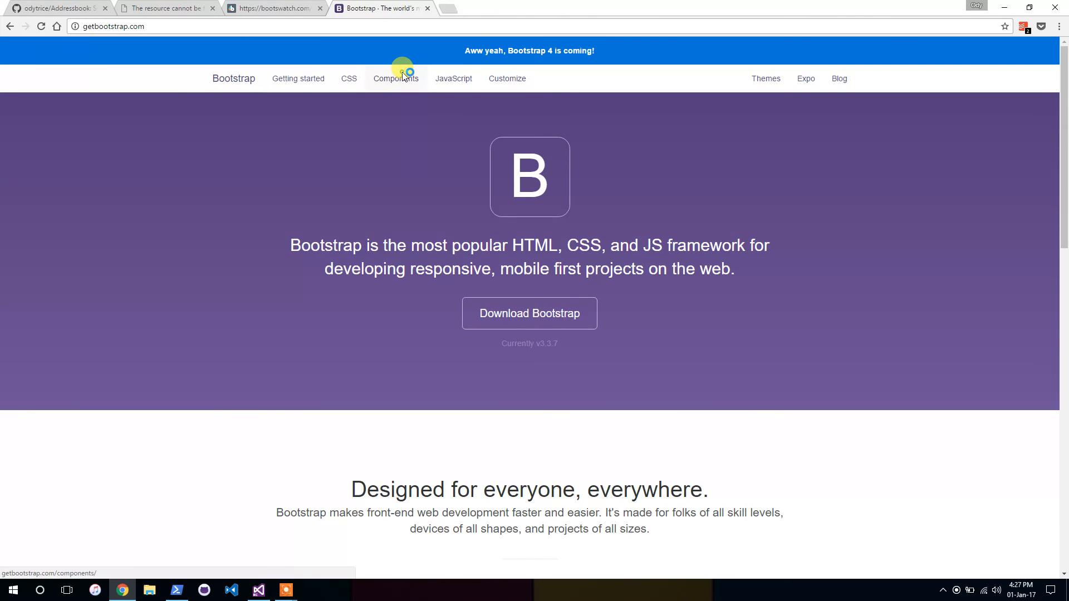
Copy the Horizontal form example from the Forms section of Bootstrap's CSS docs.
click(395, 78)
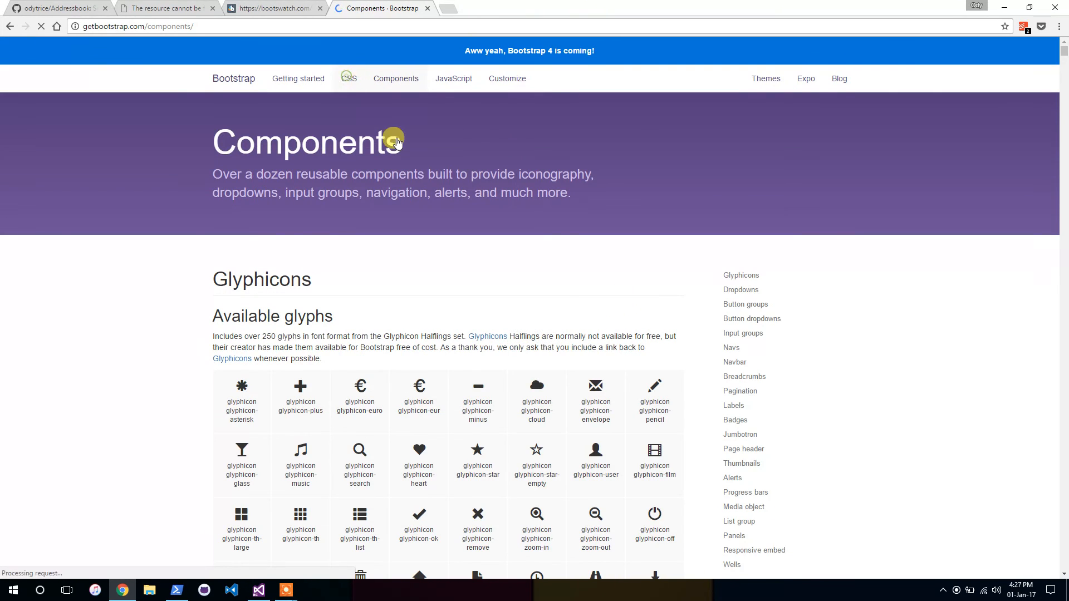
click(349, 78)
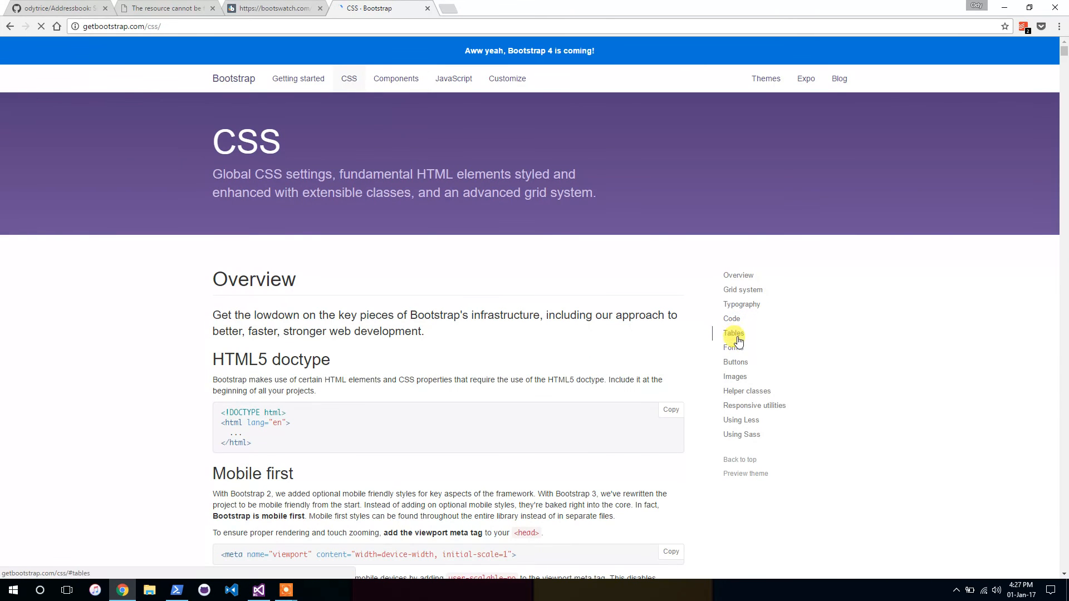
click(729, 347)
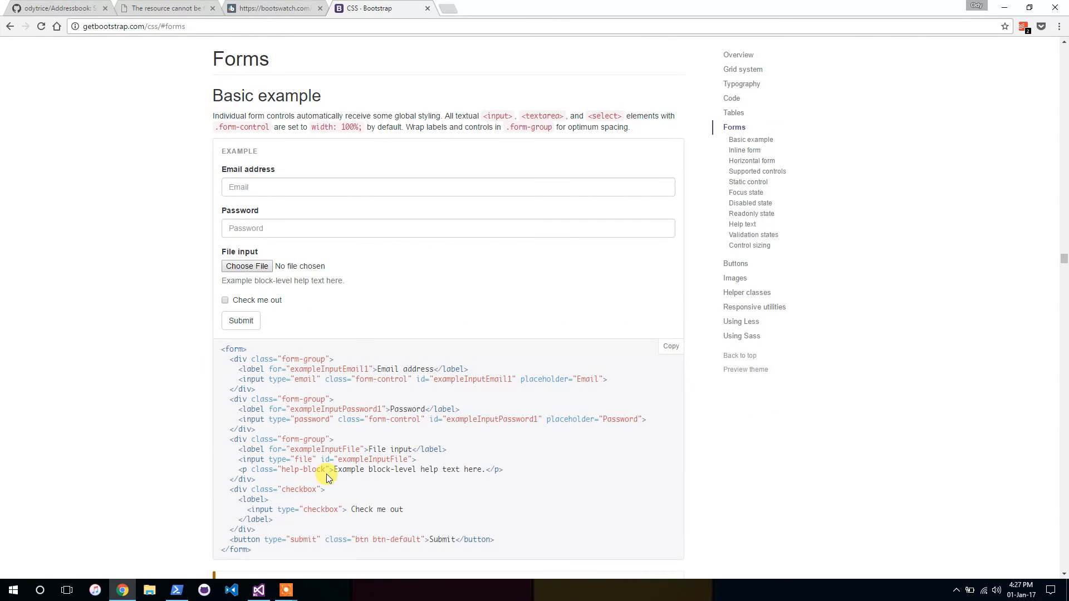
scroll(down, 3)
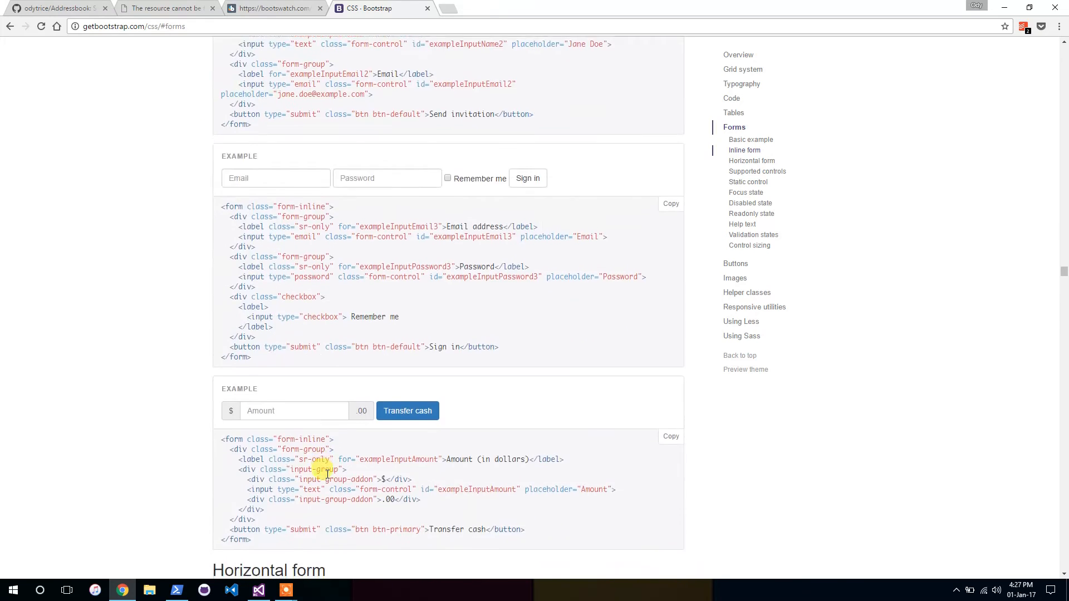
scroll(down, 3)
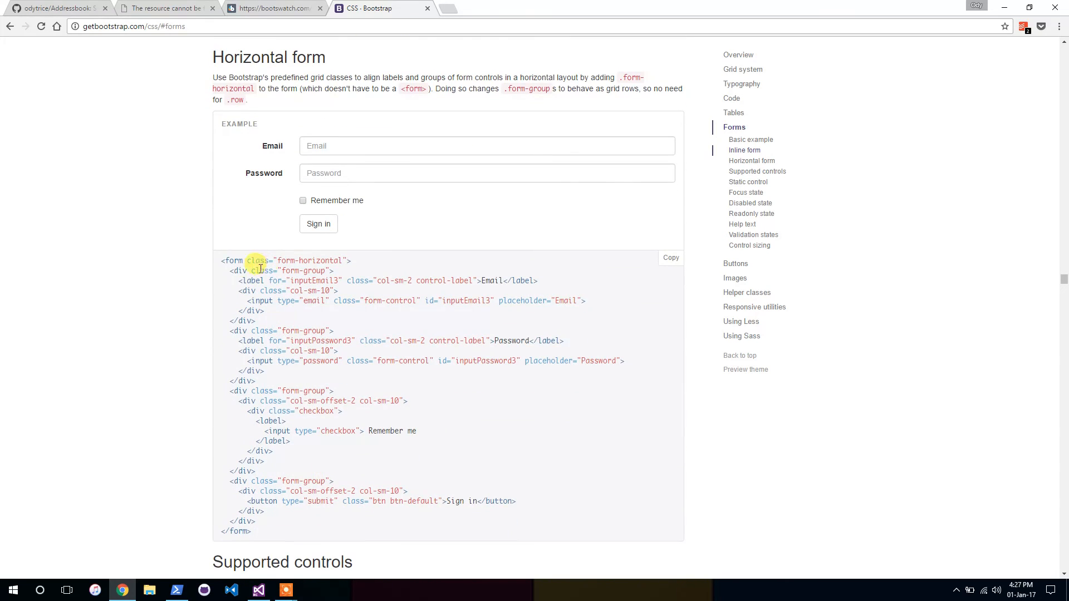
click(669, 258)
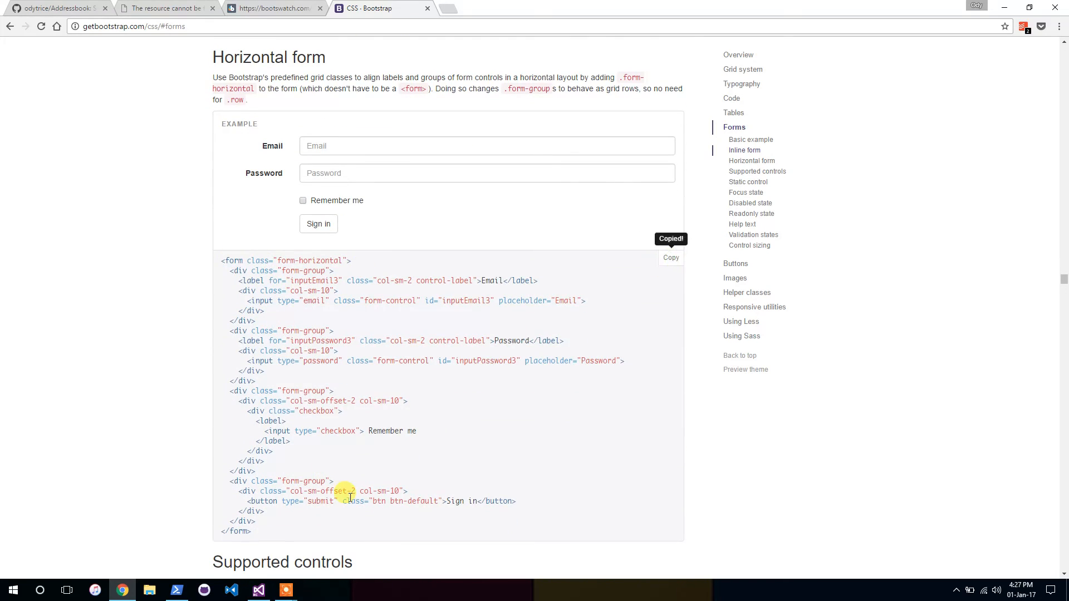
click(257, 590)
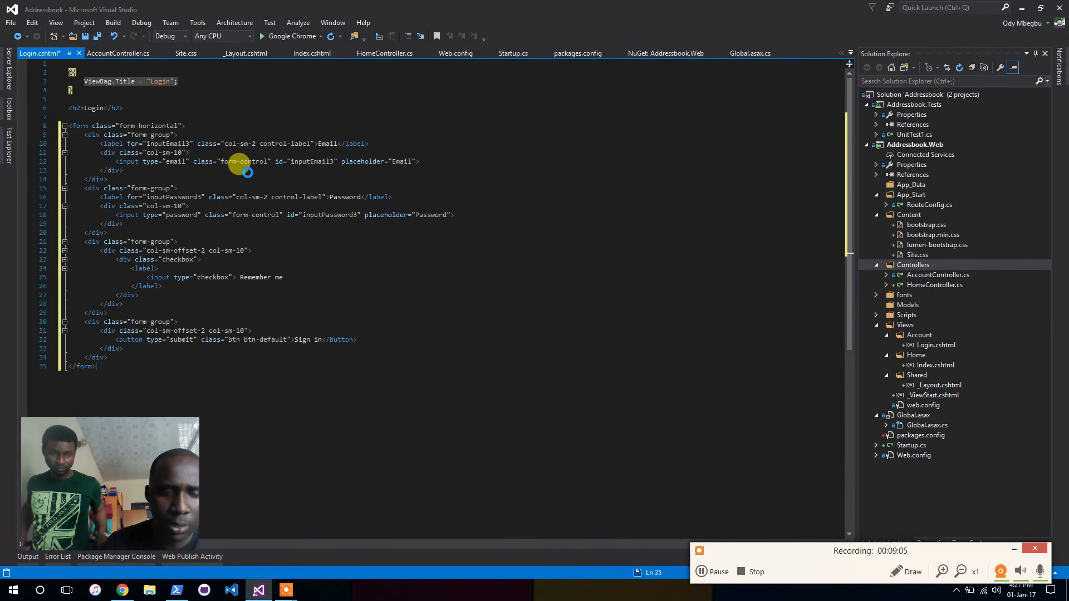
Save Login.cshtml, rebuild the web project, and reload /account/login in Chrome.
key(ctrl+s)
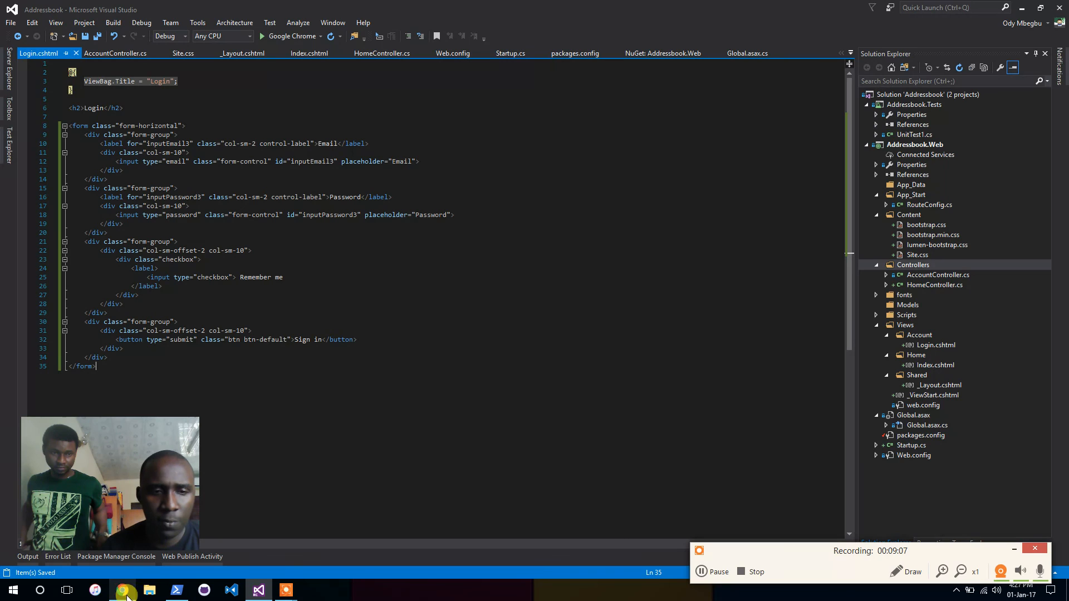
click(122, 589)
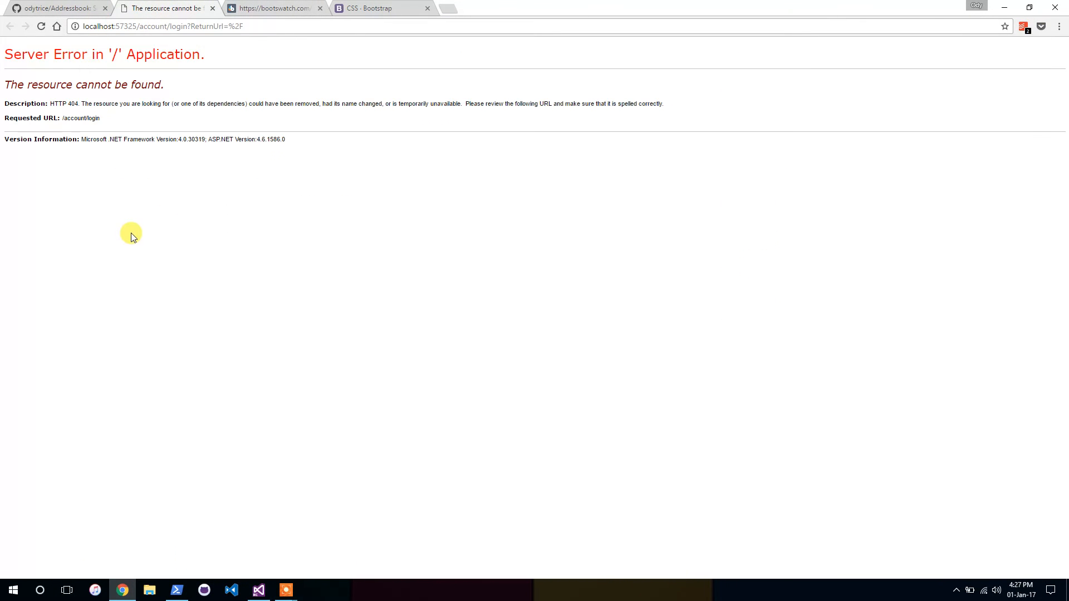
click(258, 589)
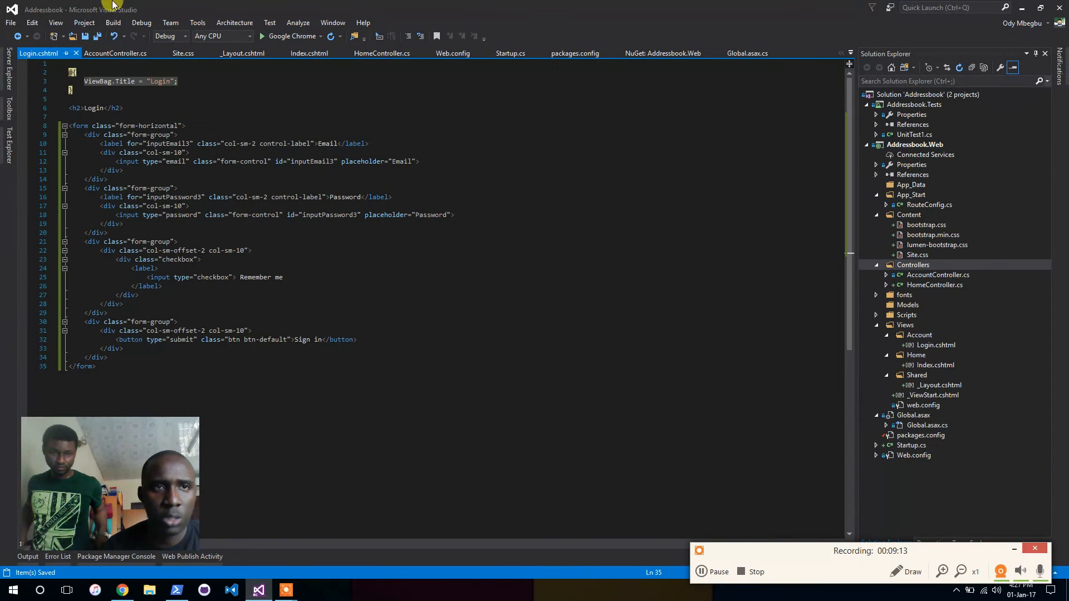
click(112, 22)
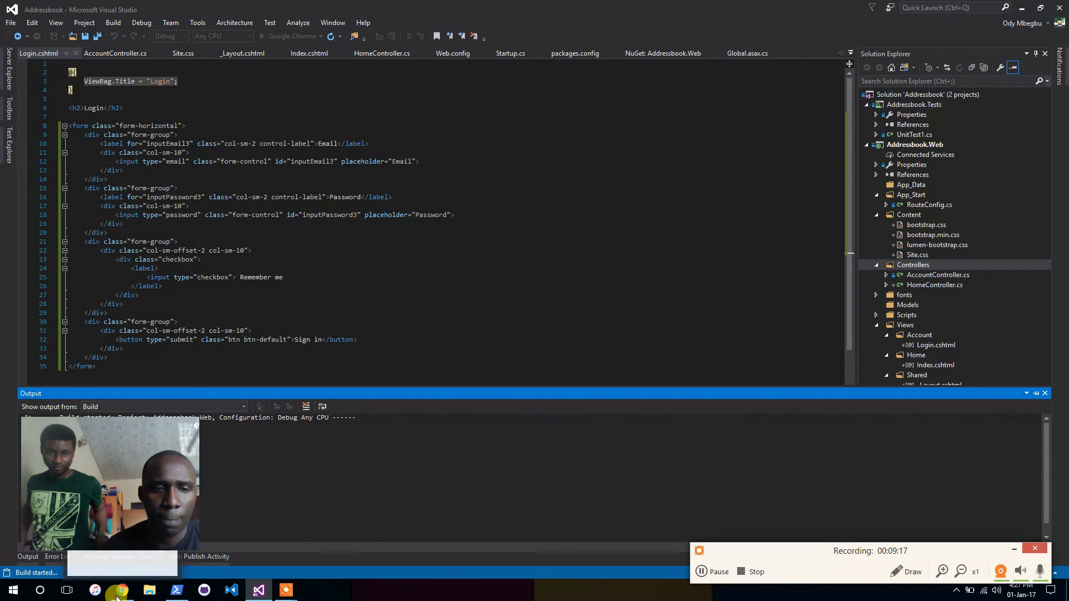
click(119, 590)
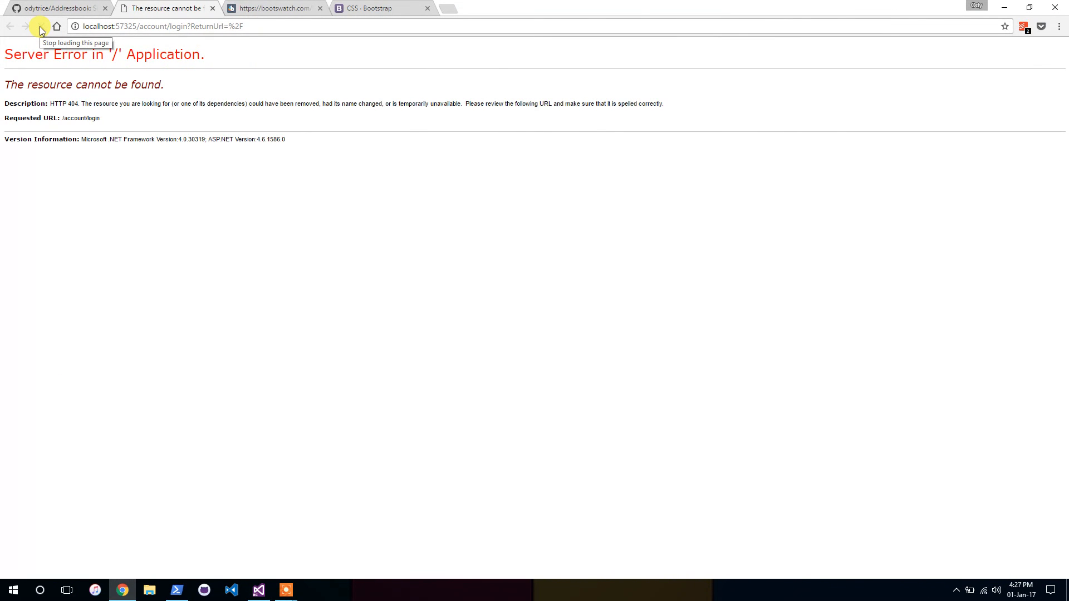
click(39, 26)
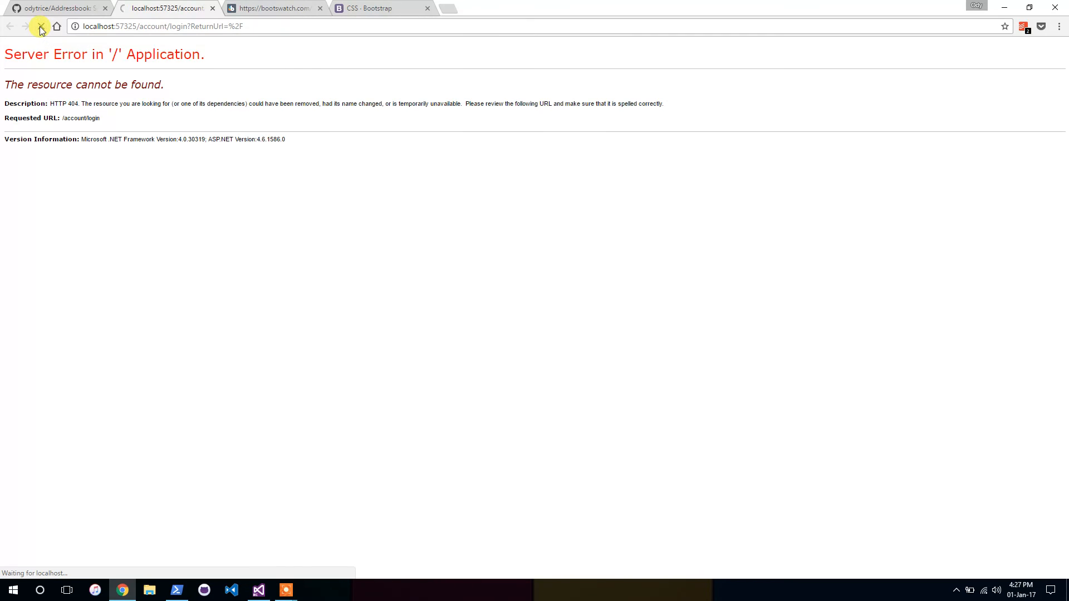
mouse_move(39, 27)
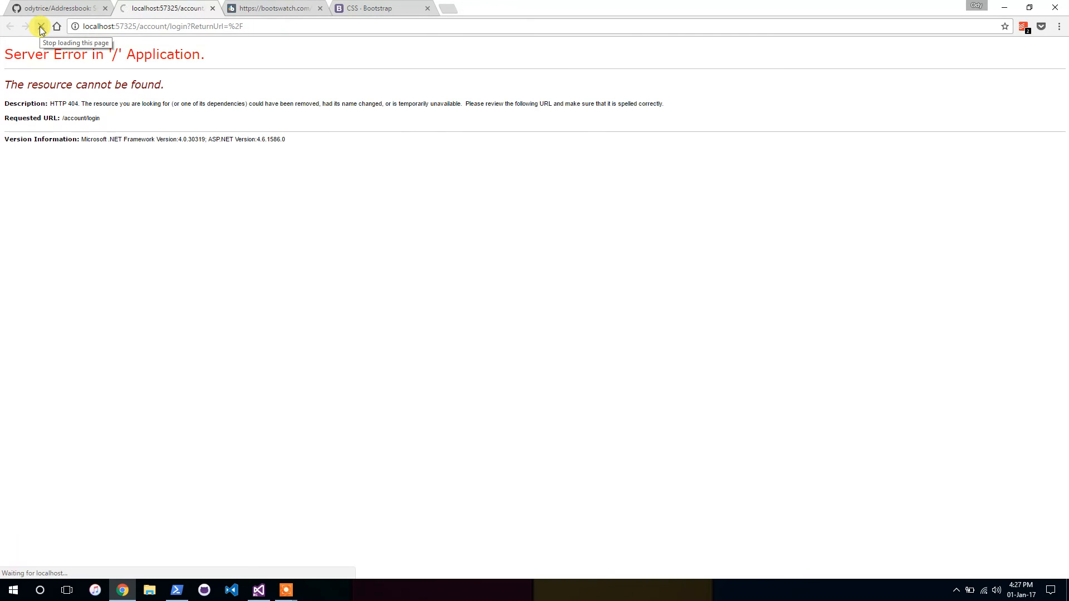
Enter an email beginning 'admi' on the login form and submit Sign in.
click(39, 26)
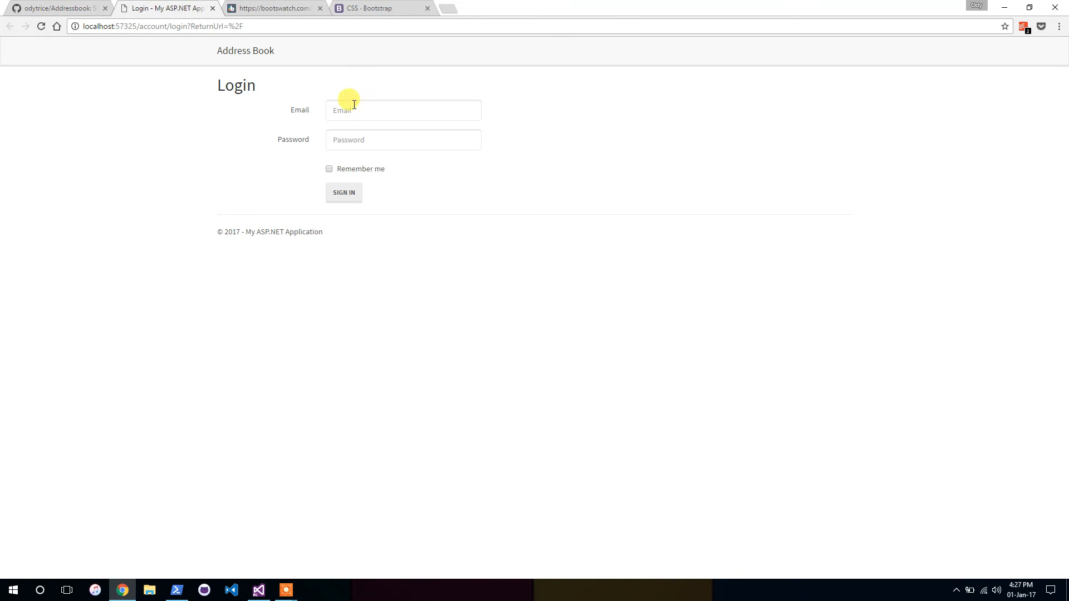
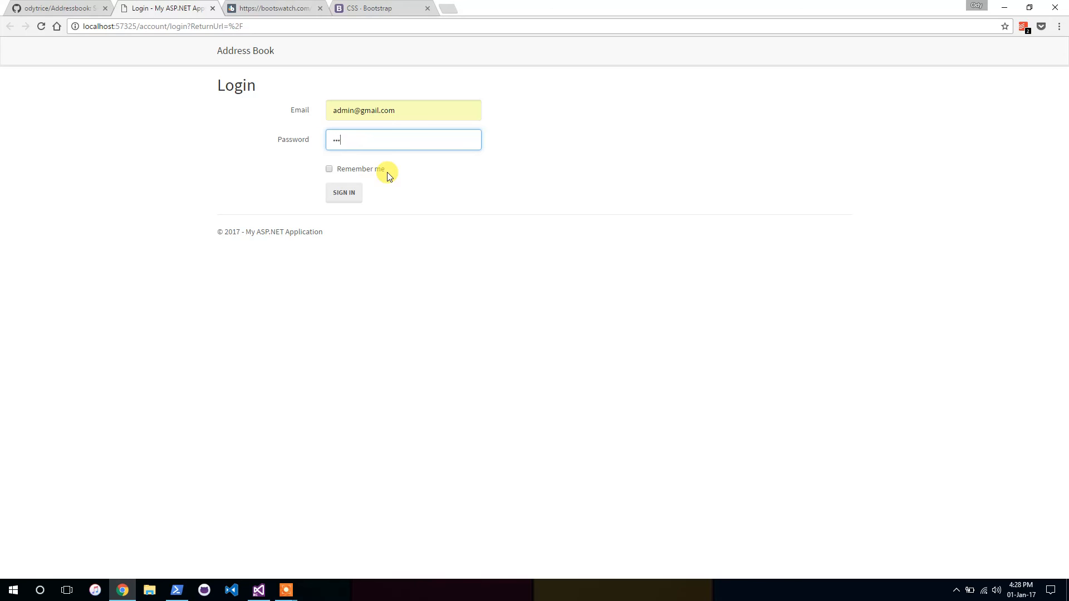
click(343, 192)
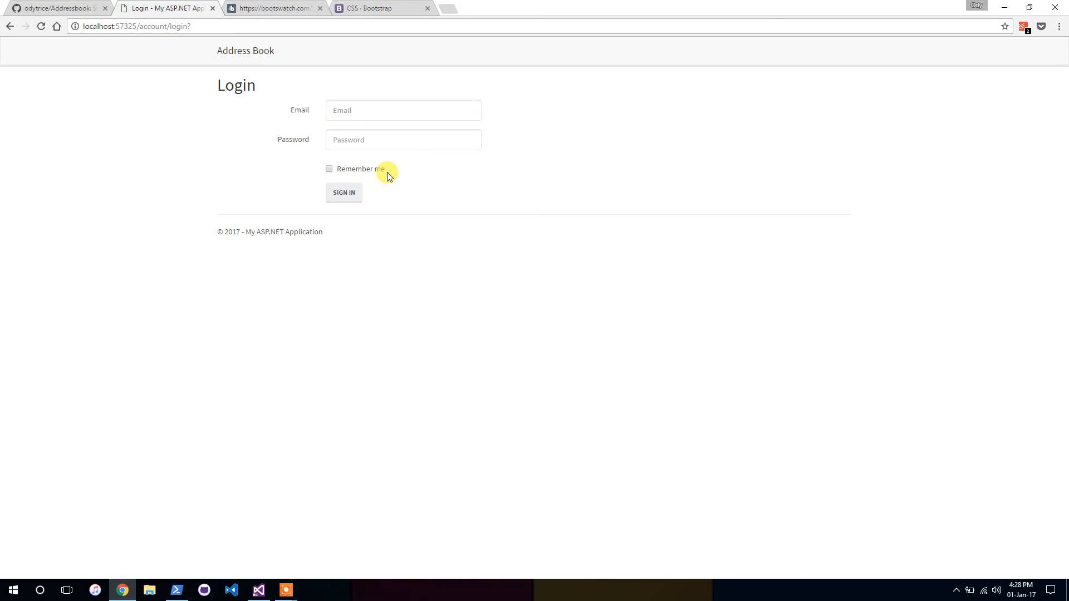
mouse_move(211, 589)
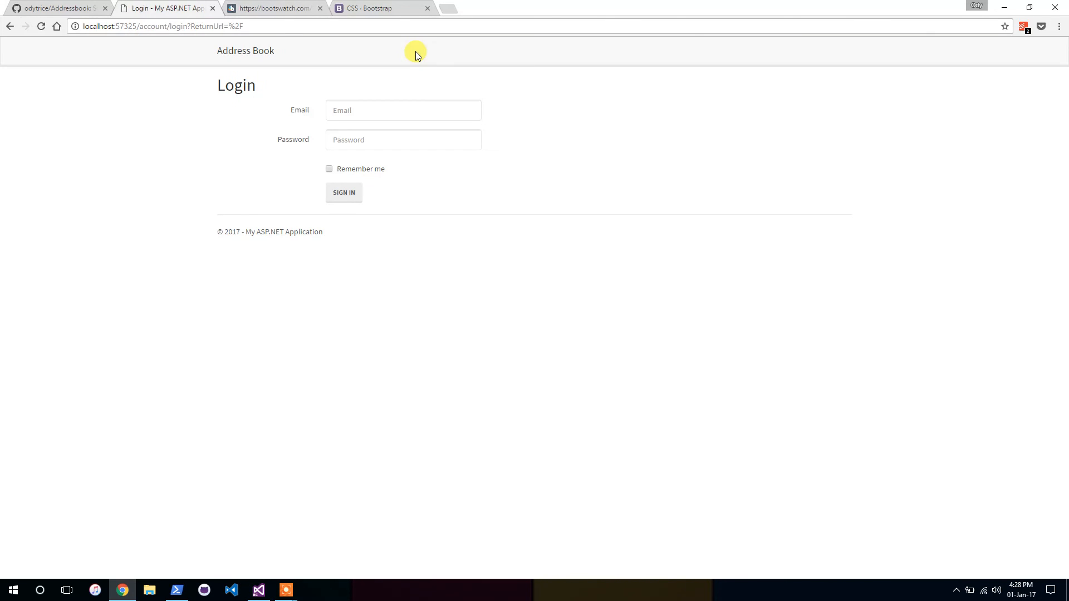
mouse_move(382, 155)
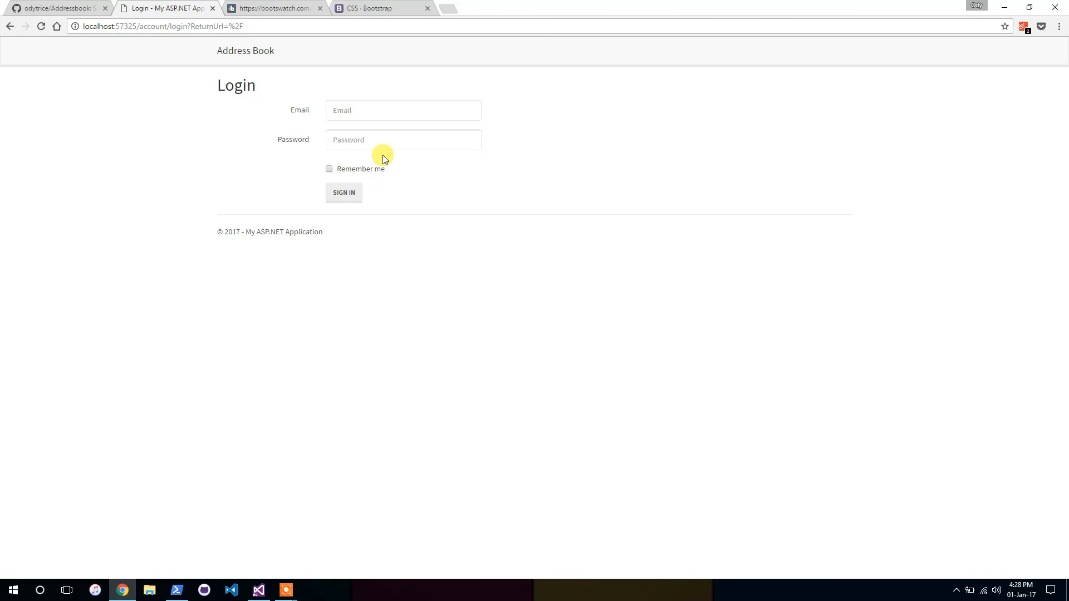
mouse_move(258, 589)
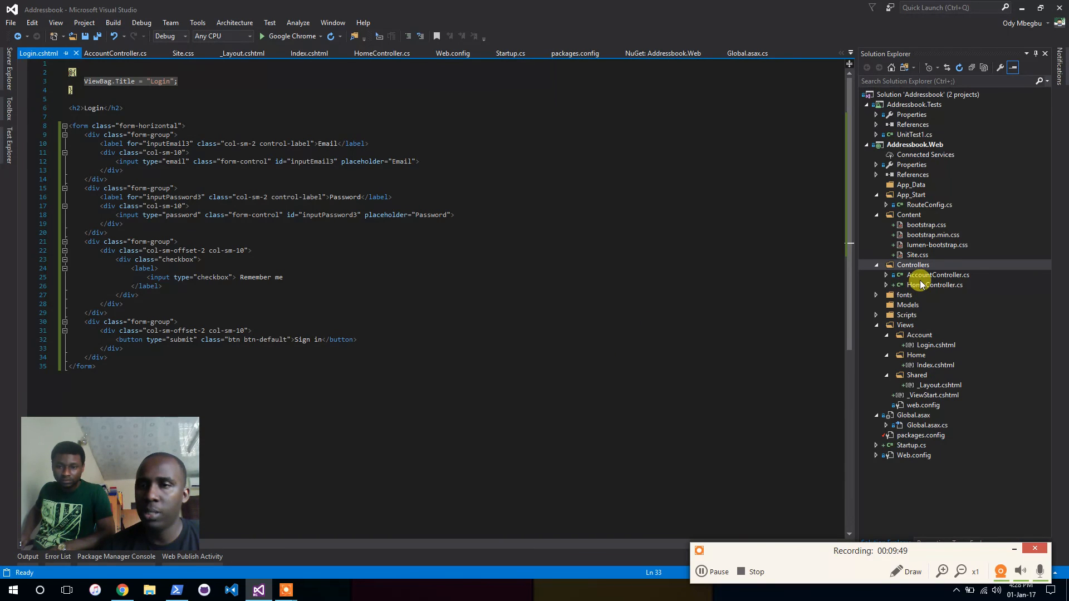
Open AccountController.cs and place the cursor in the Login() action returning View().
click(937, 274)
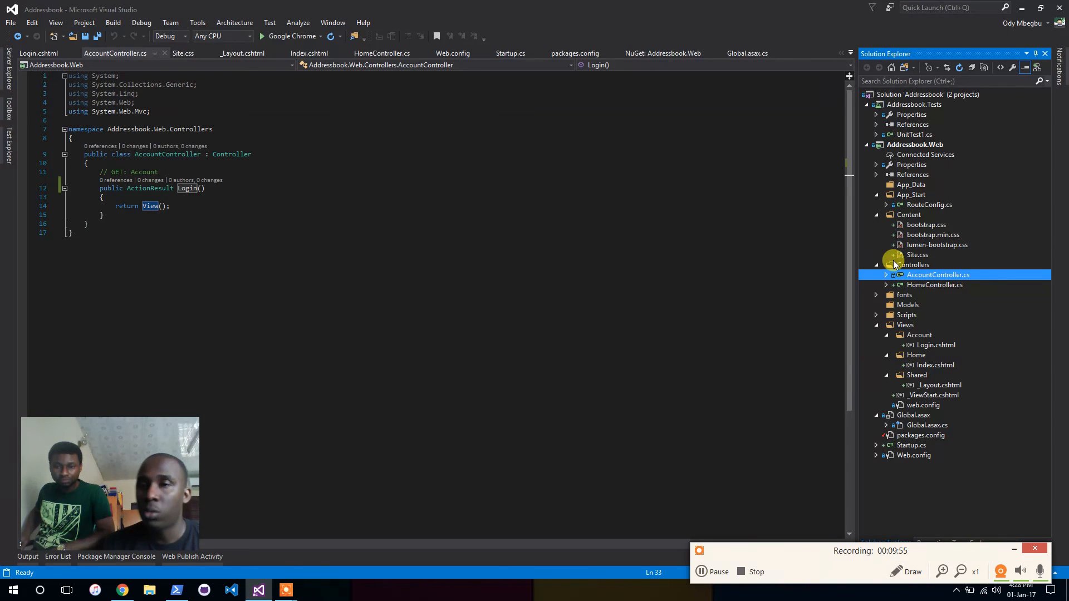
click(188, 188)
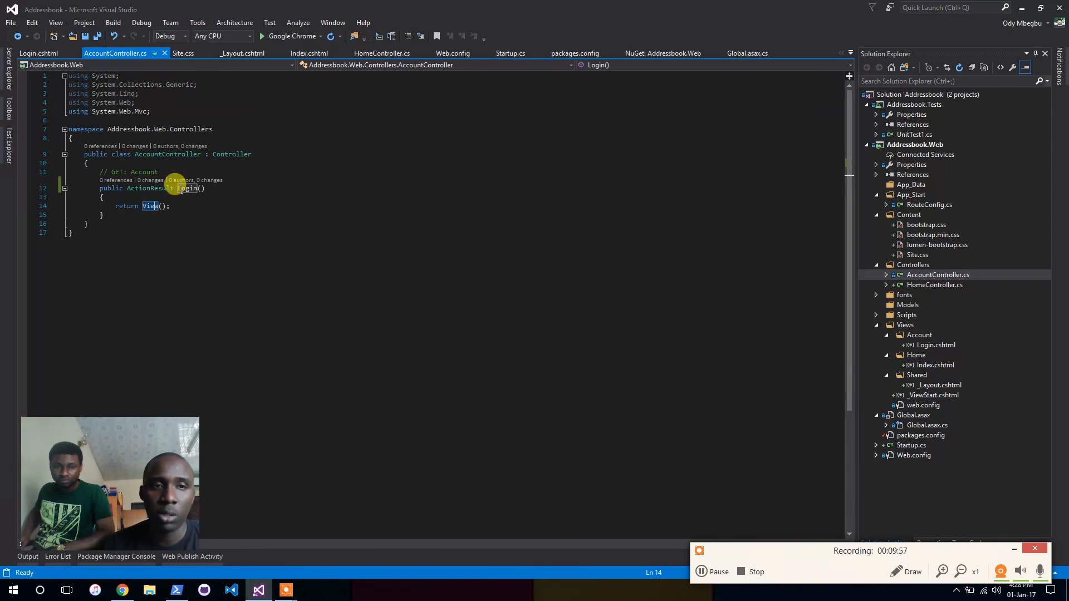